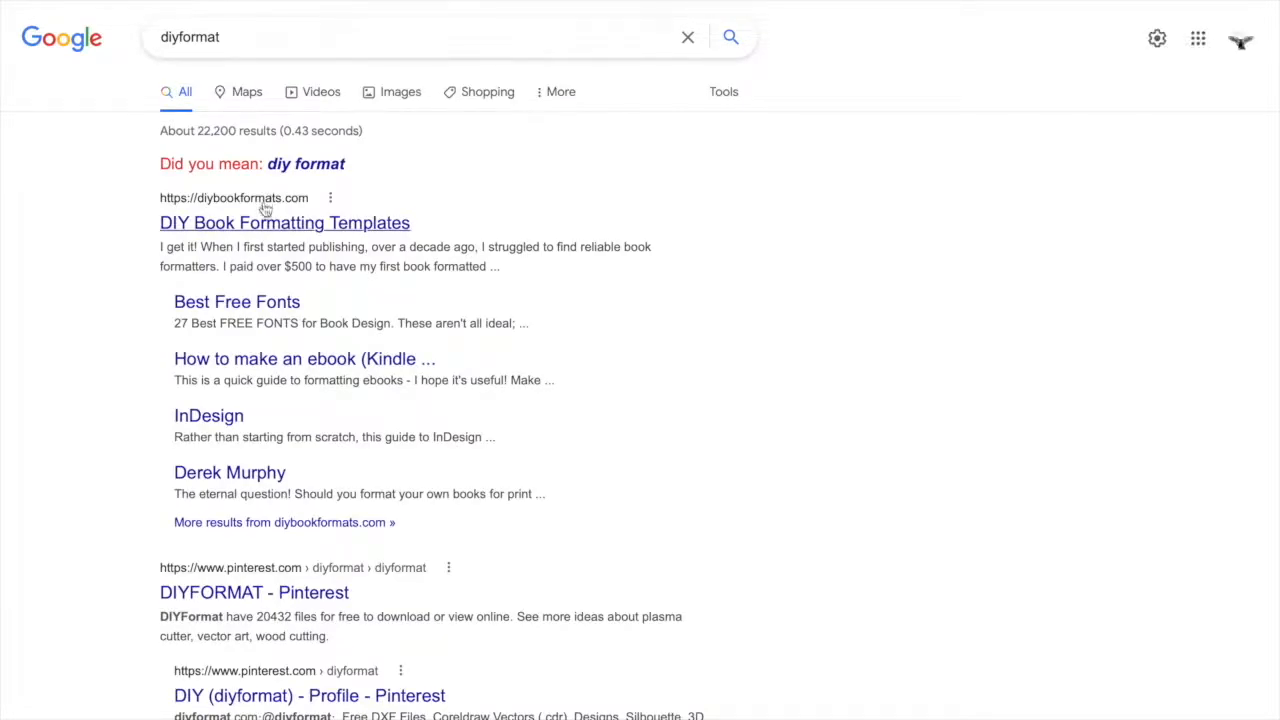
{"action": "mouse_move", "coordinate": [265, 230]}
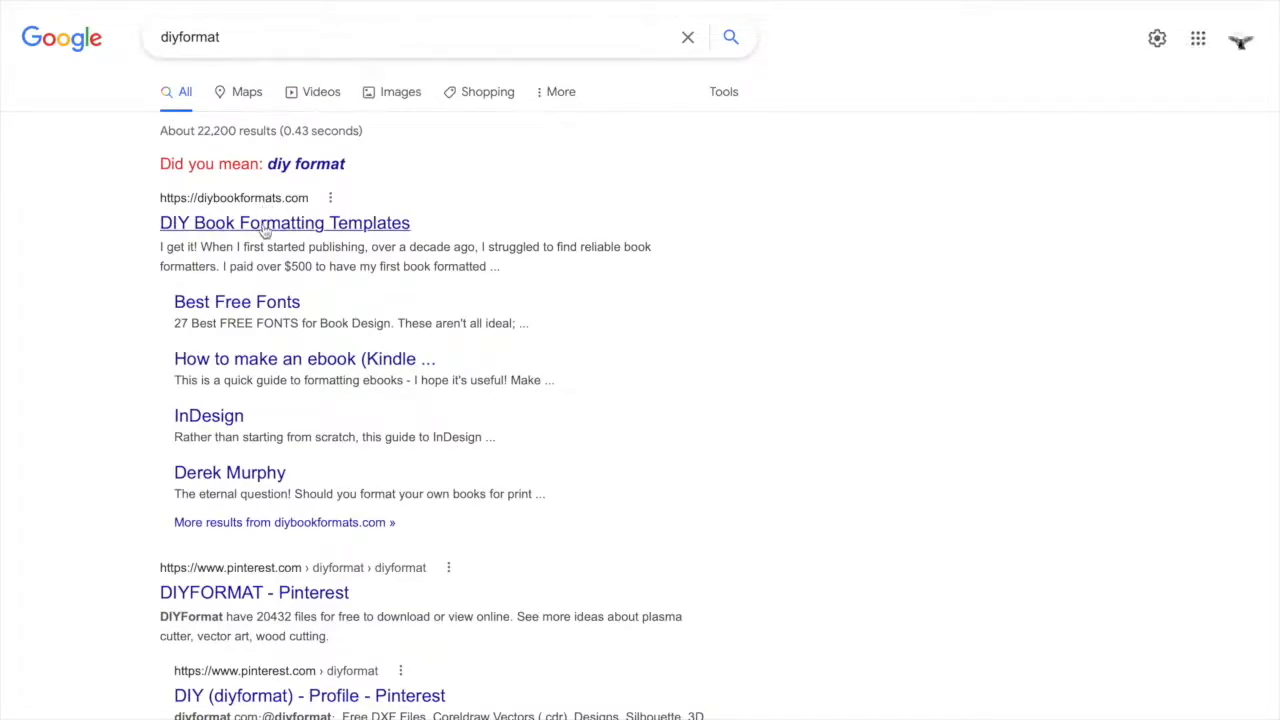
Sign up on DIY Book Formats for the free templates using the author's Gmail address.
{"action": "left_click", "coordinate": [284, 222]}
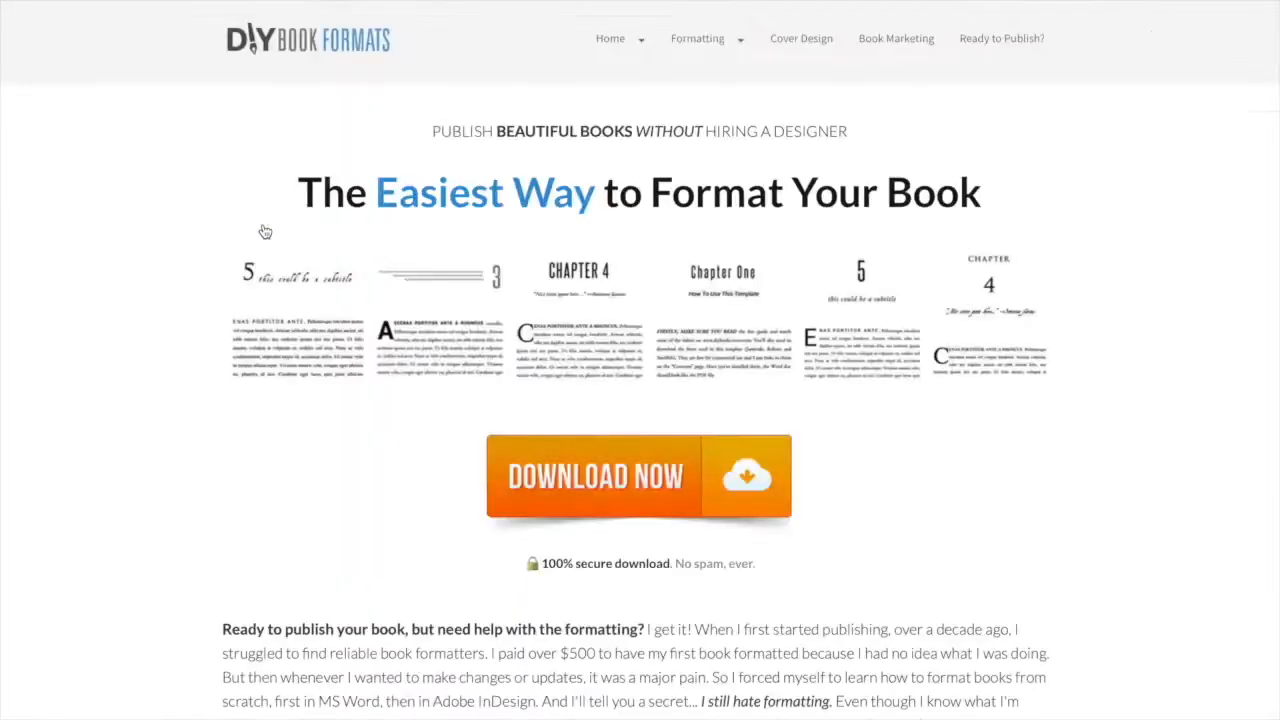
{"action": "mouse_move", "coordinate": [575, 460]}
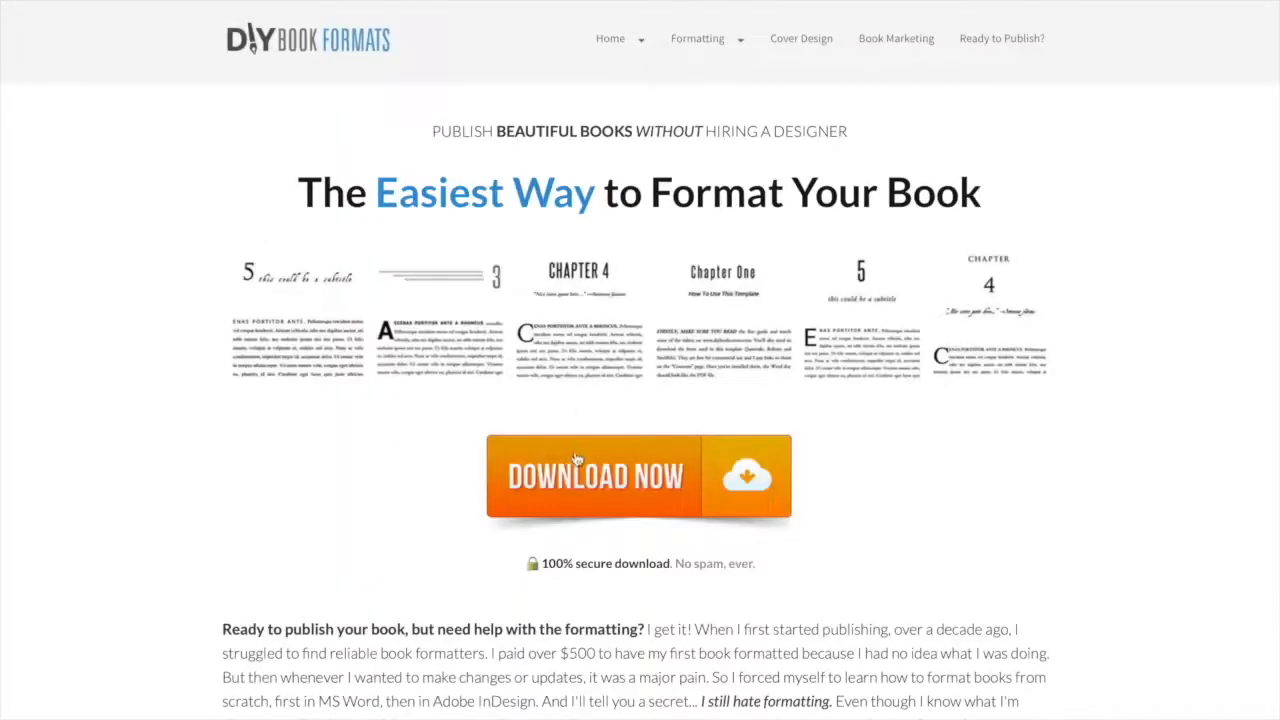
{"action": "mouse_move", "coordinate": [618, 460]}
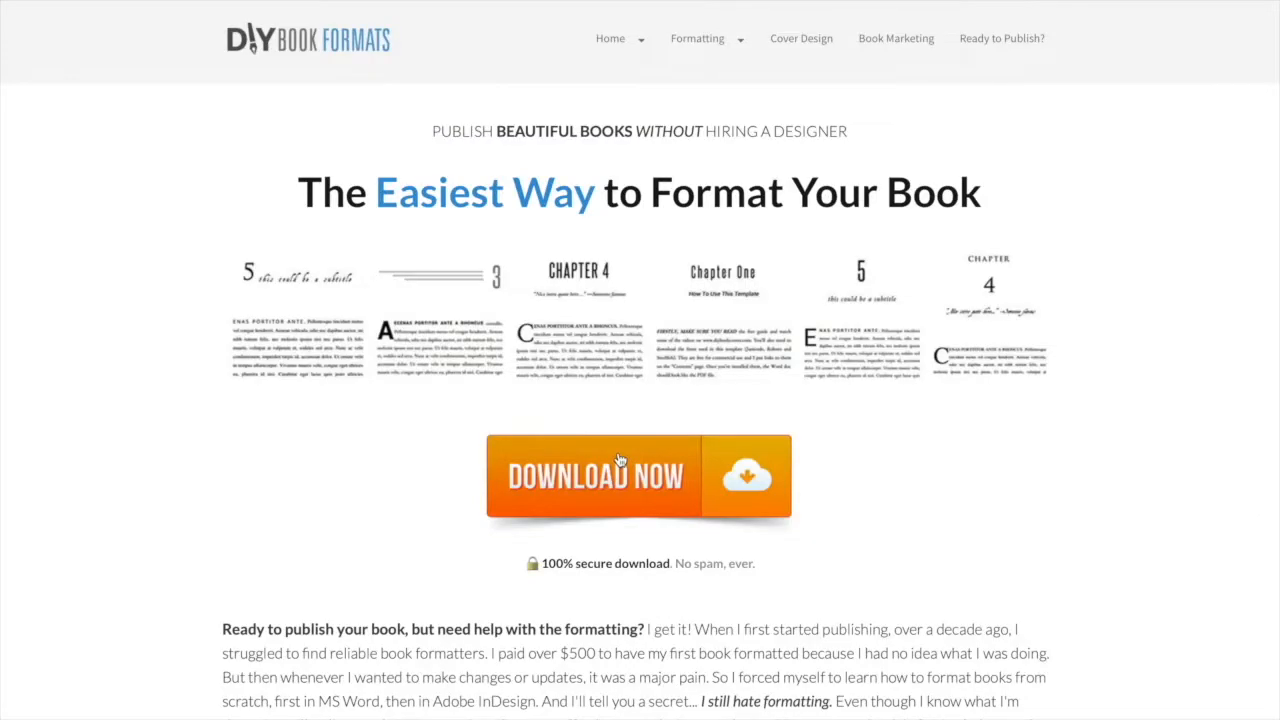
{"action": "left_click", "coordinate": [638, 476]}
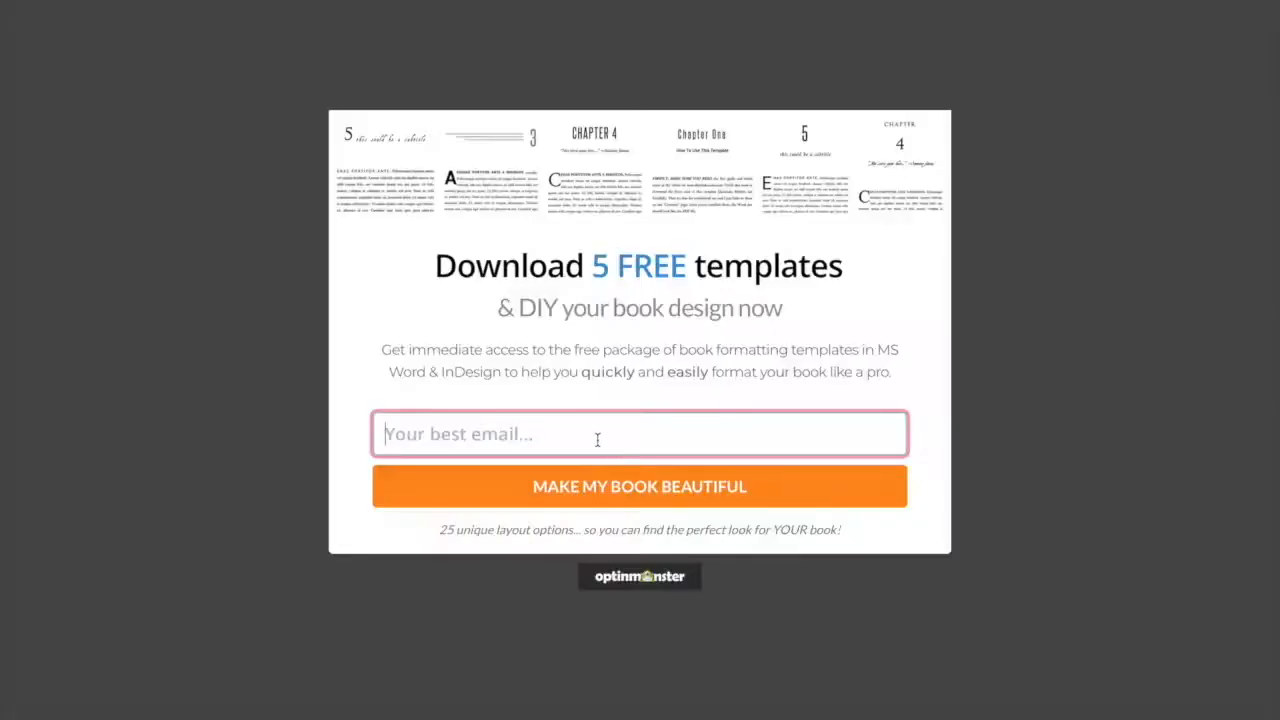
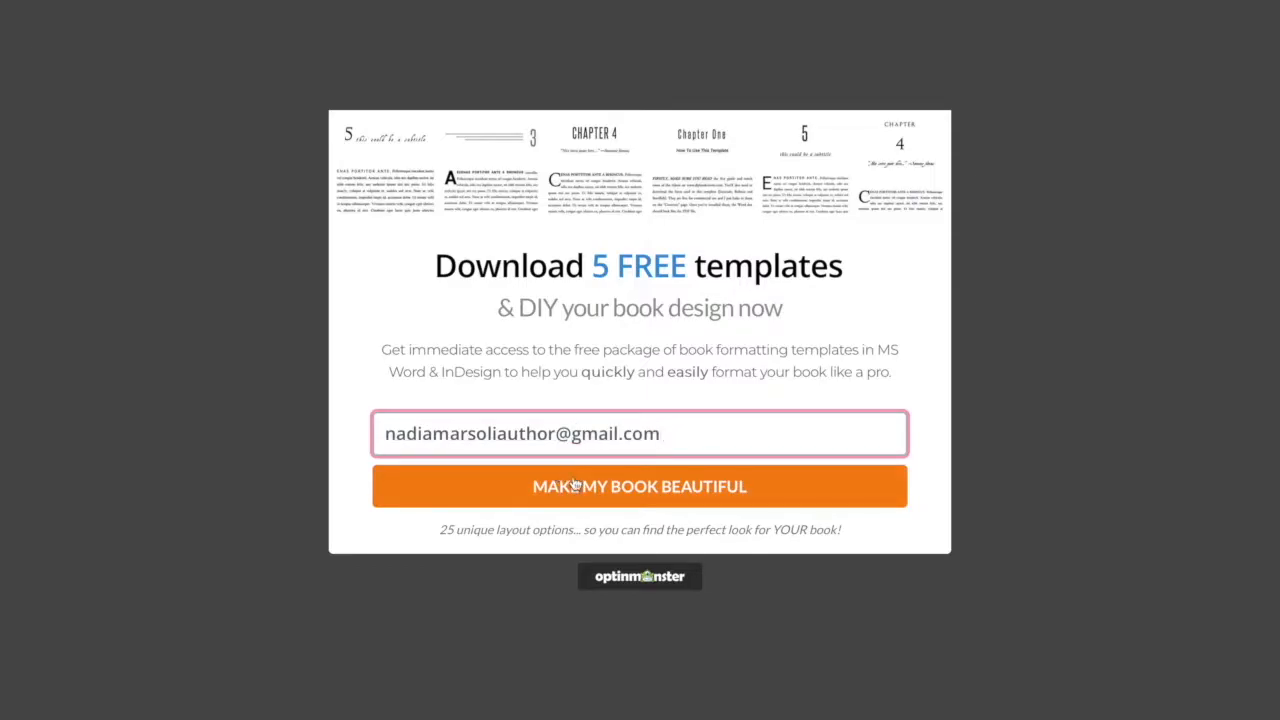
{"action": "left_click", "coordinate": [639, 486]}
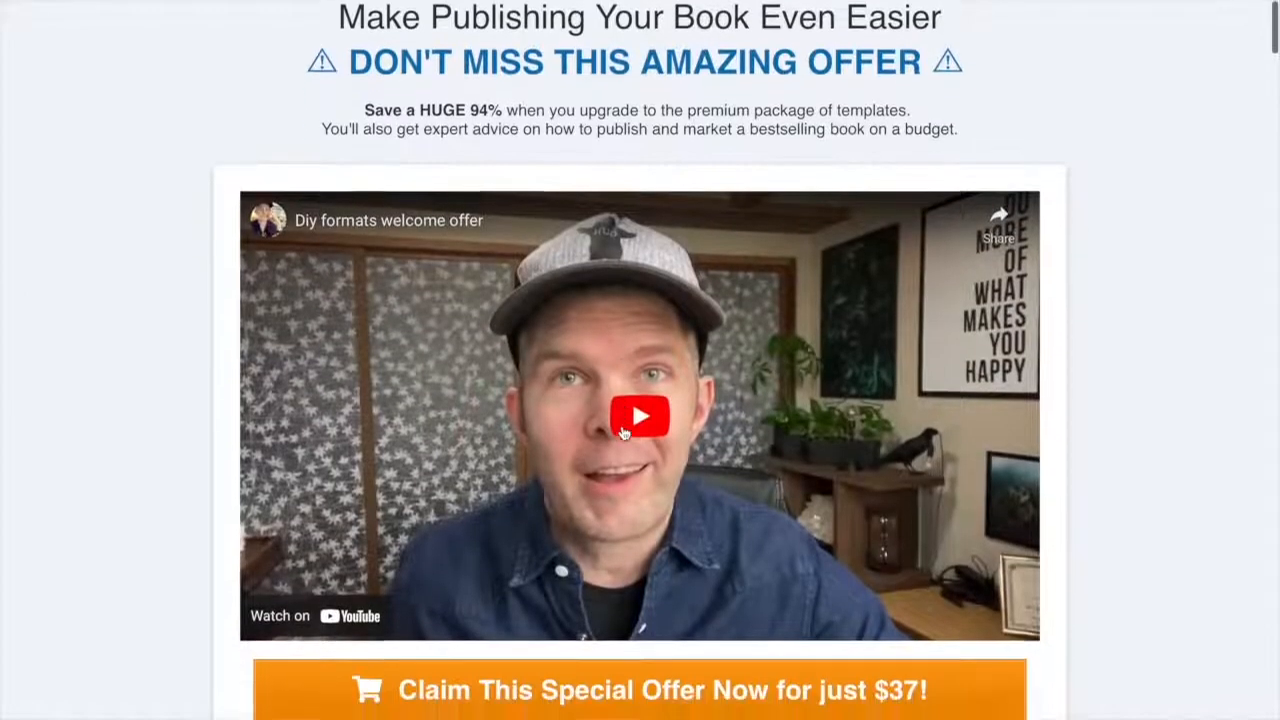
{"action": "scroll", "scroll_direction": "down", "scroll_amount": 3}
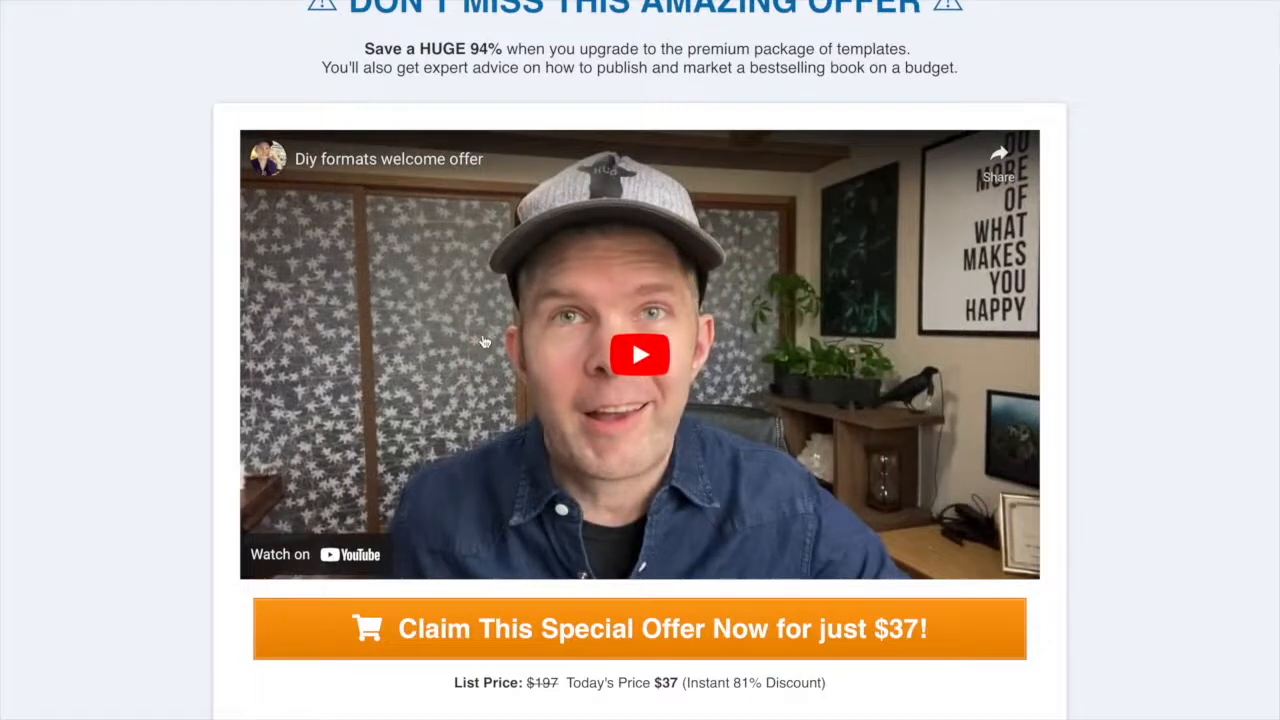
{"action": "scroll", "scroll_direction": "down", "scroll_amount": 3}
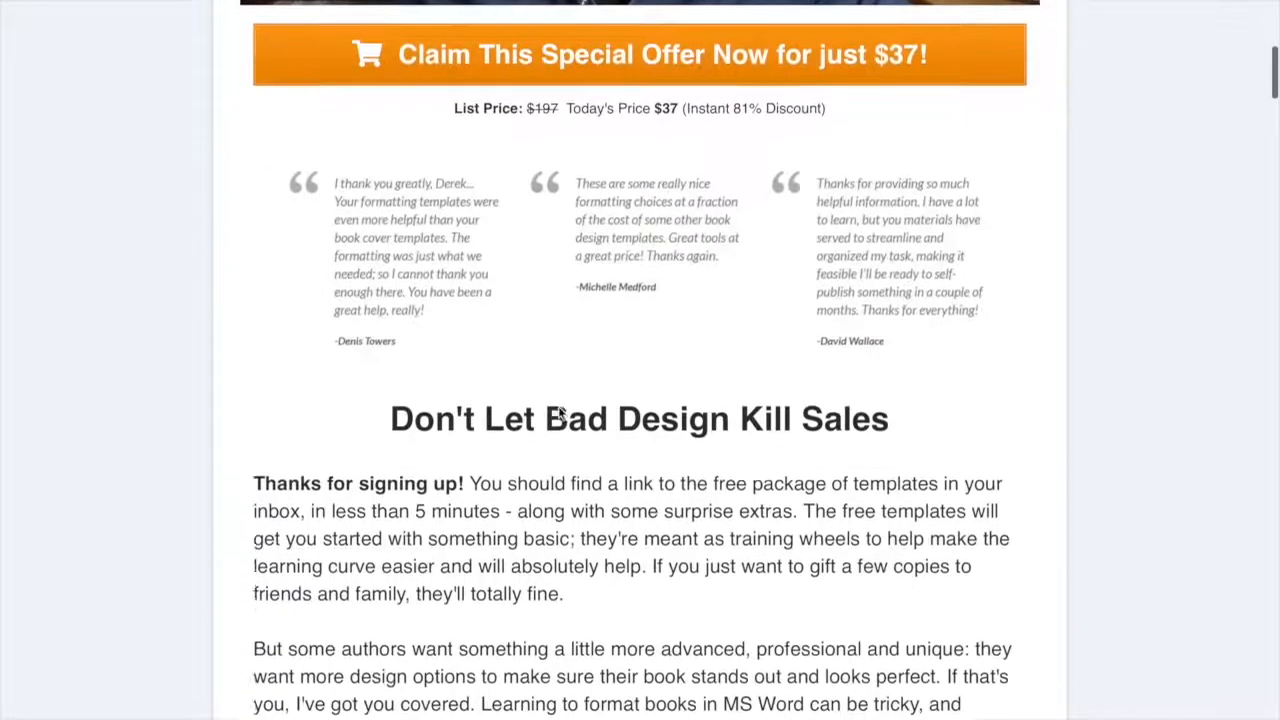
{"action": "scroll", "scroll_direction": "down", "scroll_amount": 3}
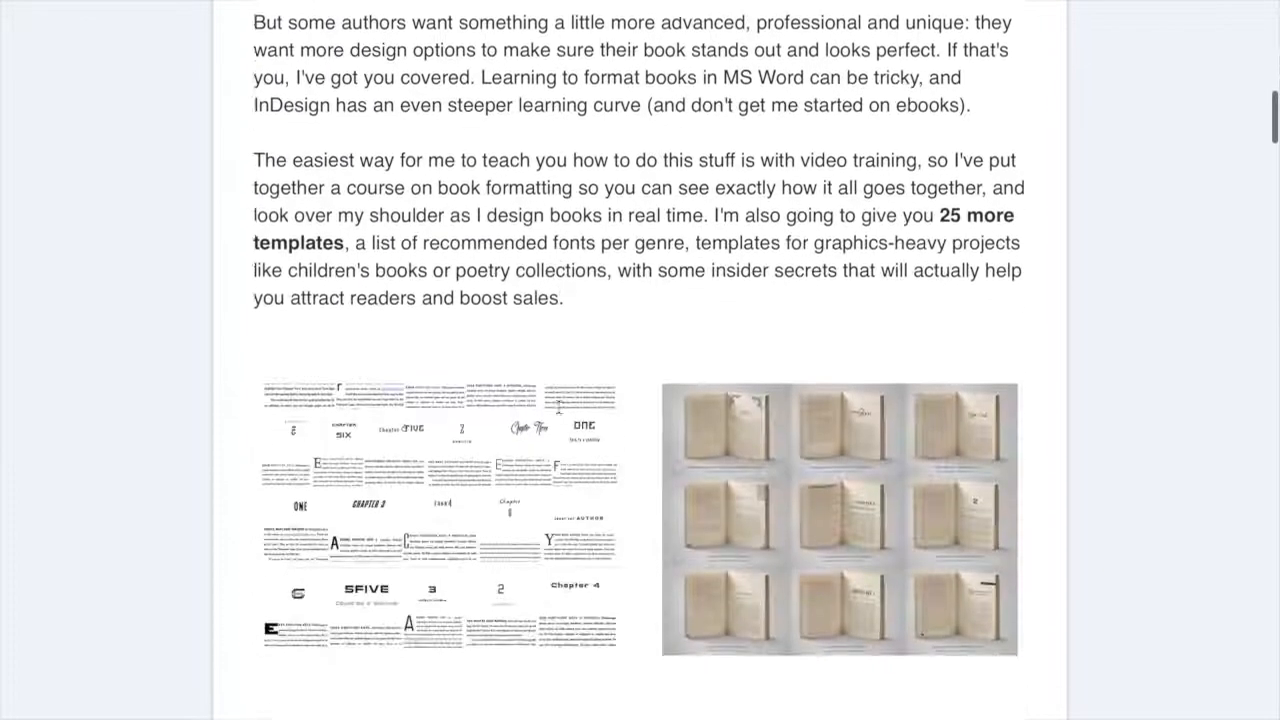
{"action": "scroll", "scroll_direction": "down", "scroll_amount": 3}
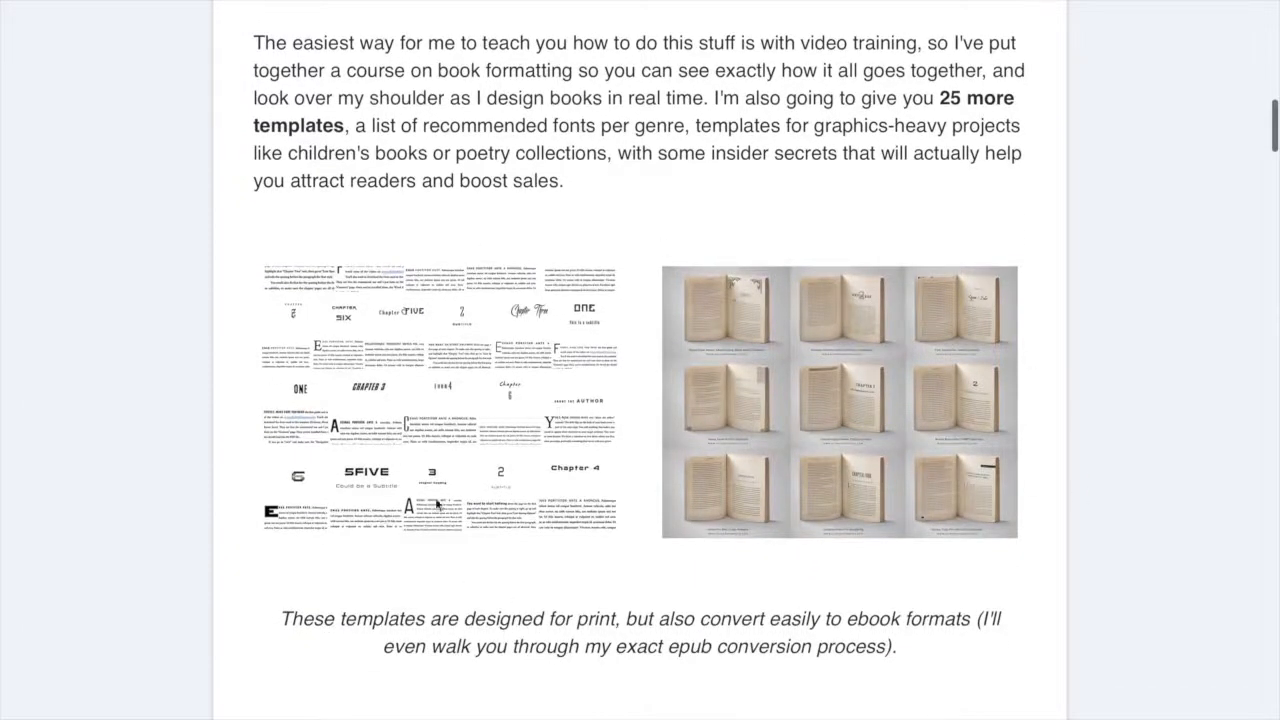
{"action": "scroll", "scroll_direction": "down", "scroll_amount": 3}
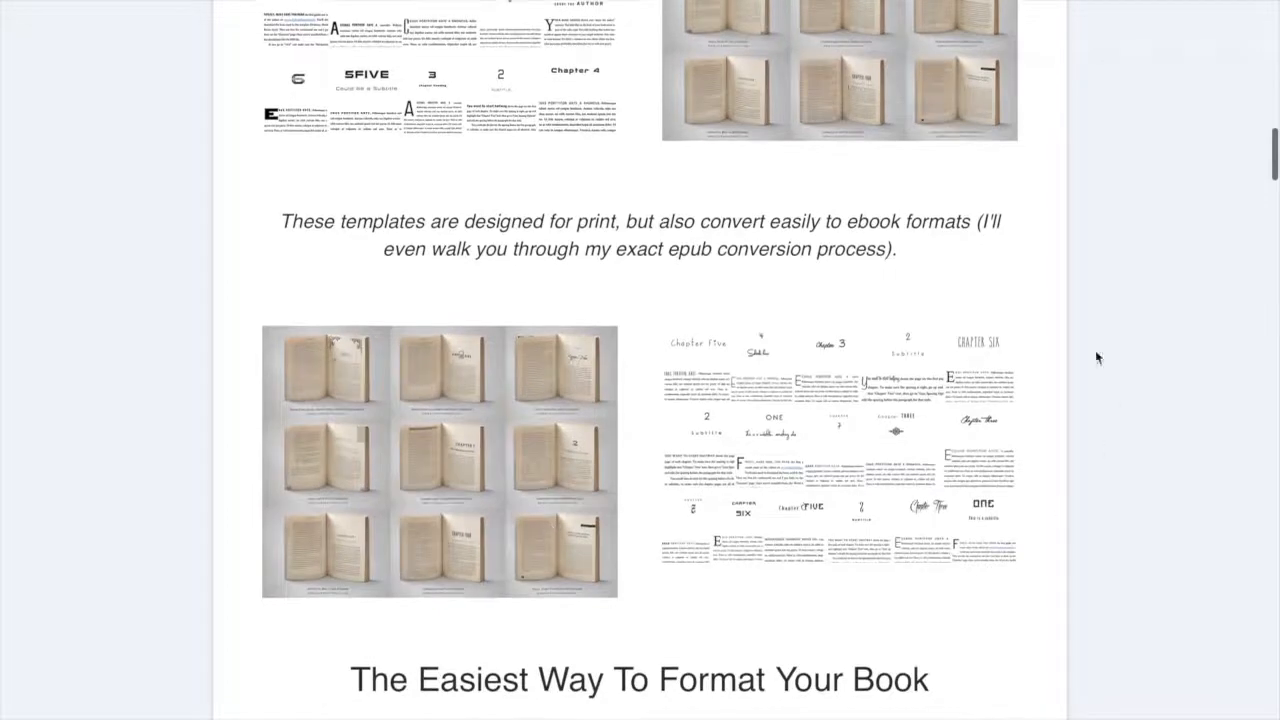
{"action": "scroll", "scroll_direction": "down", "scroll_amount": 3}
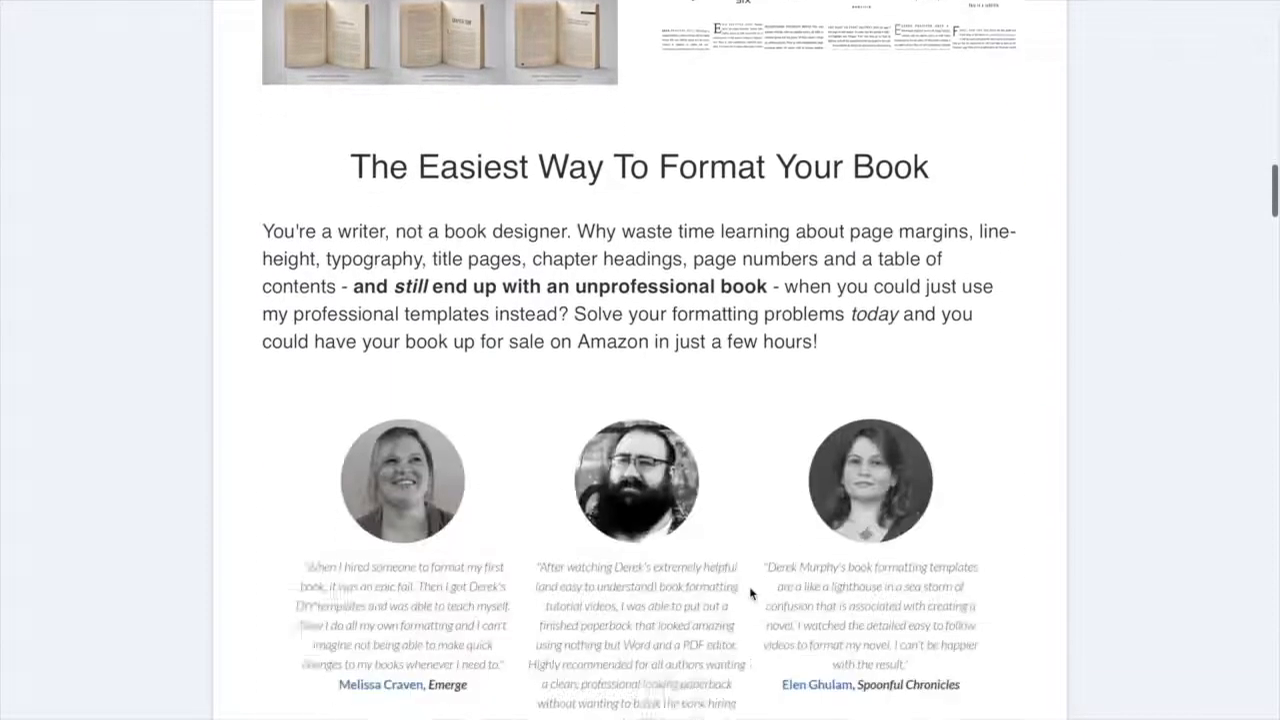
{"action": "scroll", "scroll_direction": "down", "scroll_amount": 3}
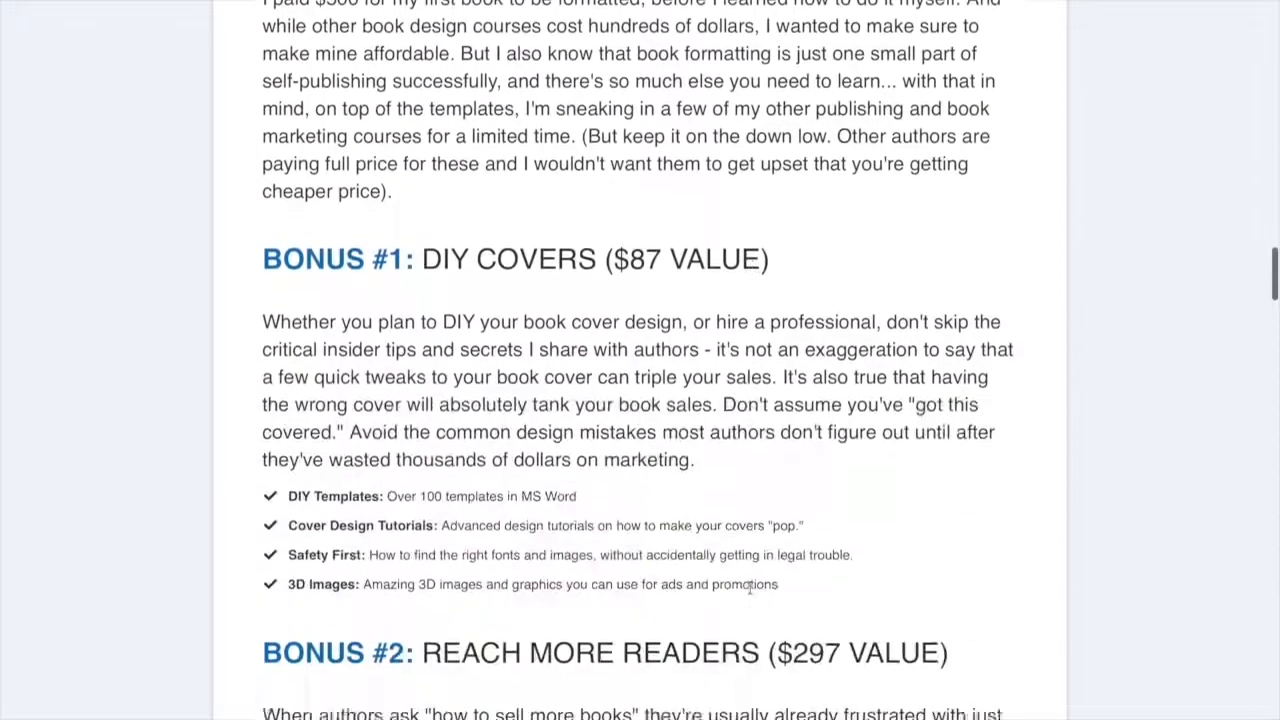
{"action": "scroll", "scroll_direction": "down", "scroll_amount": 3}
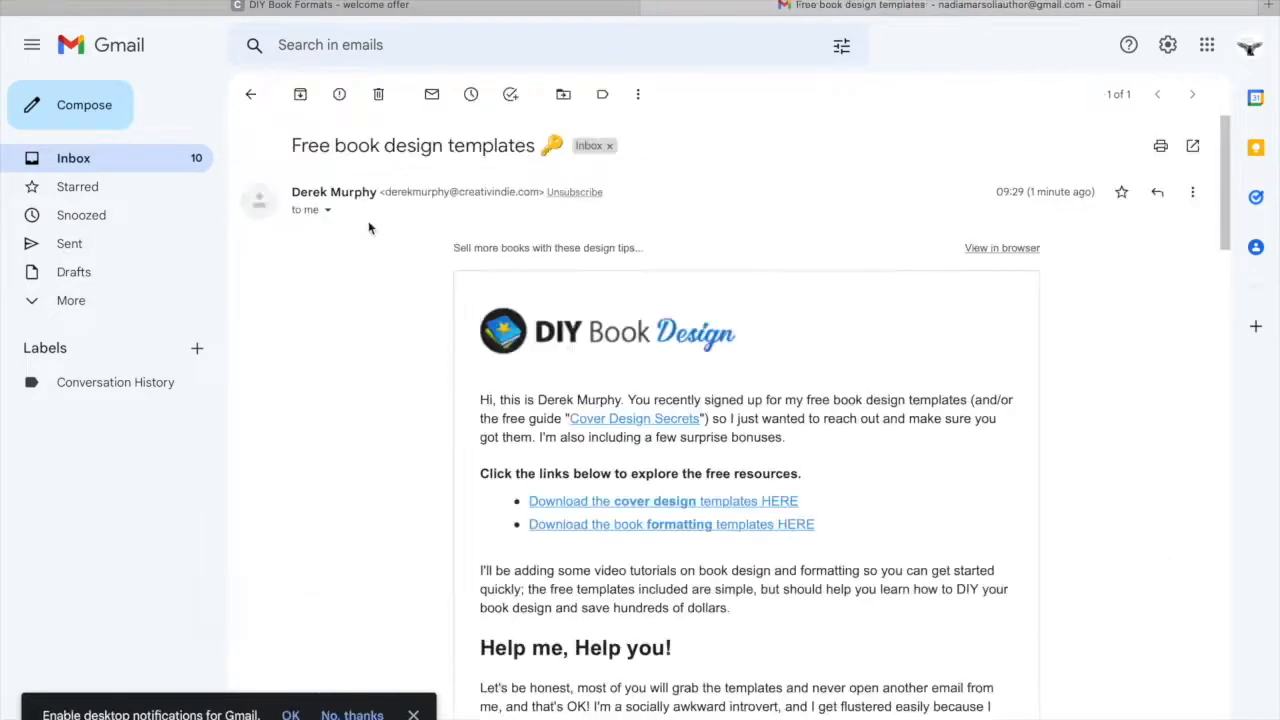
Scroll the 'Free book design templates' email down to its template download links.
{"action": "scroll", "scroll_direction": "down", "scroll_amount": 3}
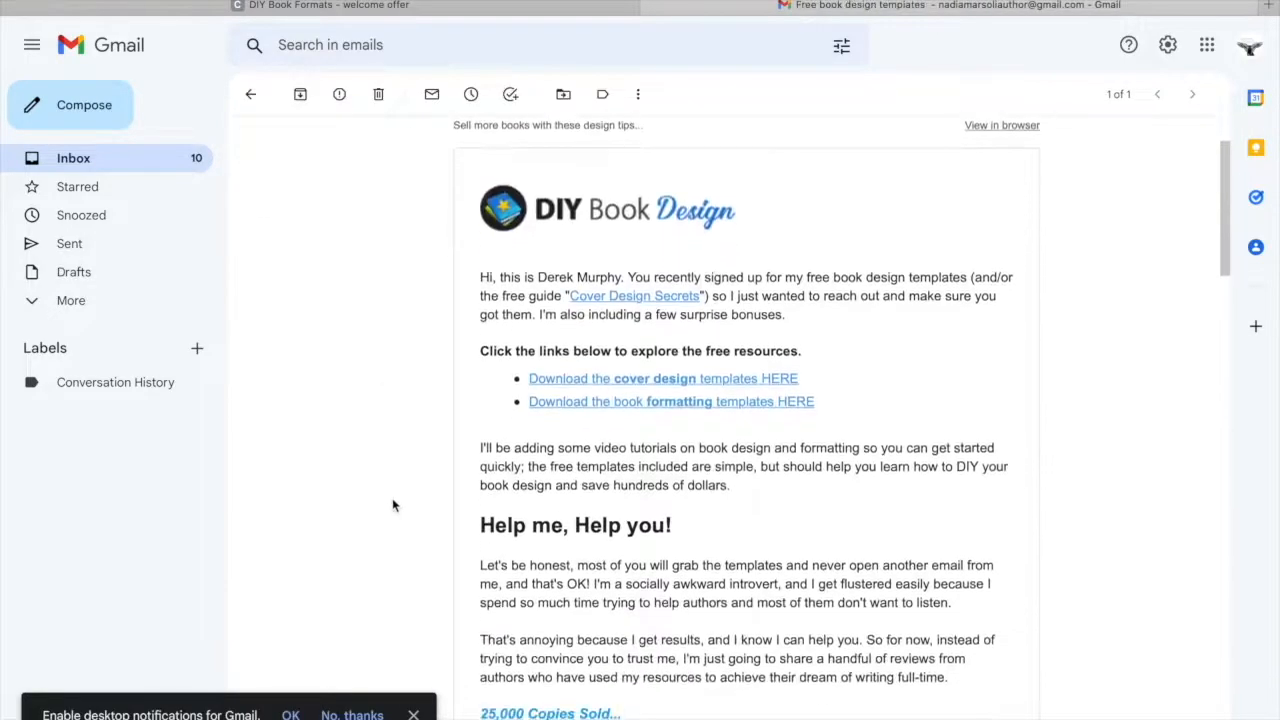
{"action": "scroll", "scroll_direction": "down", "scroll_amount": 3}
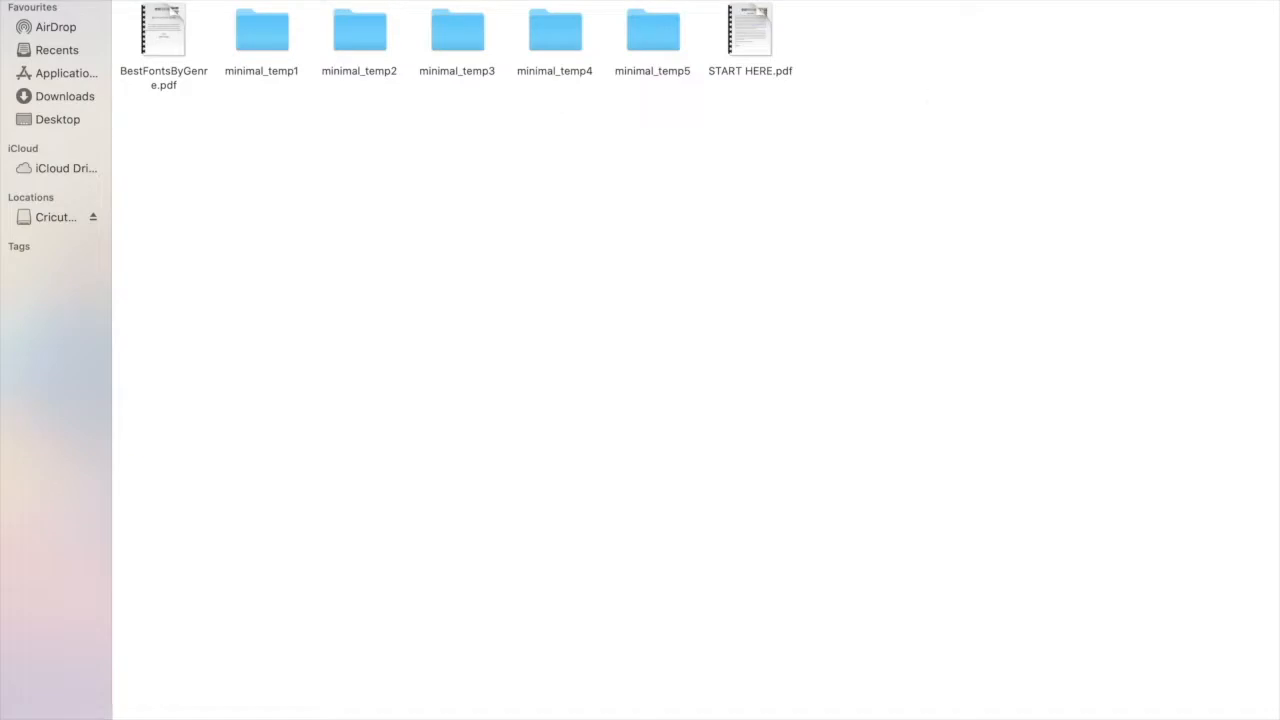
{"action": "mouse_move", "coordinate": [432, 42]}
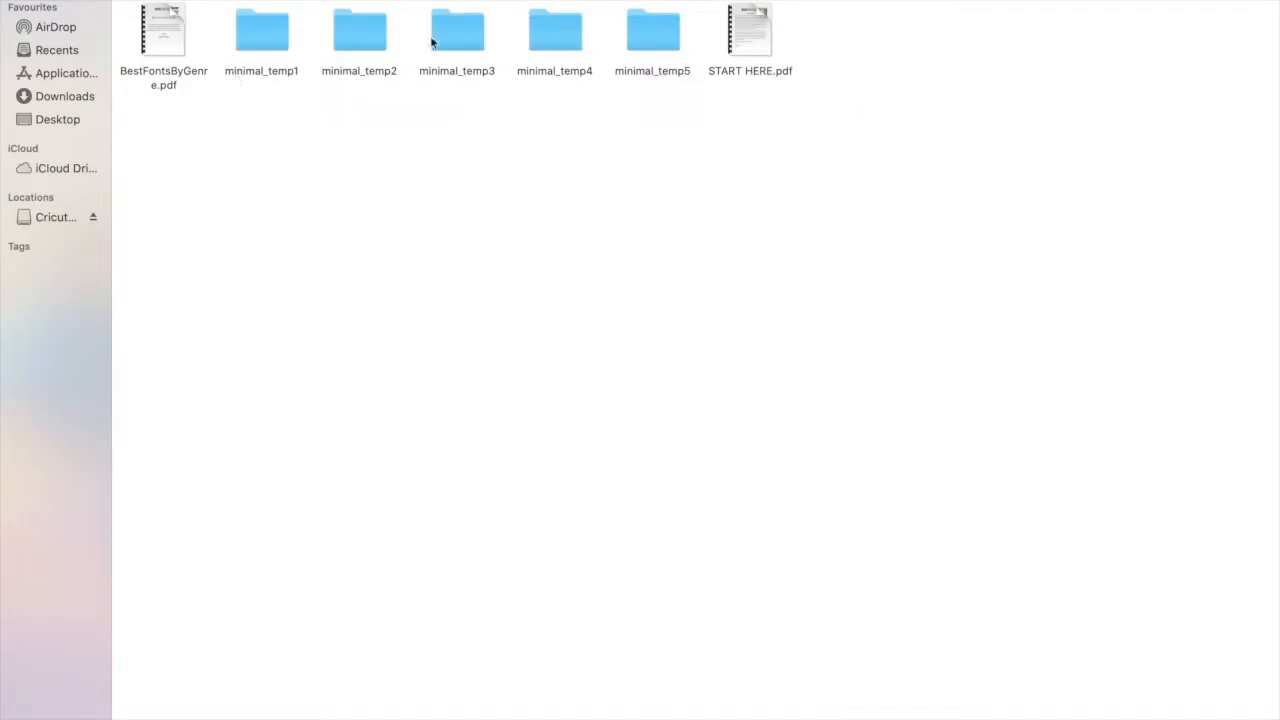
{"action": "mouse_move", "coordinate": [748, 107]}
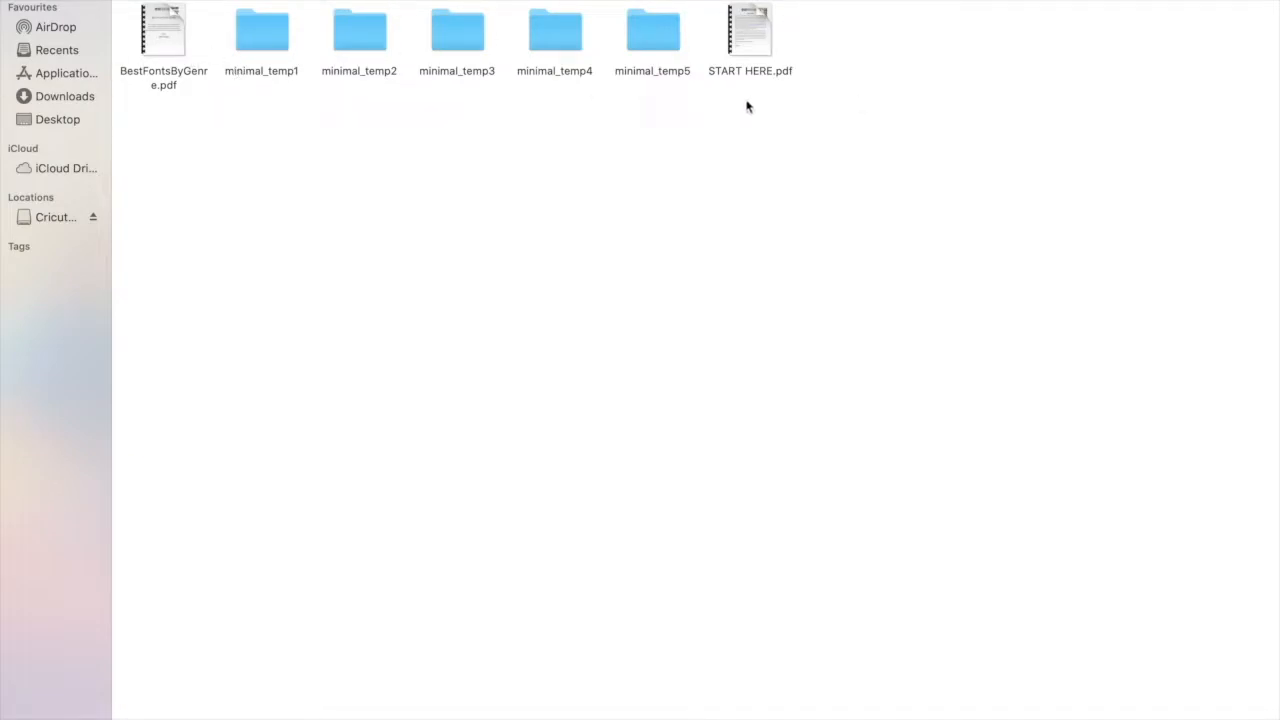
{"action": "mouse_move", "coordinate": [282, 45]}
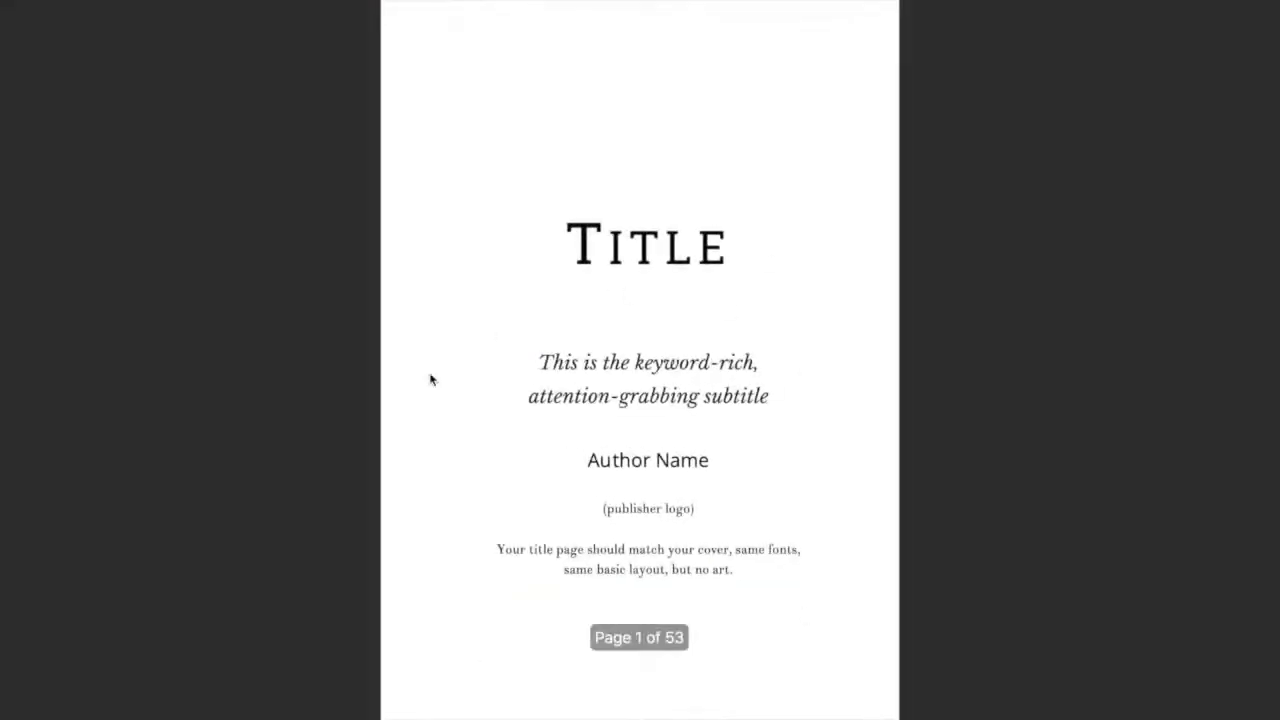
Page through the template PDF in Preview to the About the Author page.
{"action": "scroll", "scroll_direction": "down", "scroll_amount": 3}
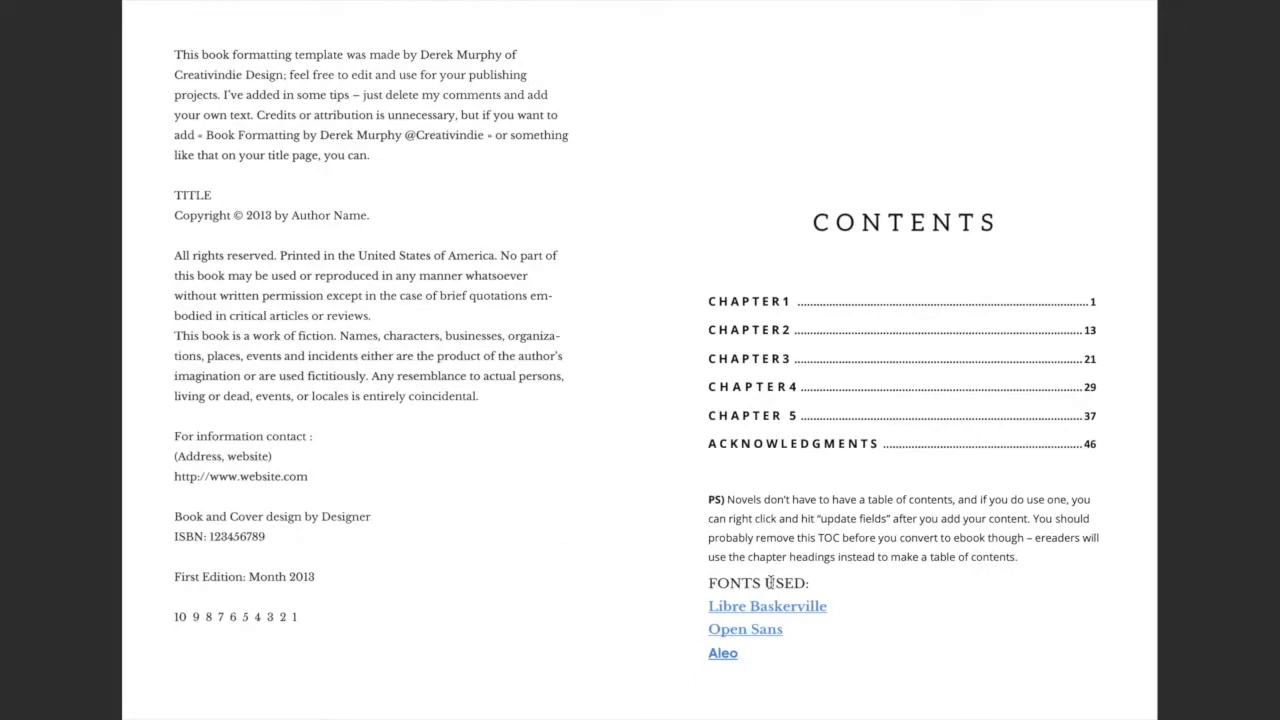
{"action": "scroll", "scroll_direction": "down", "scroll_amount": 3}
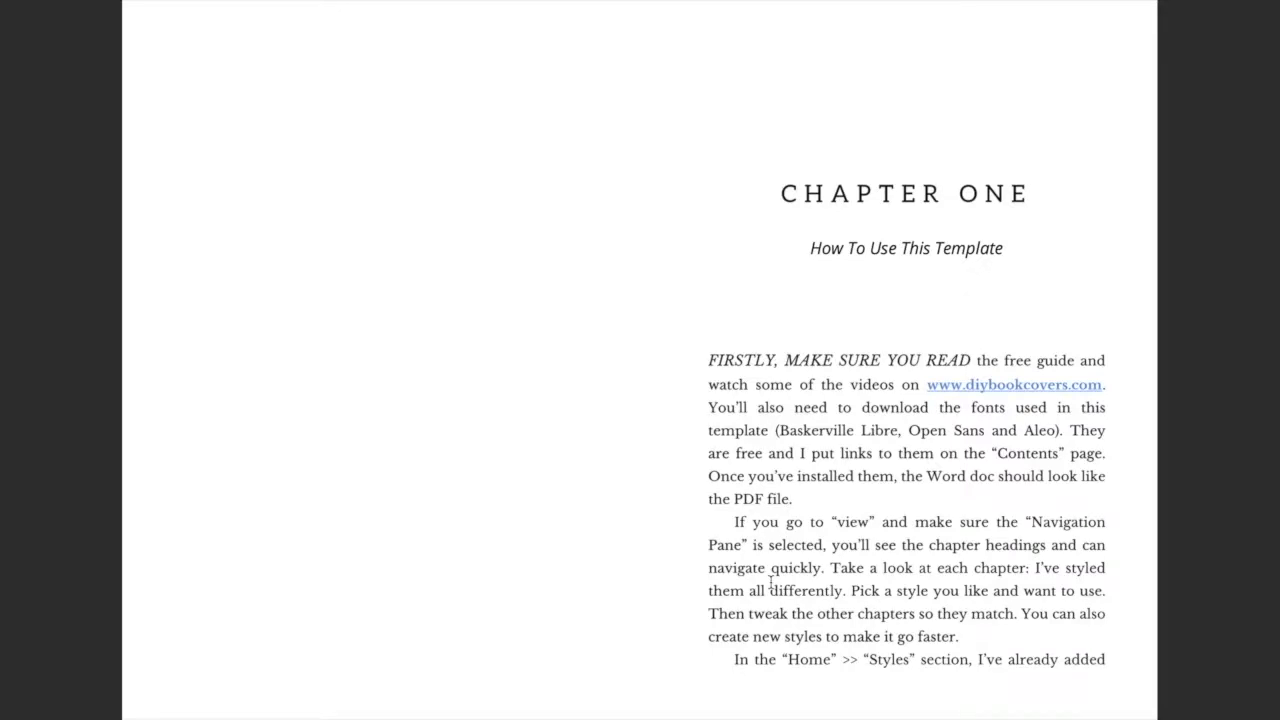
{"action": "mouse_move", "coordinate": [799, 216]}
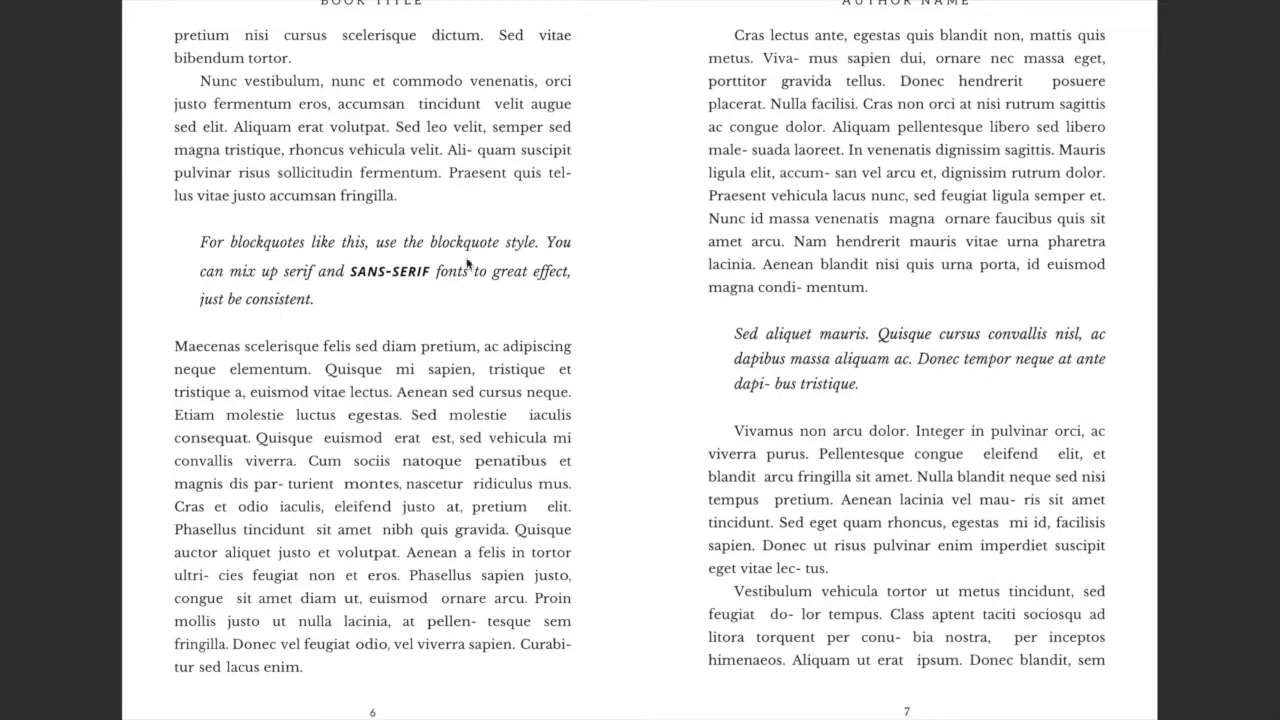
{"action": "scroll", "scroll_direction": "down", "scroll_amount": 3}
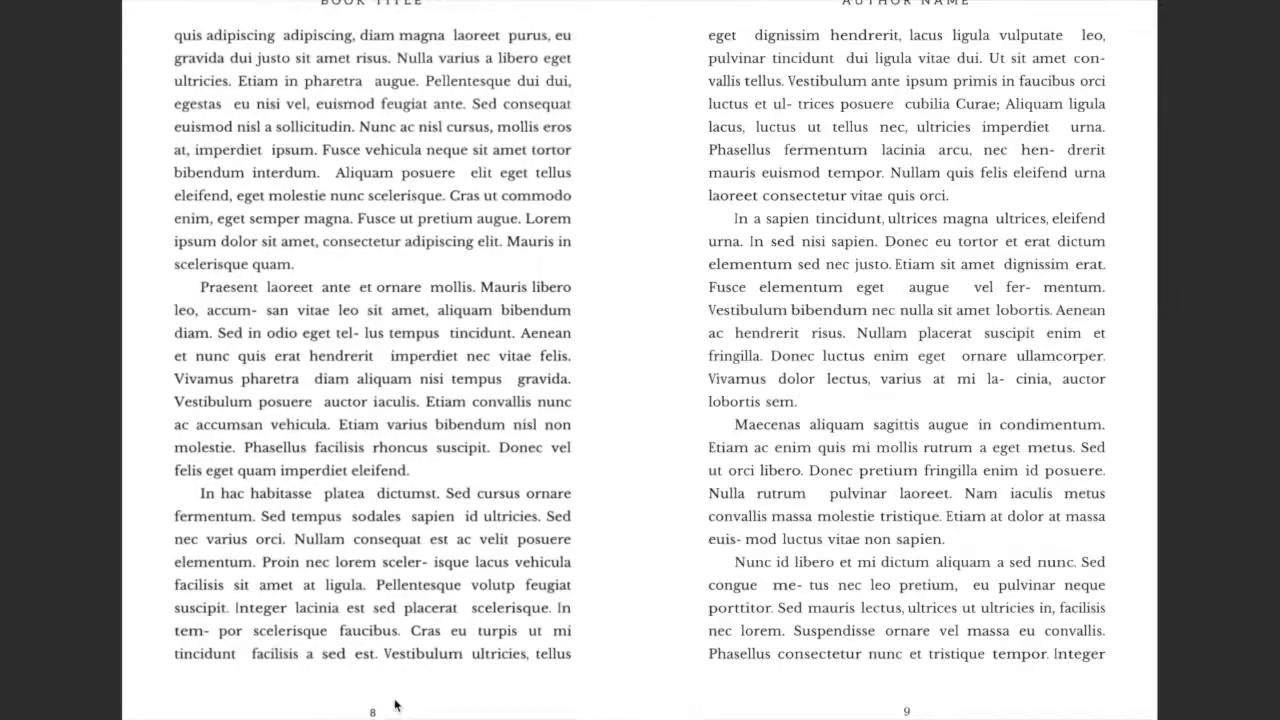
{"action": "scroll", "scroll_direction": "down", "scroll_amount": 3}
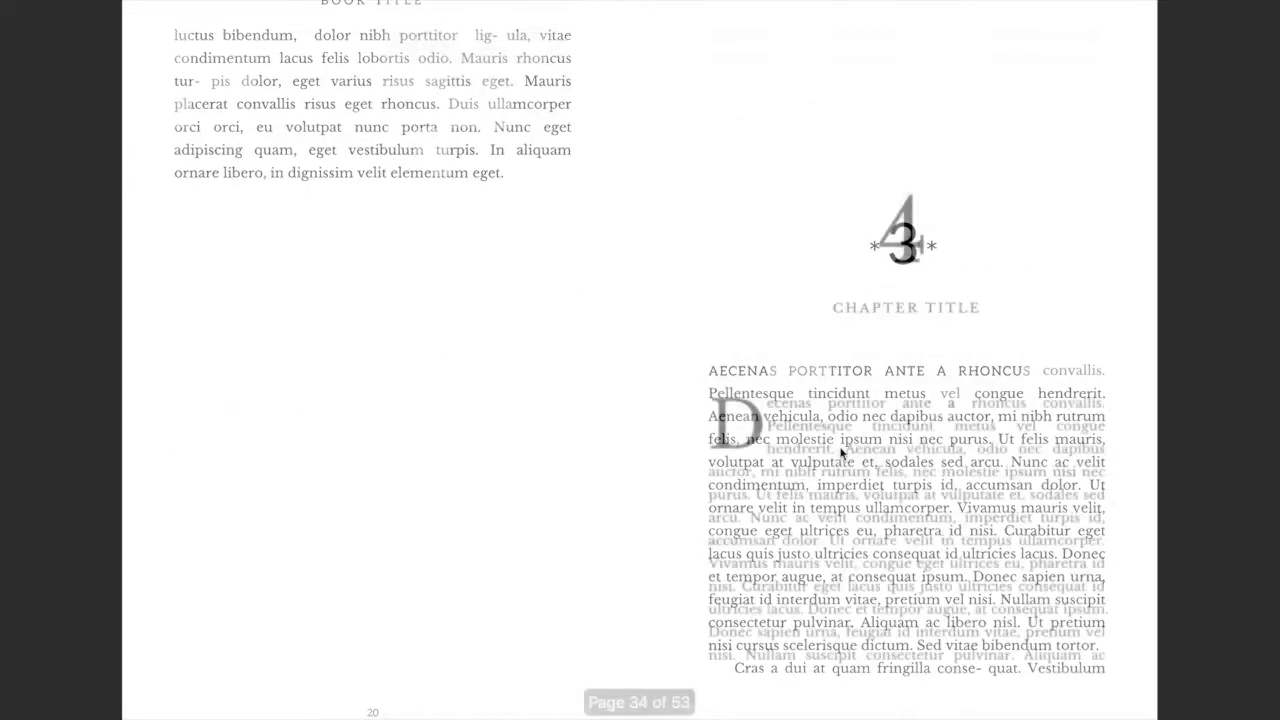
{"action": "scroll", "scroll_direction": "down", "scroll_amount": 3}
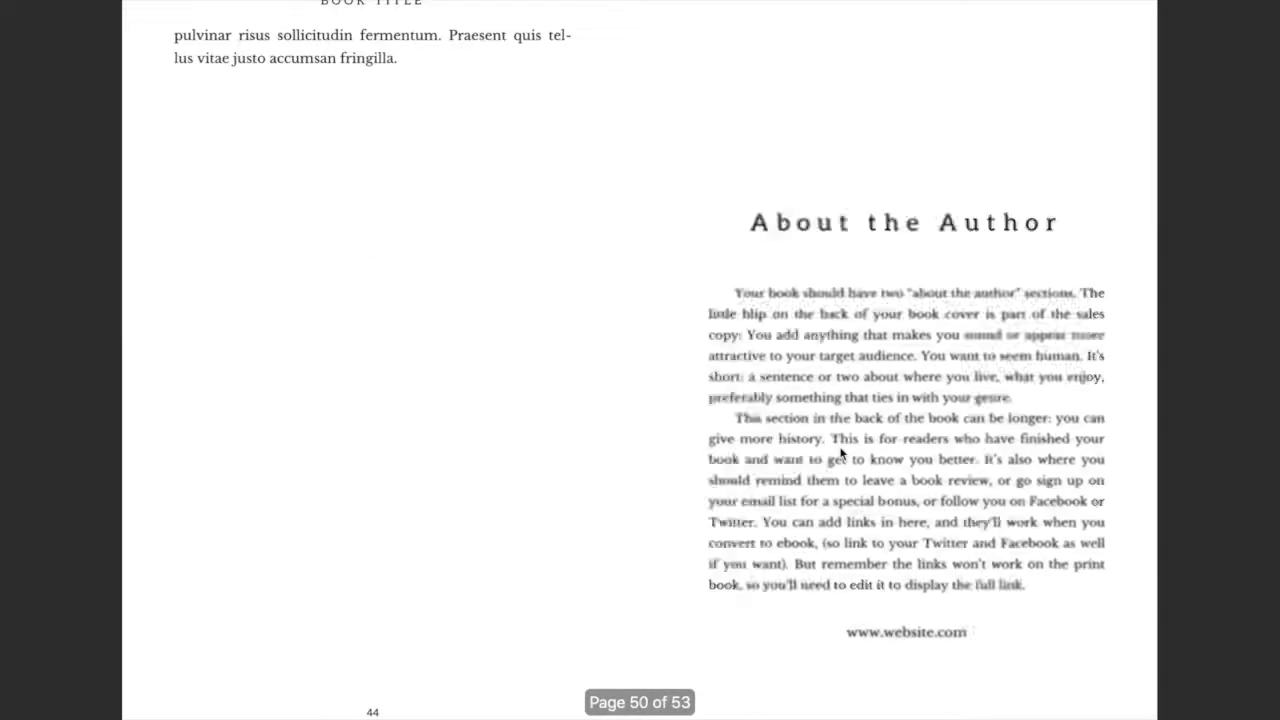
{"action": "scroll", "scroll_direction": "down", "scroll_amount": 3}
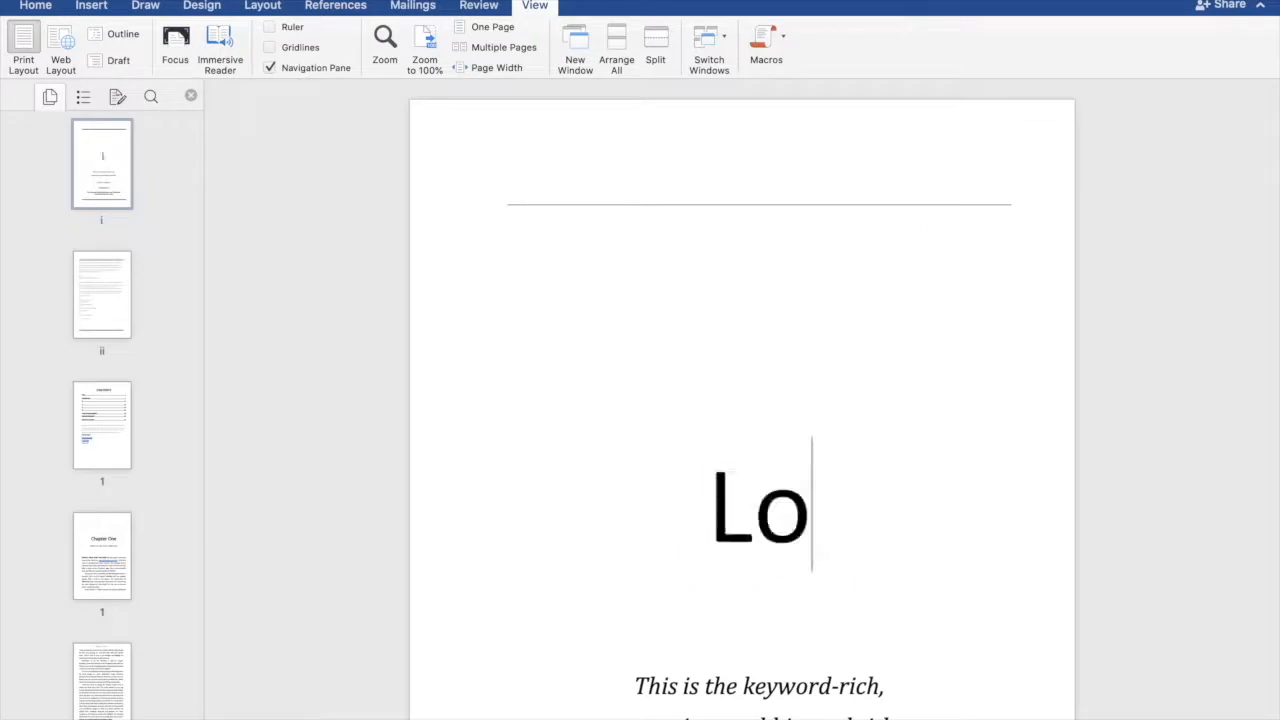
{"action": "type", "text": "ve"}
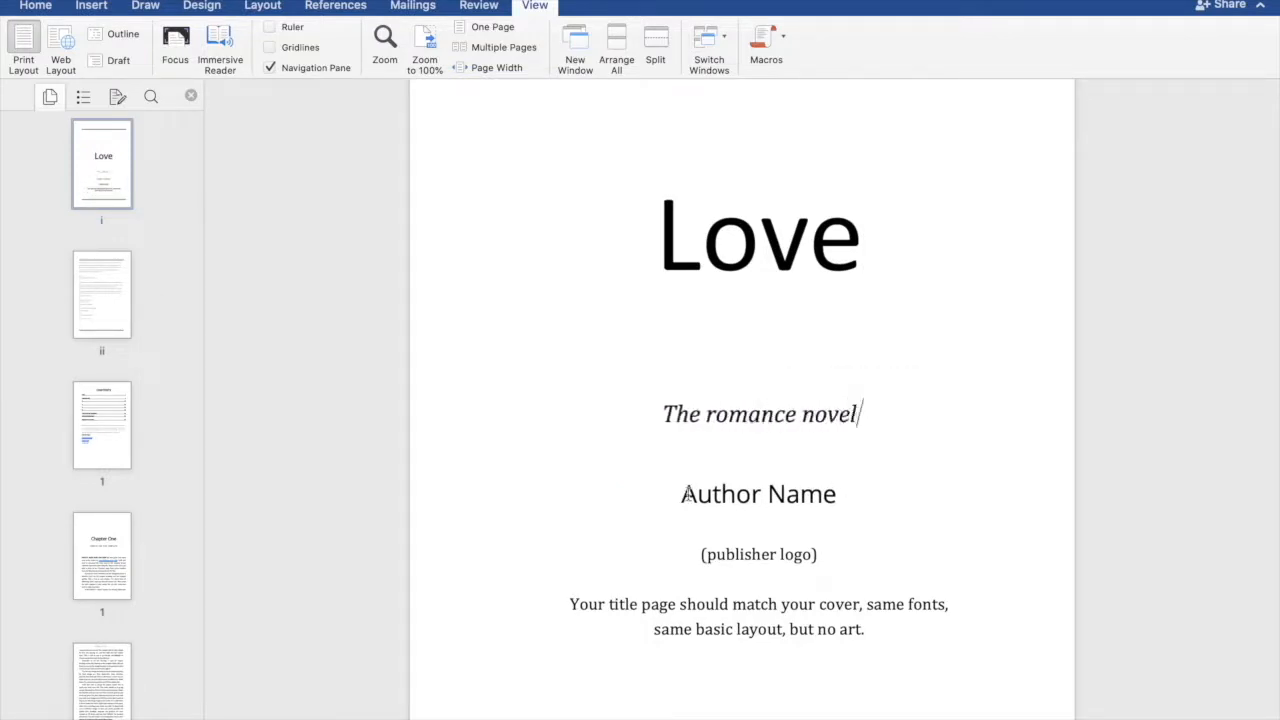
{"action": "type", "text": "Nadia A"}
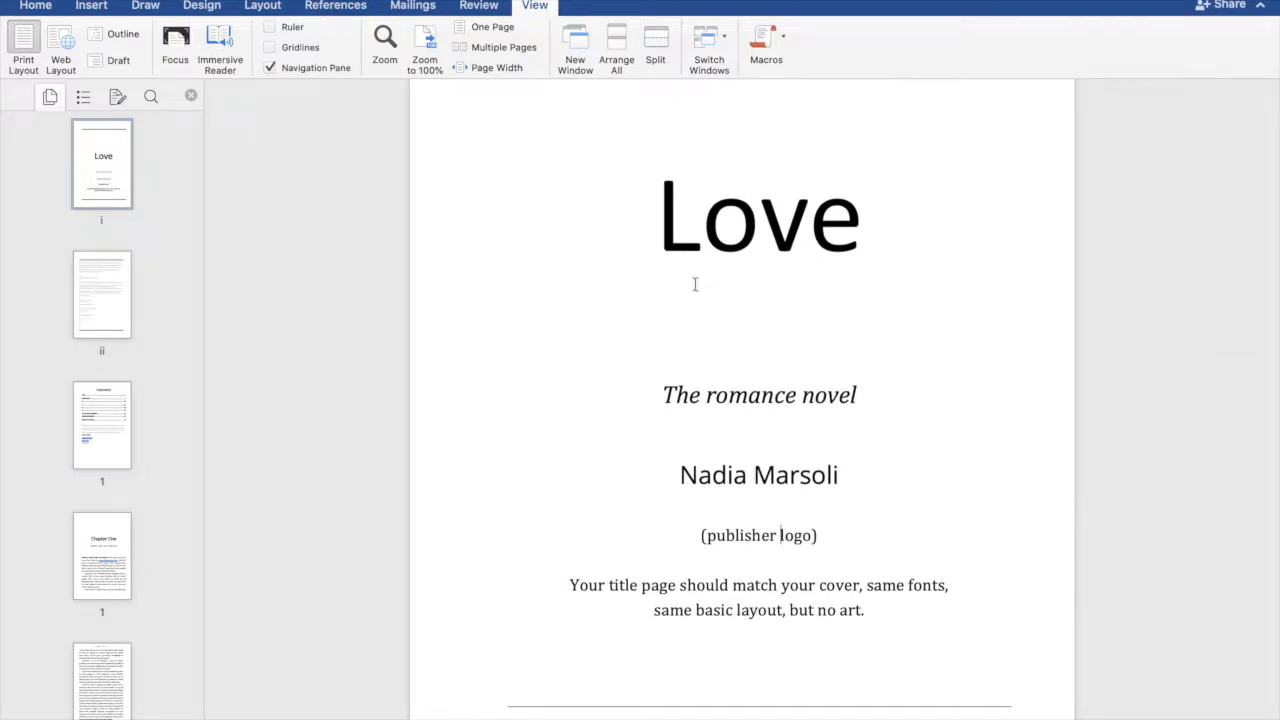
{"action": "mouse_move", "coordinate": [940, 603]}
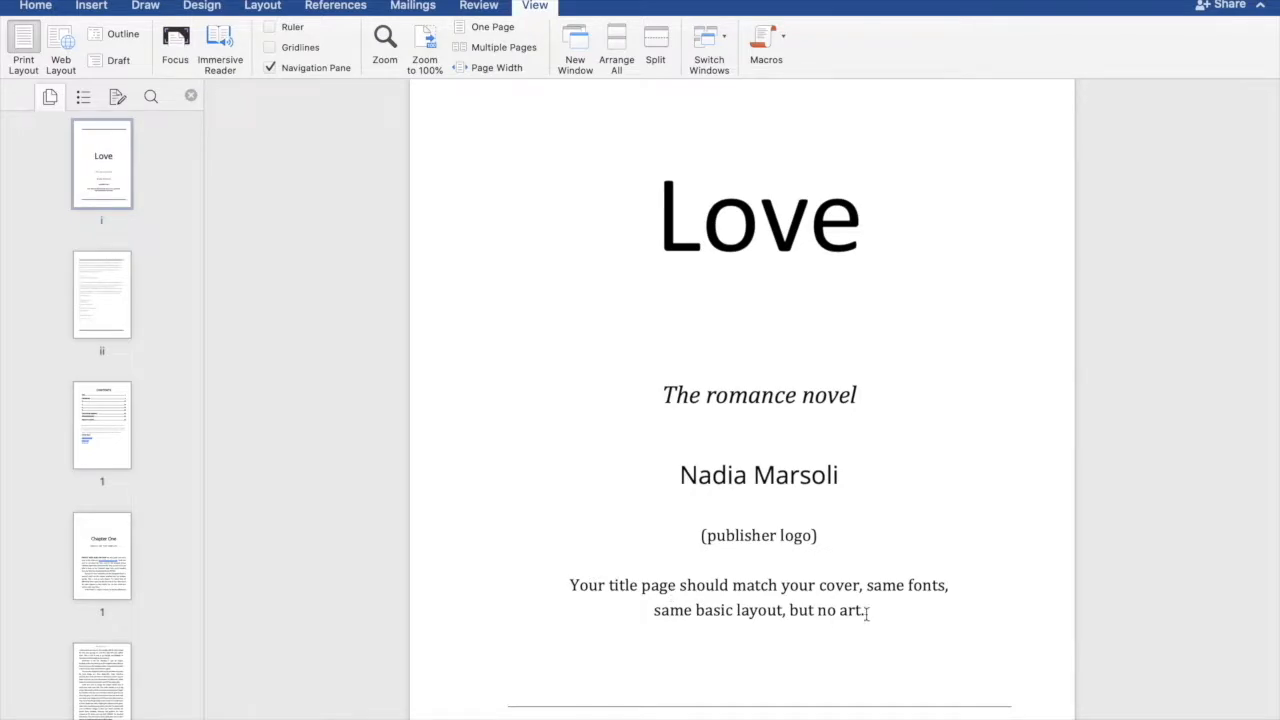
{"action": "mouse_move", "coordinate": [644, 403]}
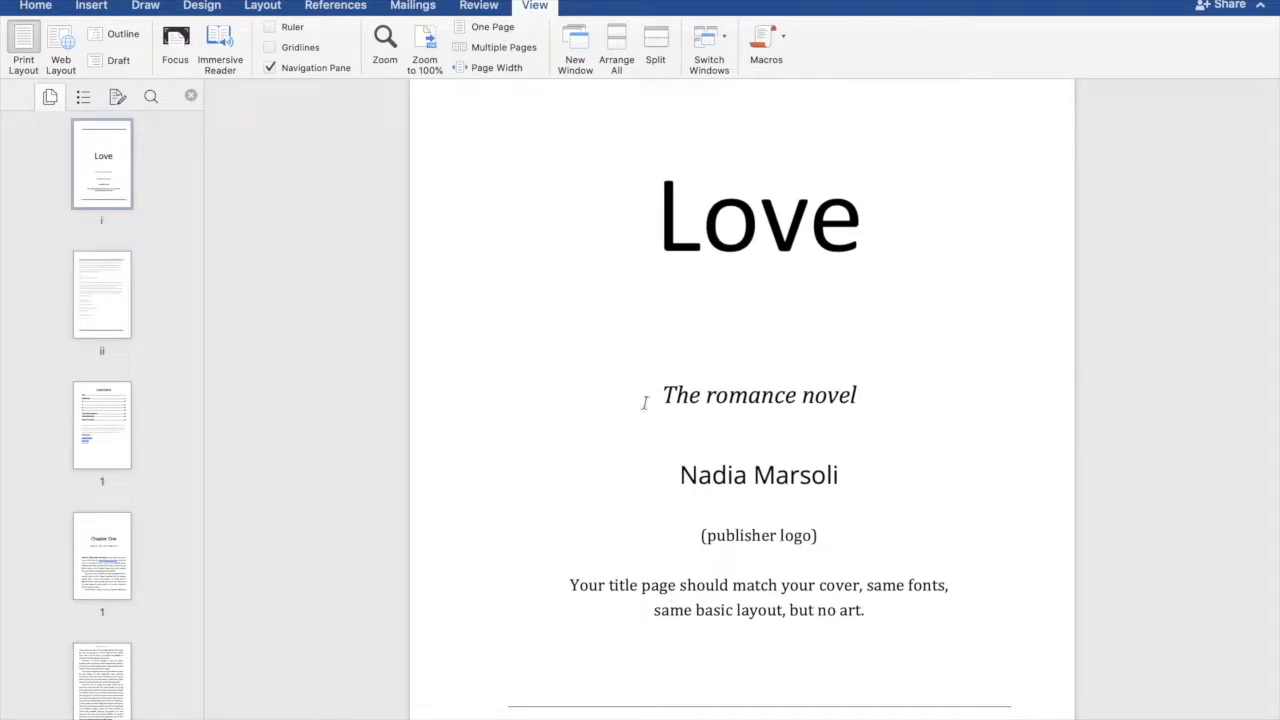
{"action": "left_click", "coordinate": [760, 210]}
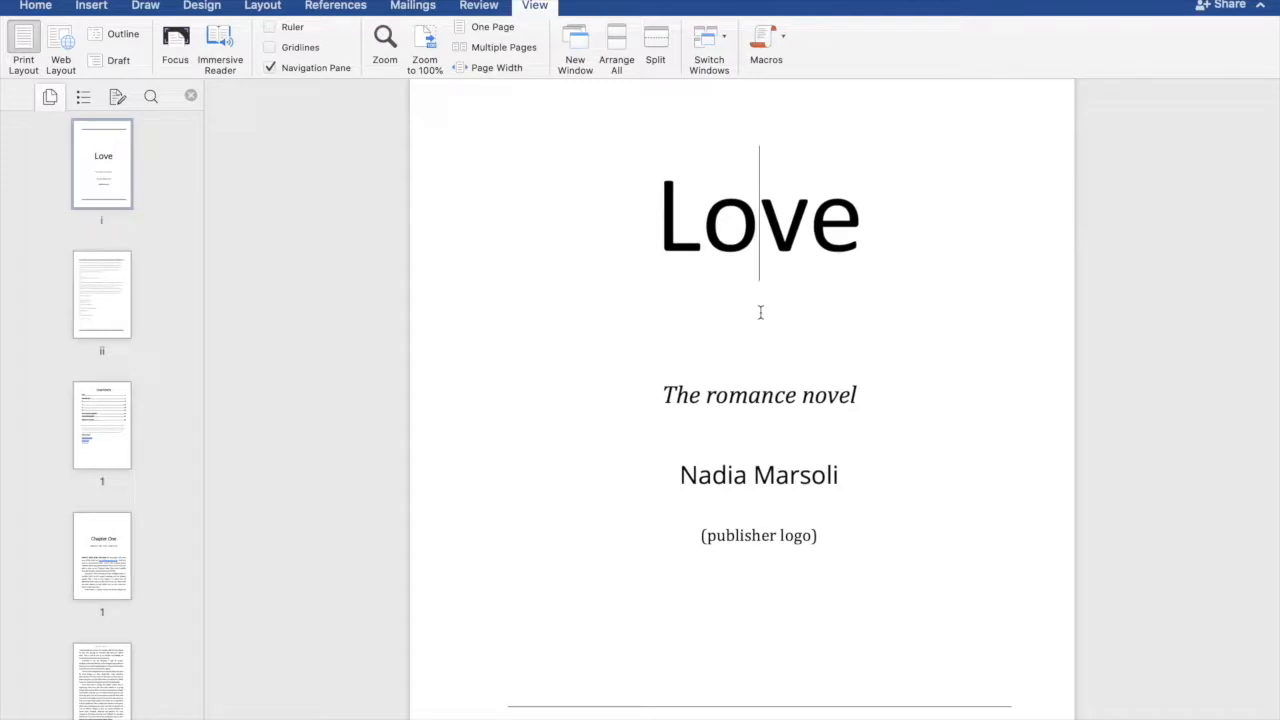
{"action": "scroll", "scroll_direction": "down", "scroll_amount": 3}
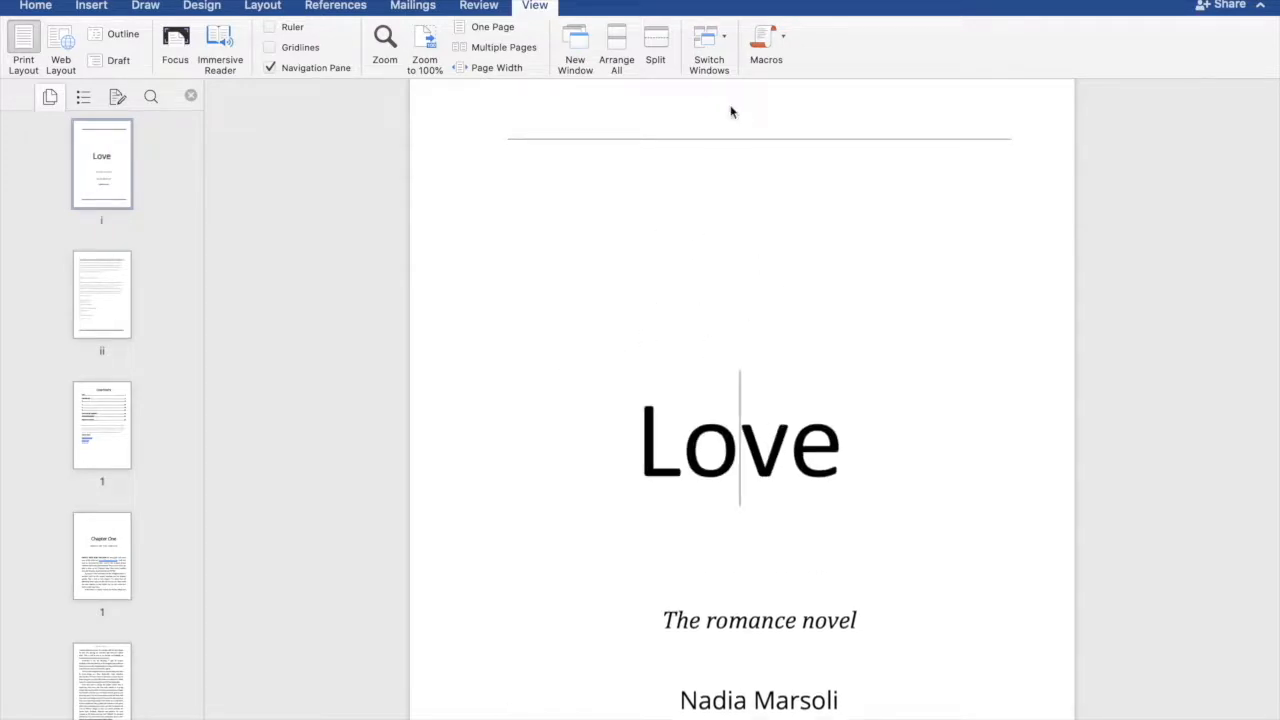
{"action": "double_click", "coordinate": [740, 150]}
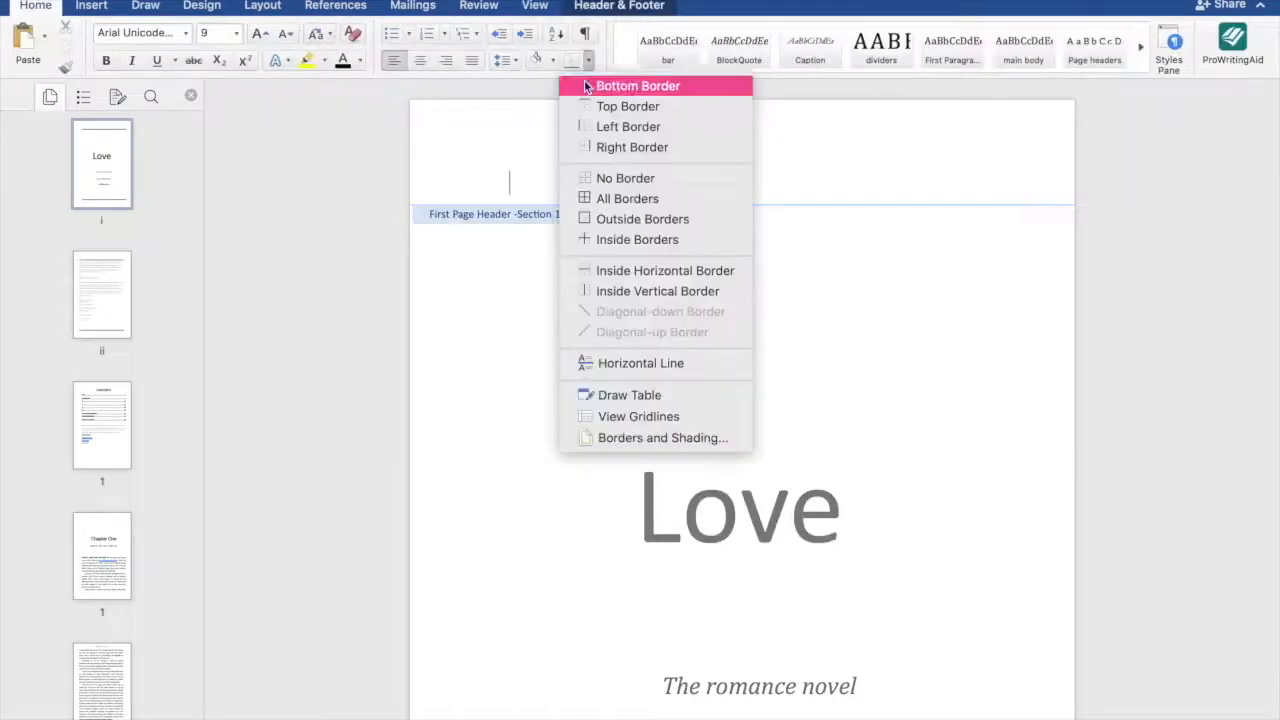
Remove the header's bottom border rule and the space before the Love title paragraph.
{"action": "left_click", "coordinate": [638, 85]}
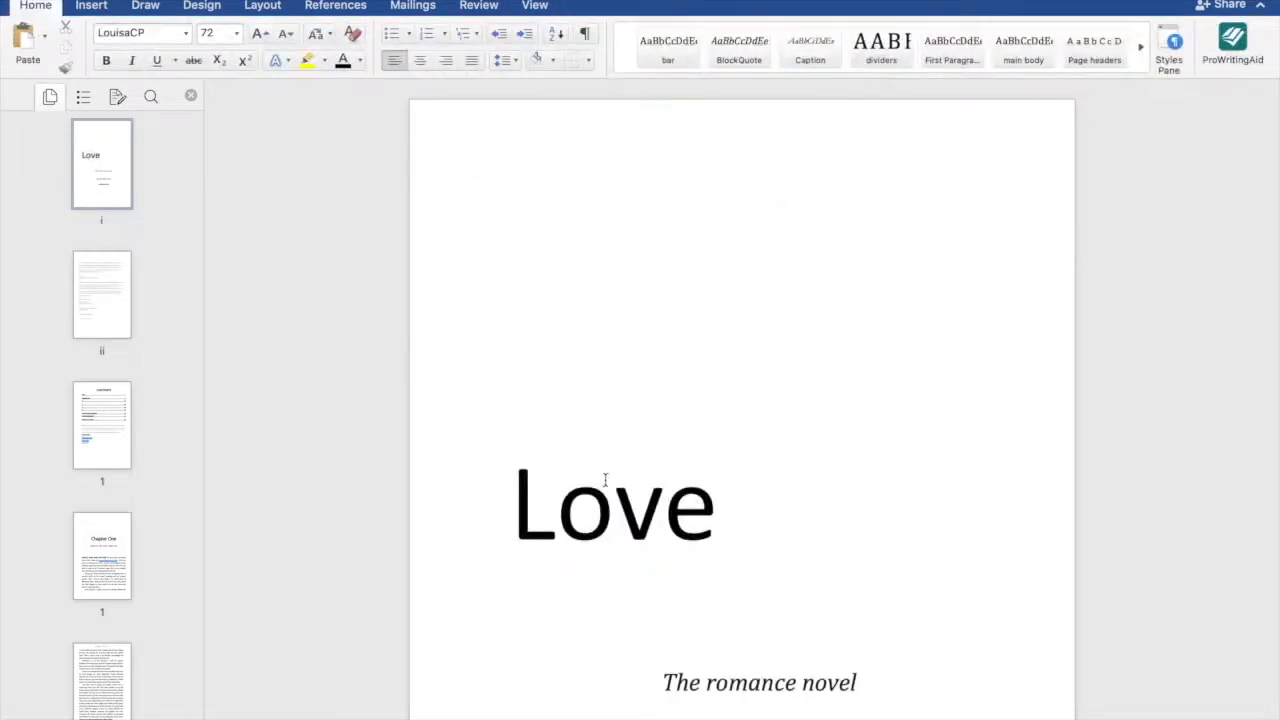
{"action": "left_click", "coordinate": [504, 60]}
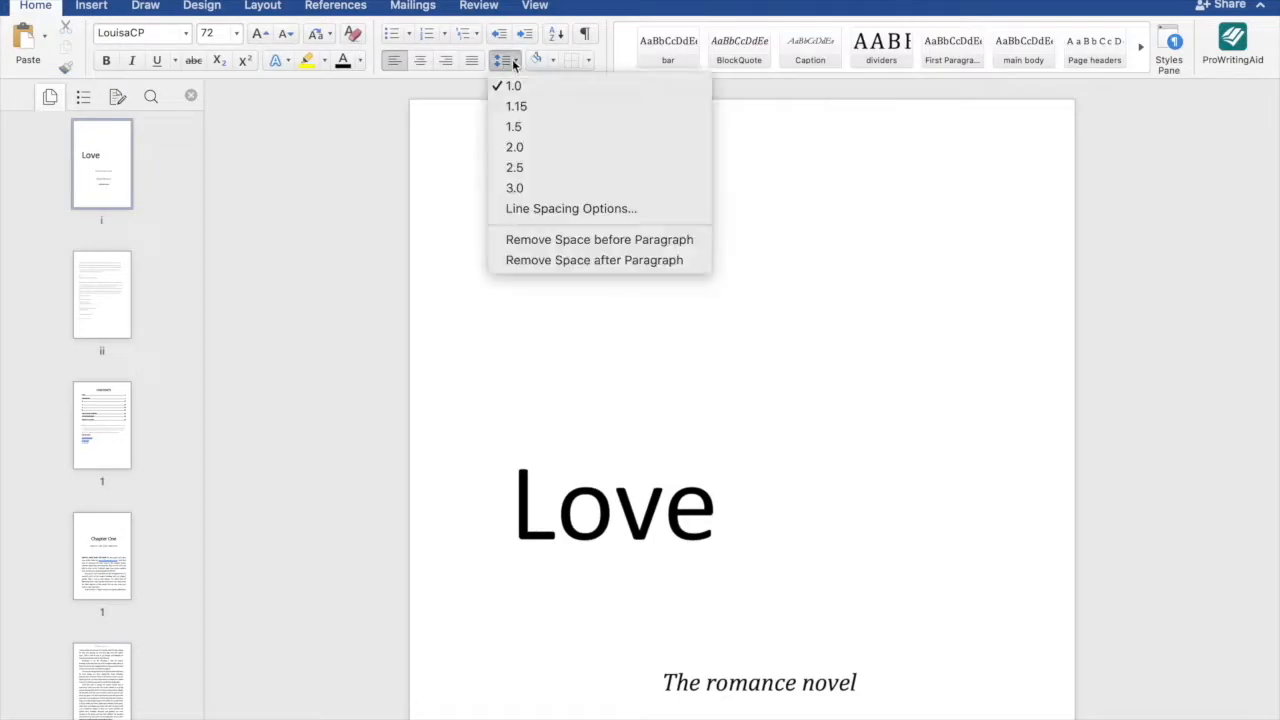
{"action": "mouse_move", "coordinate": [599, 239]}
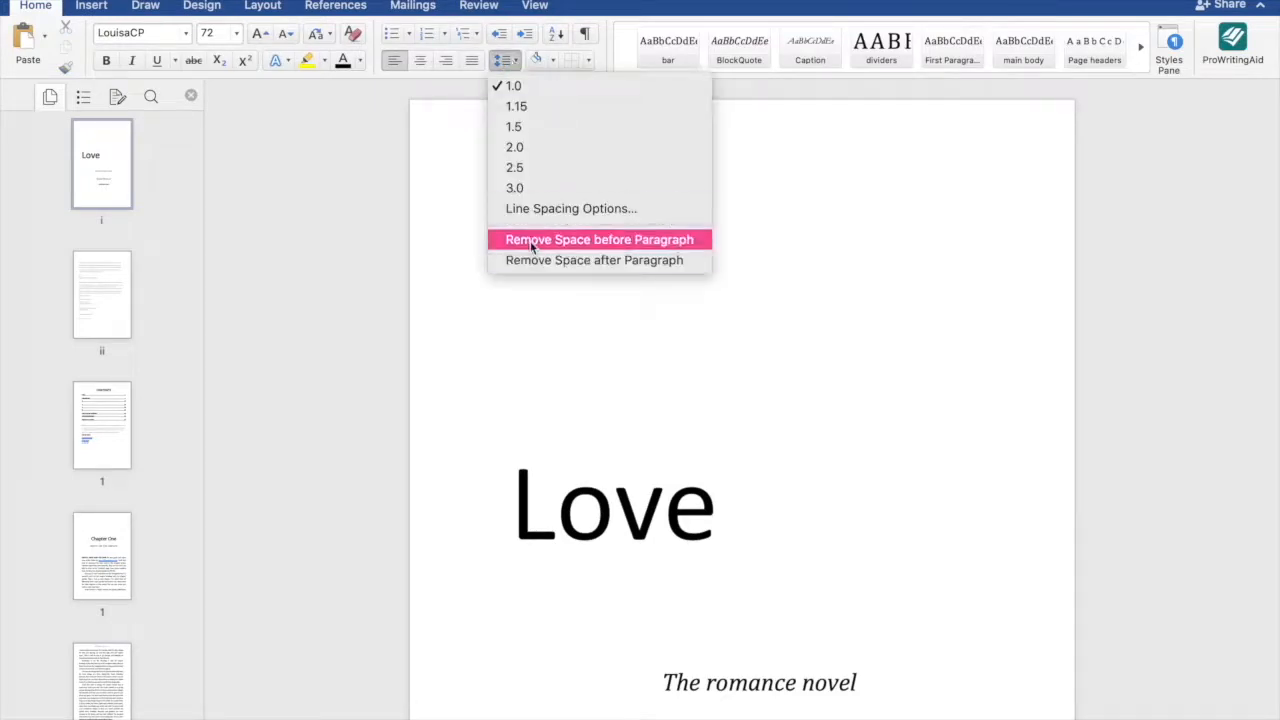
{"action": "left_click", "coordinate": [598, 239]}
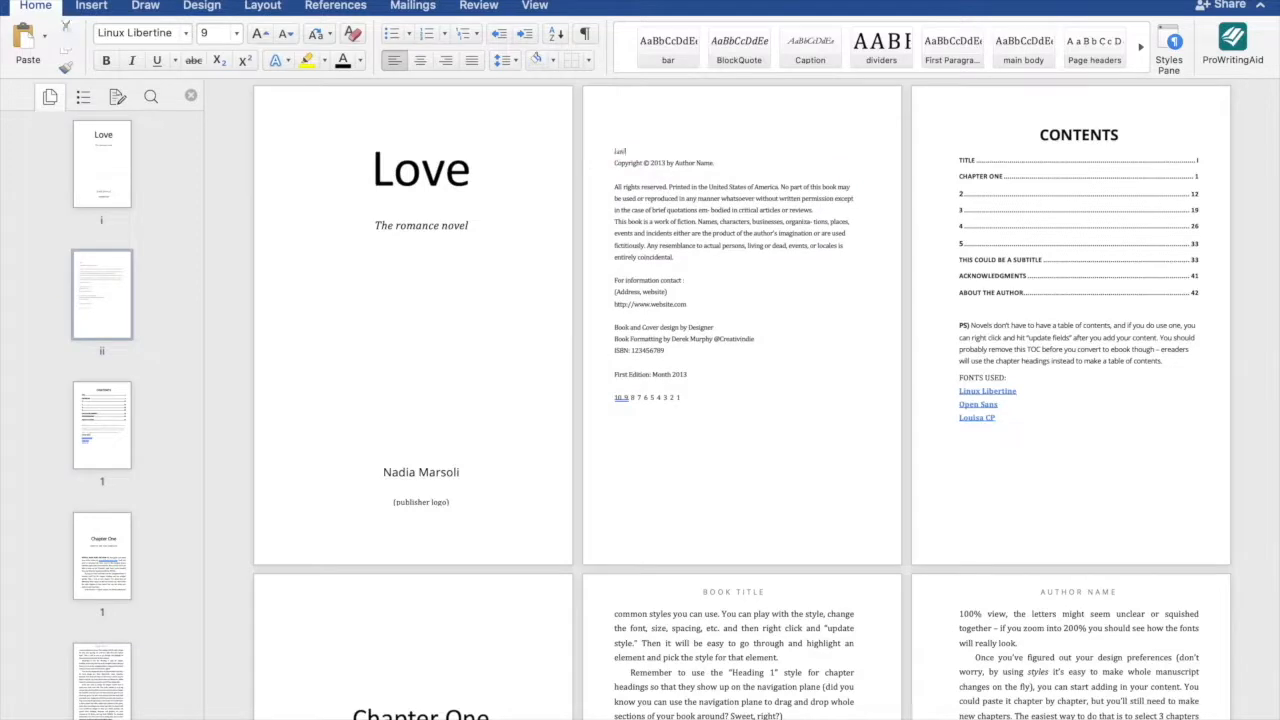
Enter 'Love, the novel' as the book title on the copyright page.
{"action": "type", "text": "Love, the novel"}
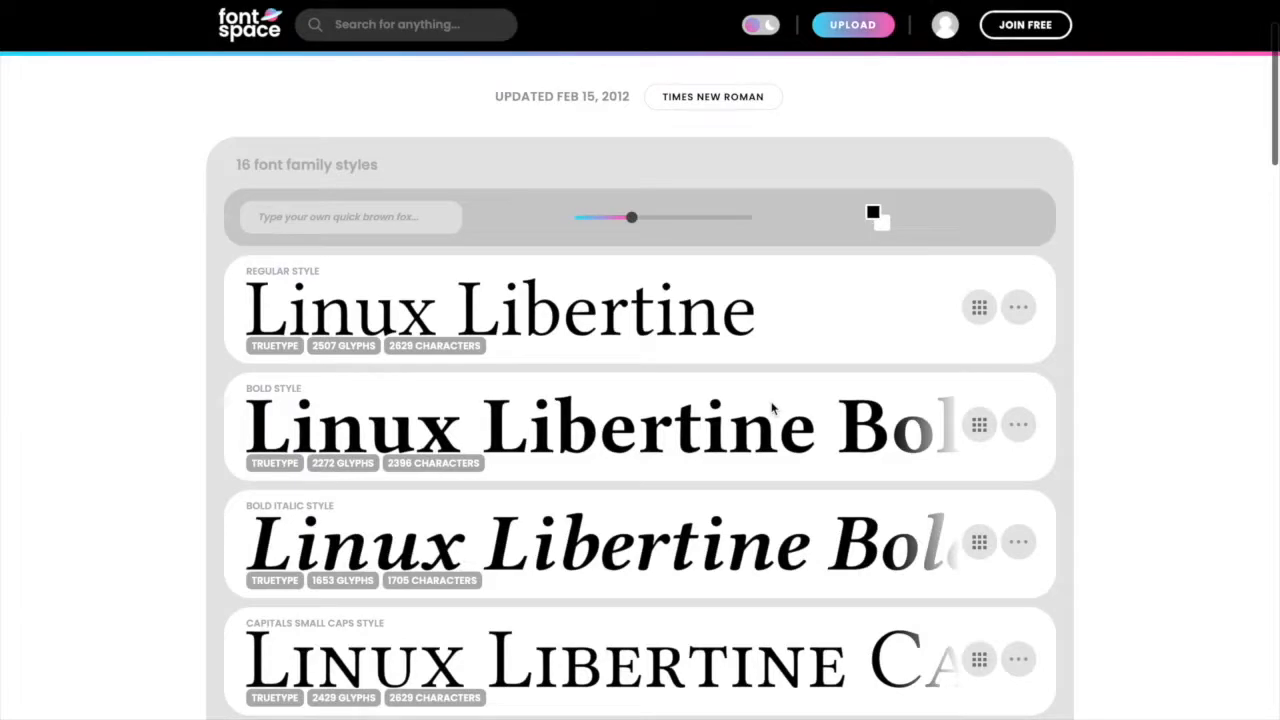
{"action": "scroll", "scroll_direction": "down", "scroll_amount": 3}
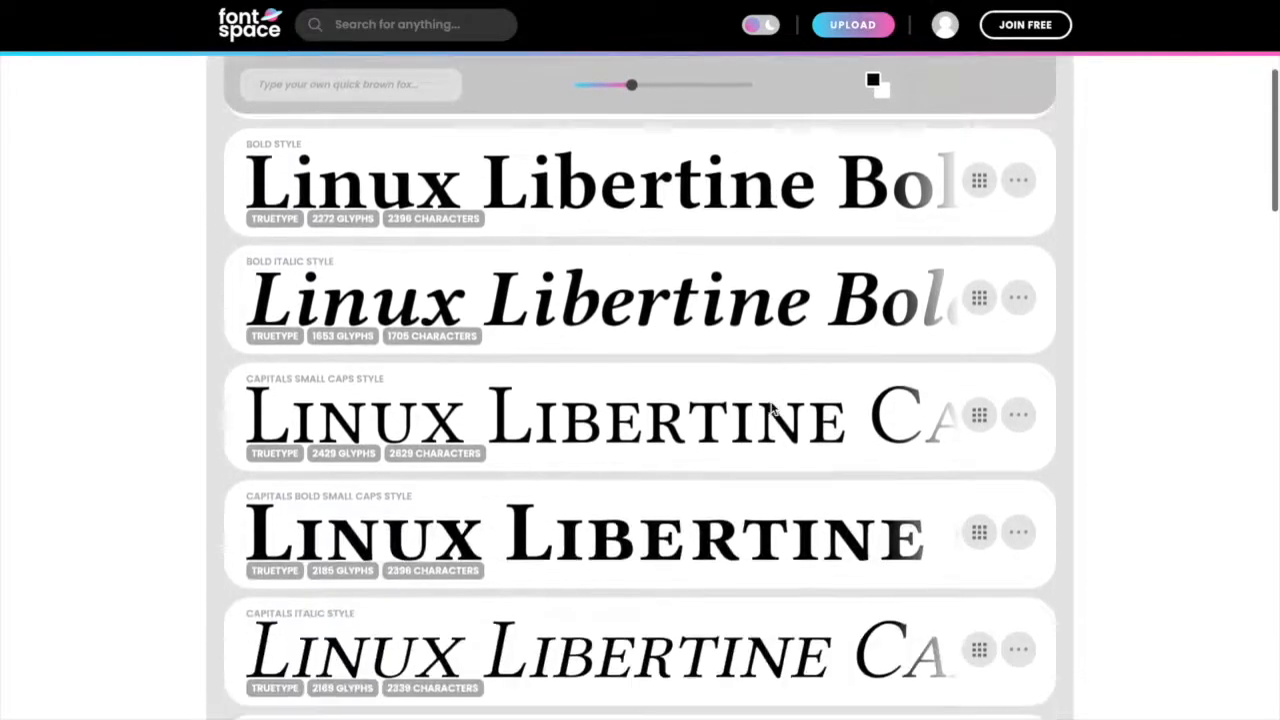
{"action": "scroll", "scroll_direction": "down", "scroll_amount": 3}
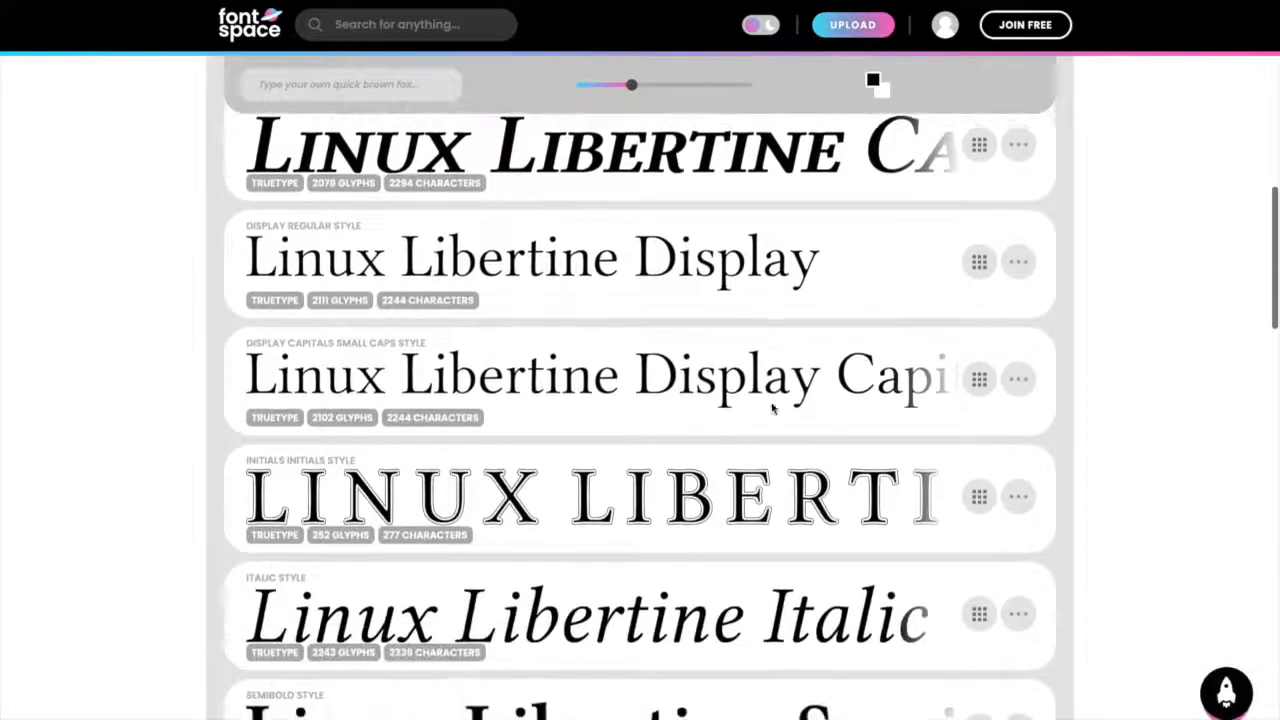
{"action": "scroll", "scroll_direction": "down", "scroll_amount": 3}
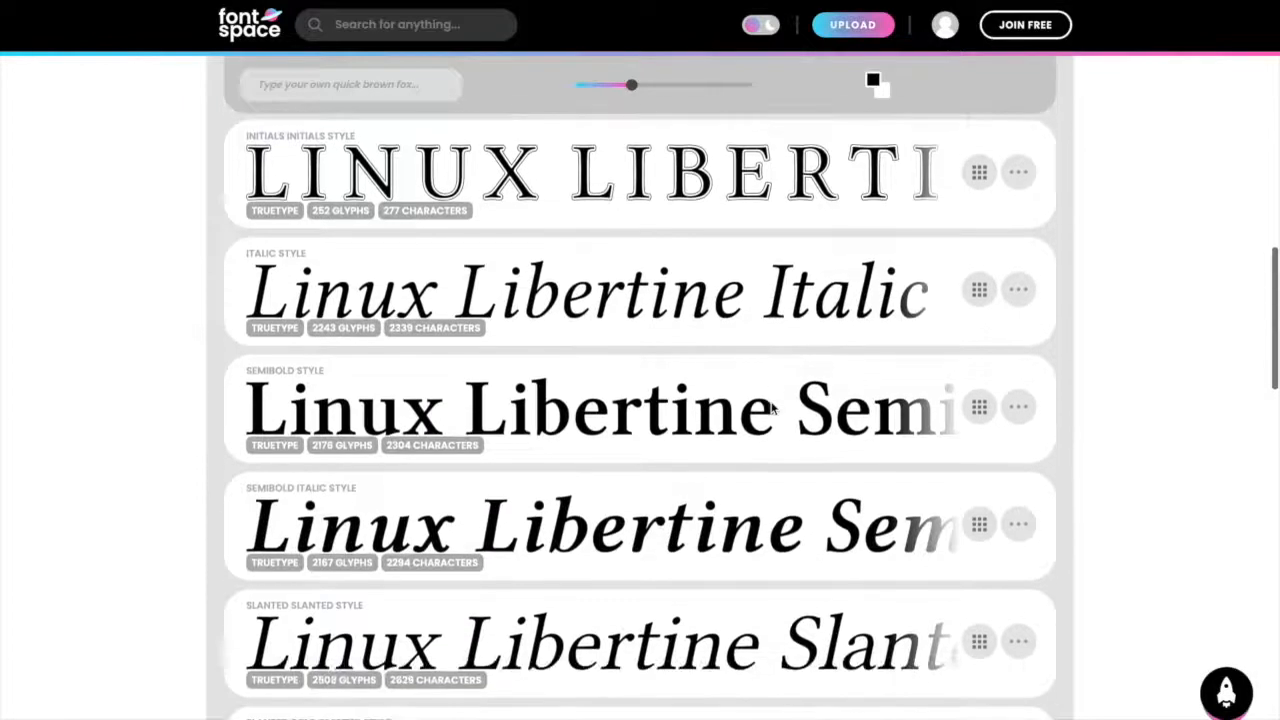
{"action": "scroll", "scroll_direction": "down", "scroll_amount": 3}
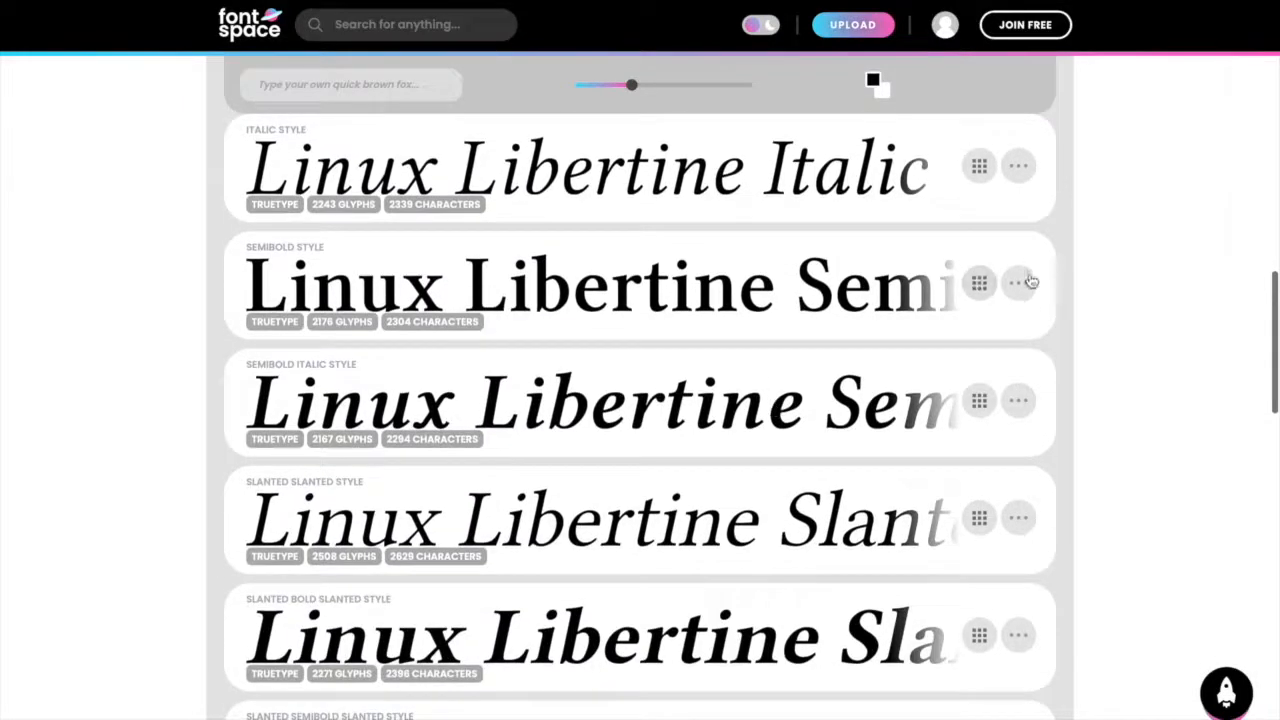
{"action": "left_click", "coordinate": [1018, 282]}
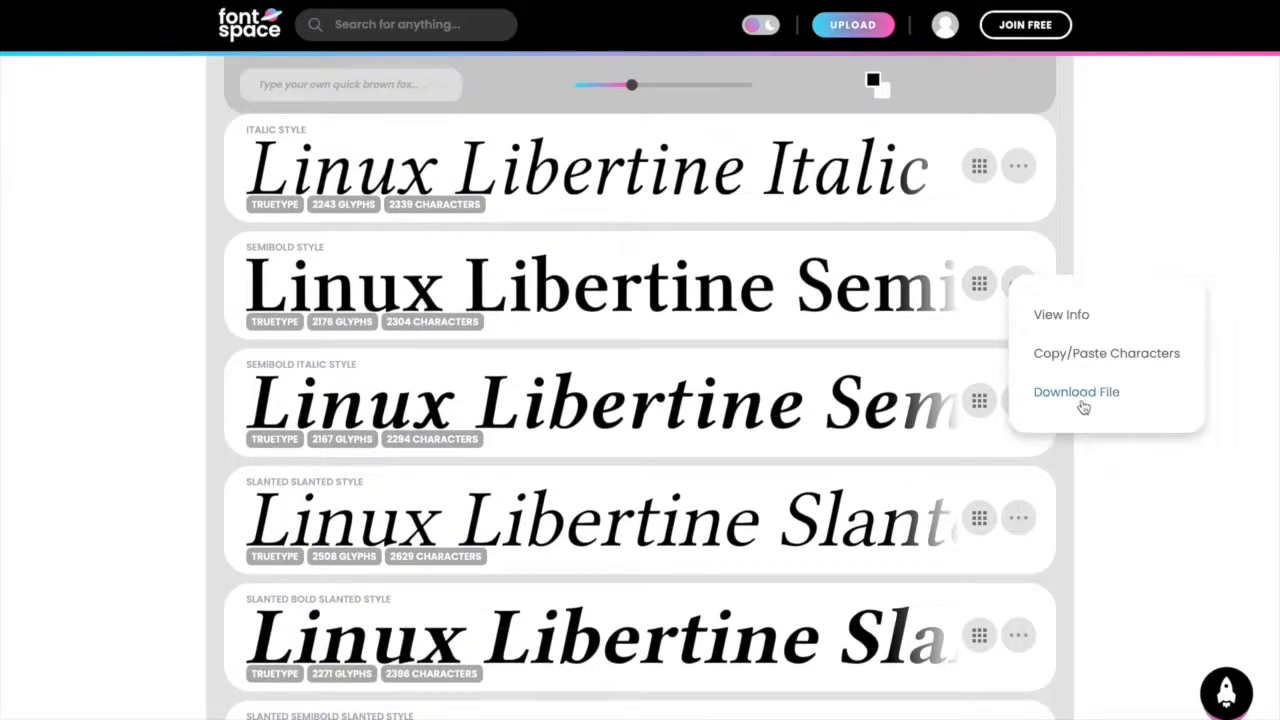
{"action": "mouse_move", "coordinate": [658, 374]}
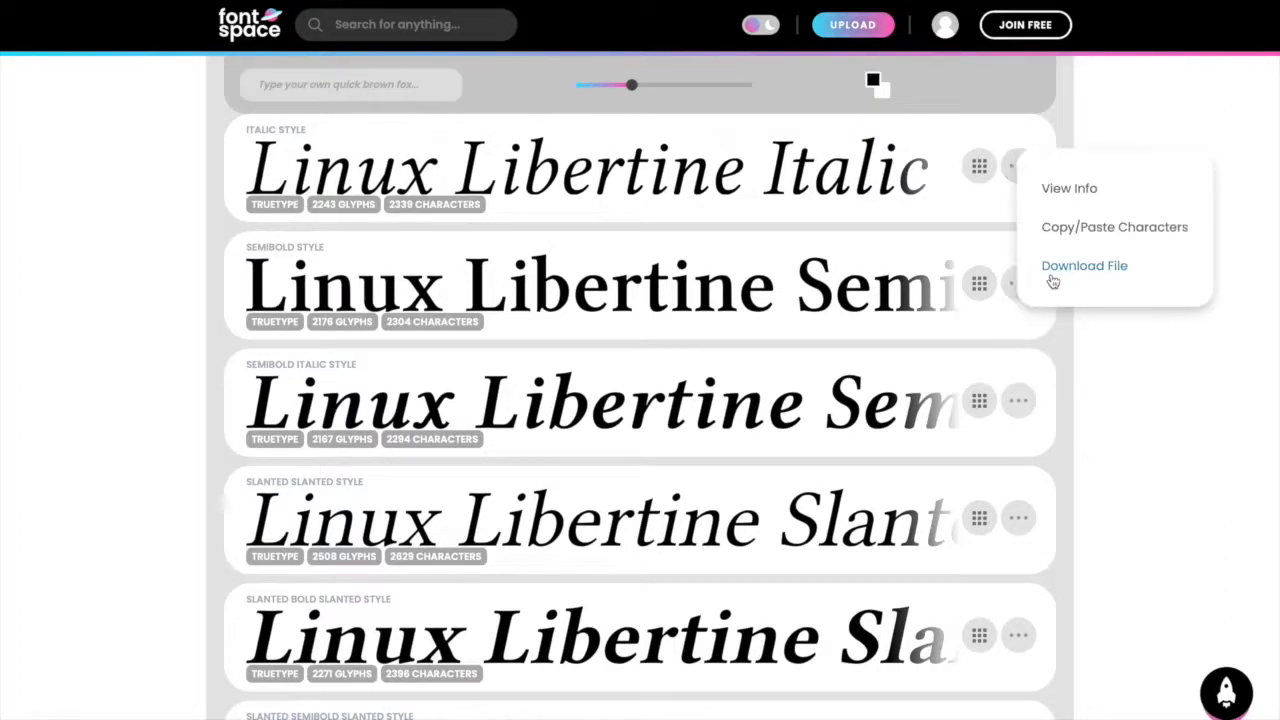
{"action": "scroll", "scroll_direction": "down", "scroll_amount": 3}
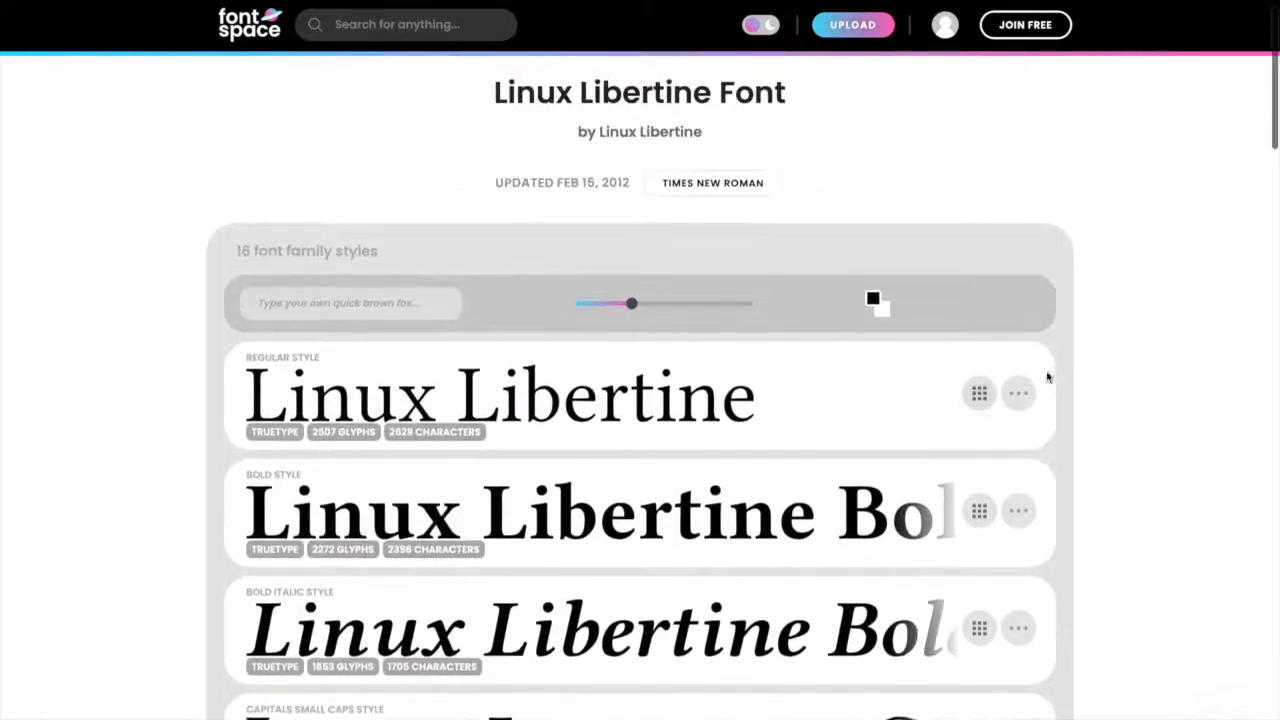
{"action": "mouse_move", "coordinate": [1053, 507]}
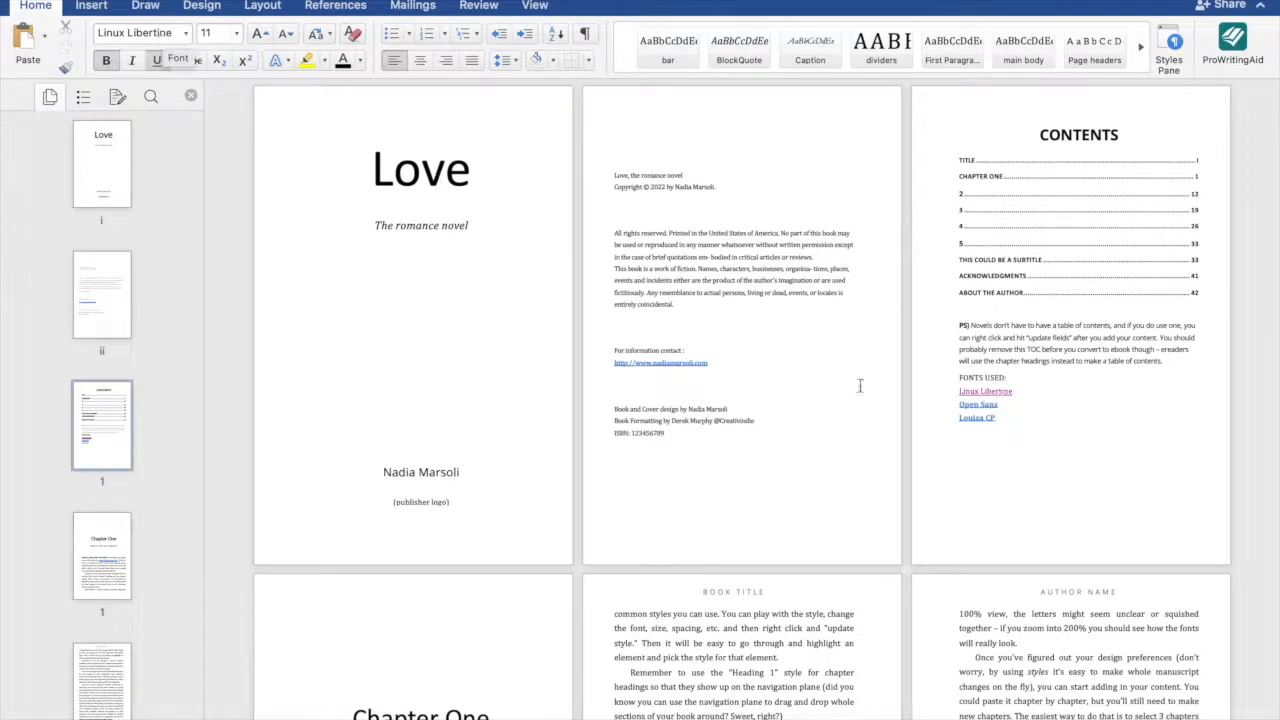
Confirm LouisaCP appears under User fonts in Font Book, then view the Book collection.
{"action": "left_click", "coordinate": [1125, 357]}
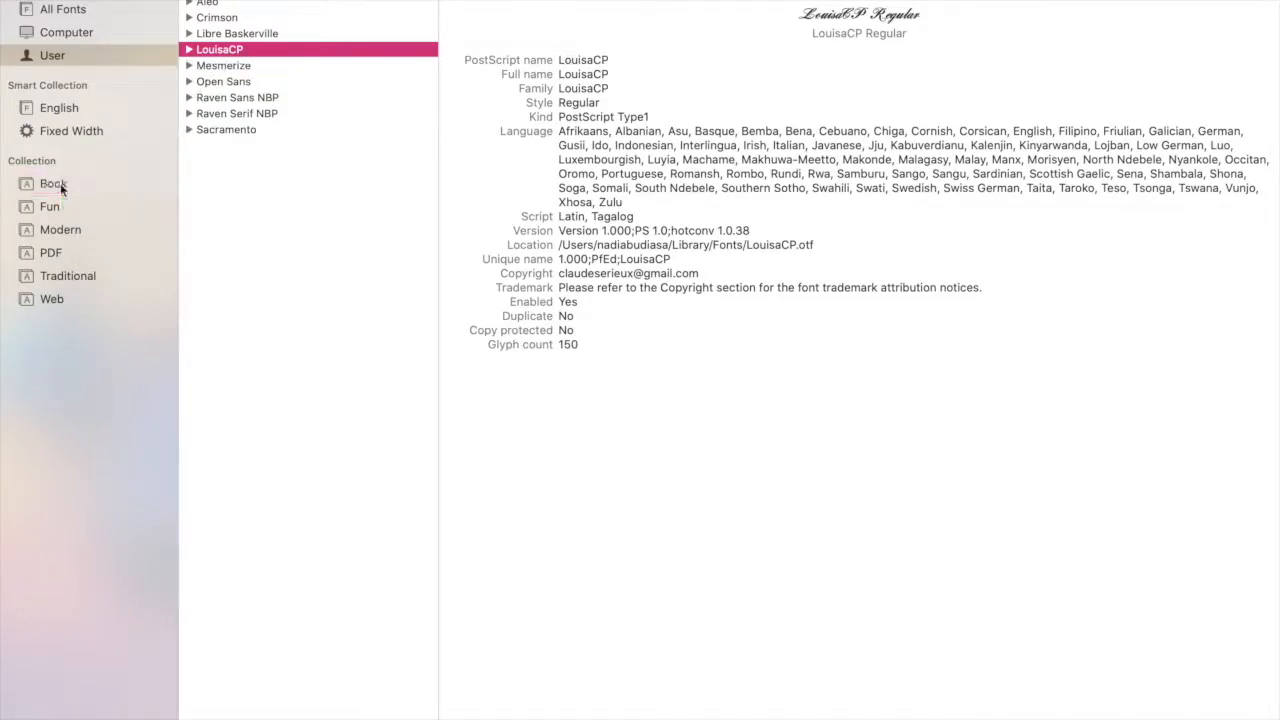
{"action": "left_click", "coordinate": [53, 183]}
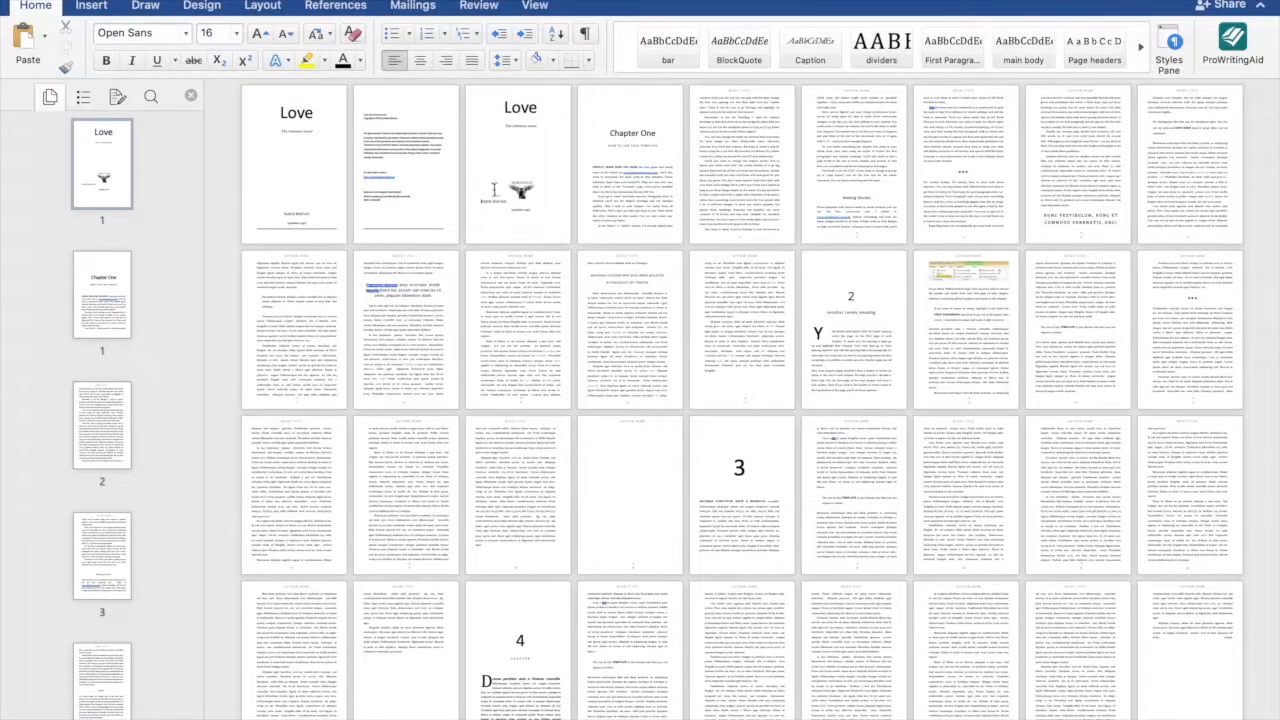
Delete the (publisher logo) placeholder and centre the logo image beneath the author name.
{"action": "left_click", "coordinate": [520, 185]}
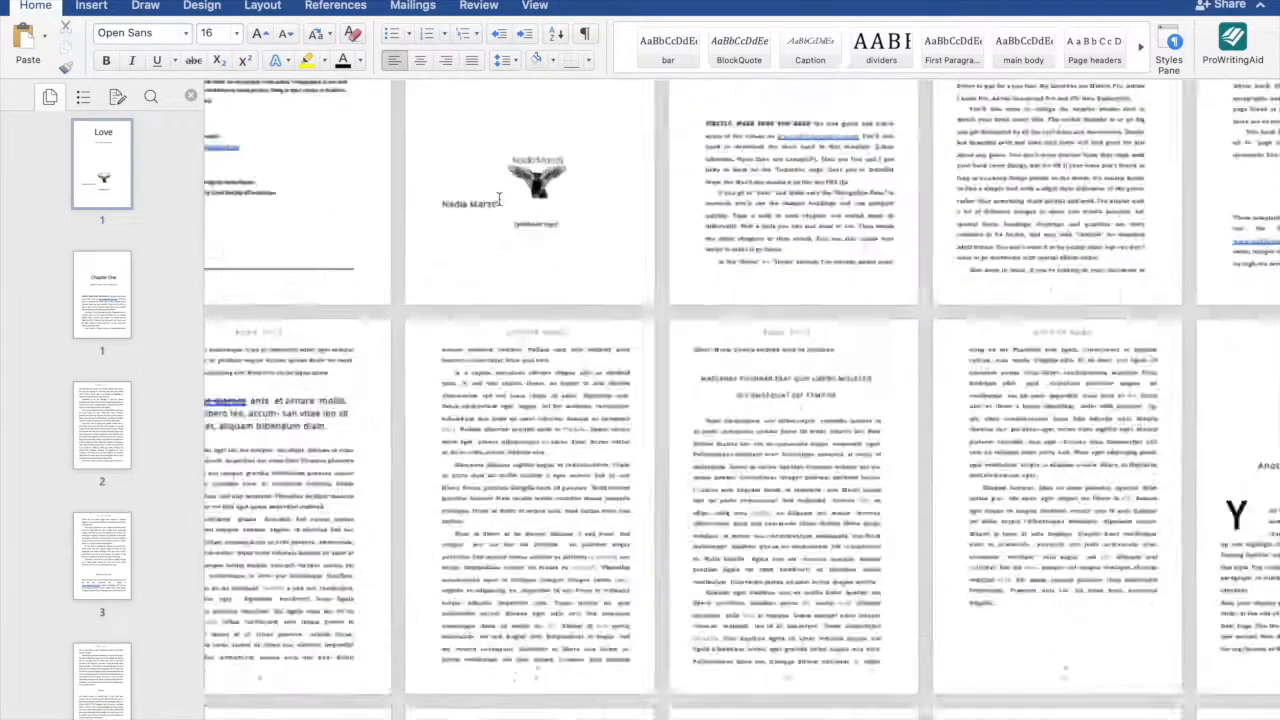
{"action": "scroll", "scroll_direction": "down", "scroll_amount": 3}
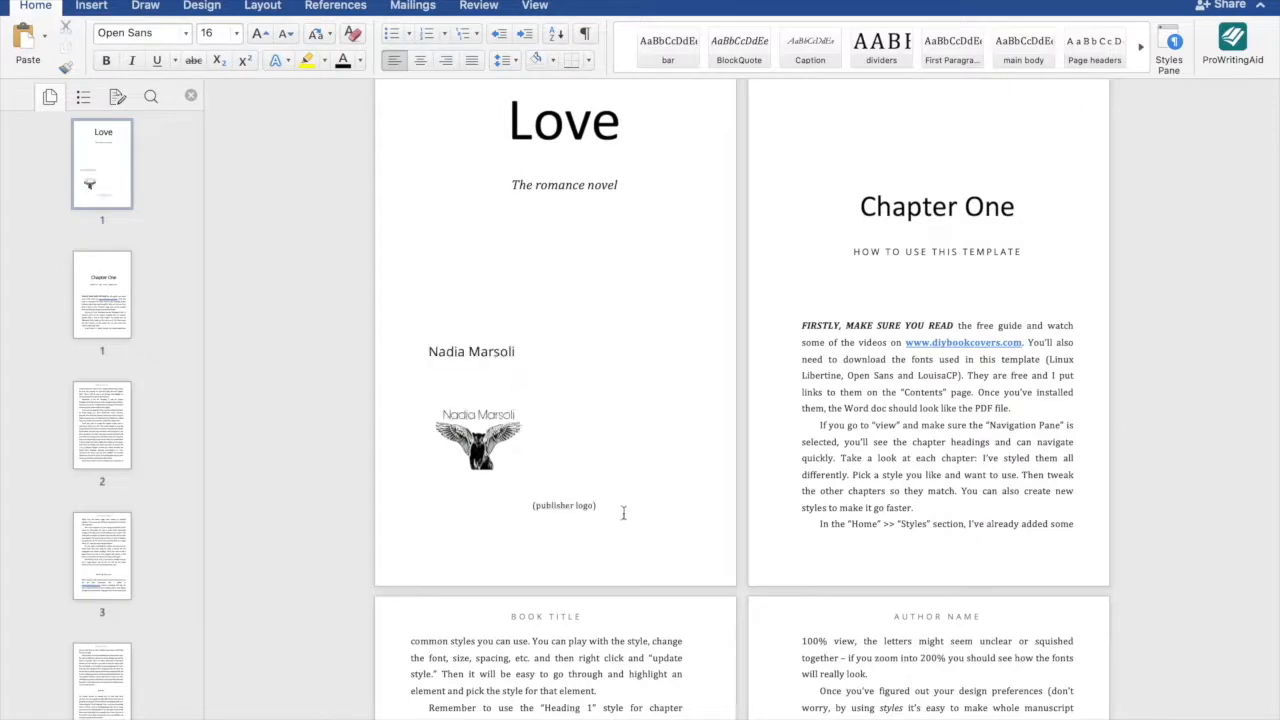
{"action": "triple_click", "coordinate": [564, 505]}
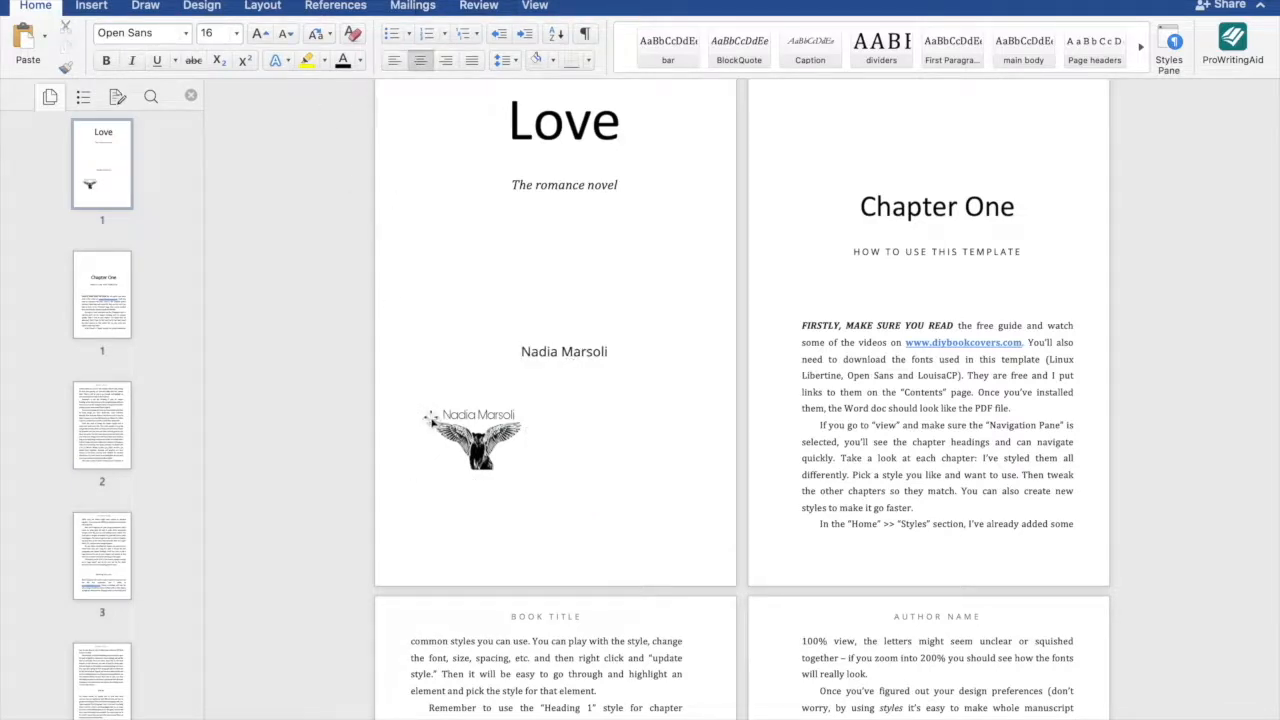
{"action": "left_click", "coordinate": [472, 440]}
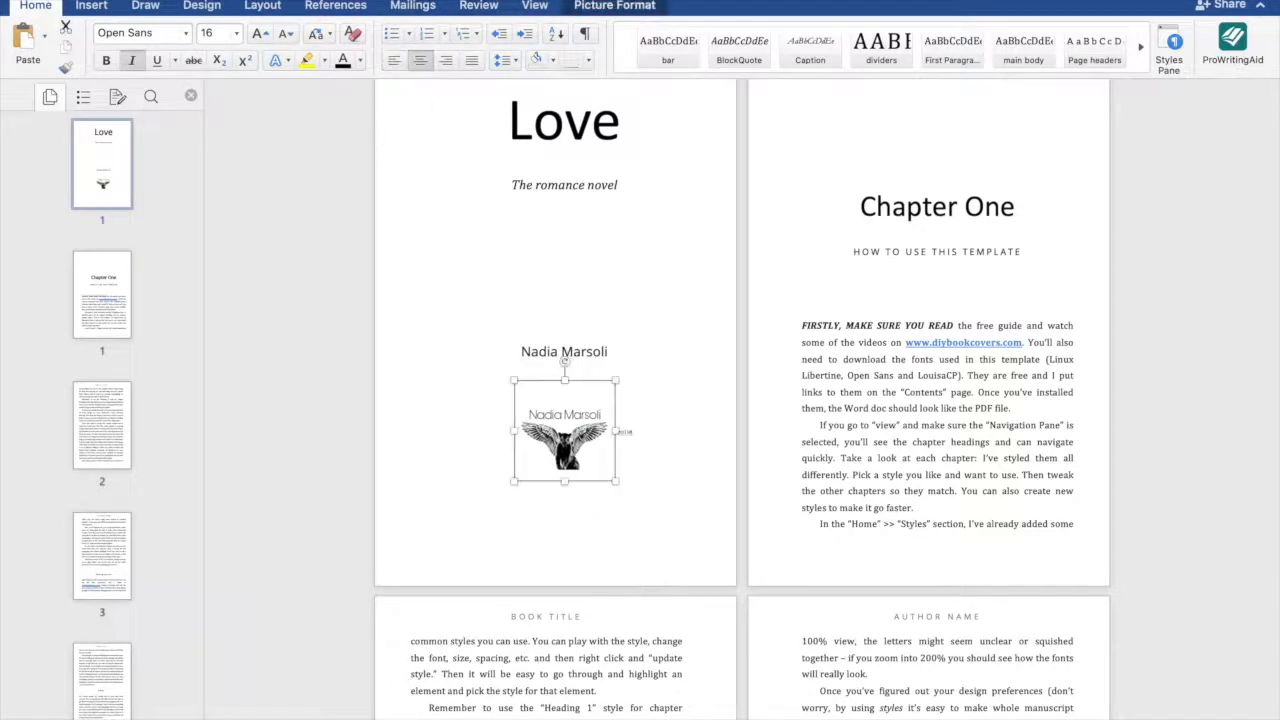
{"action": "left_click", "coordinate": [614, 6]}
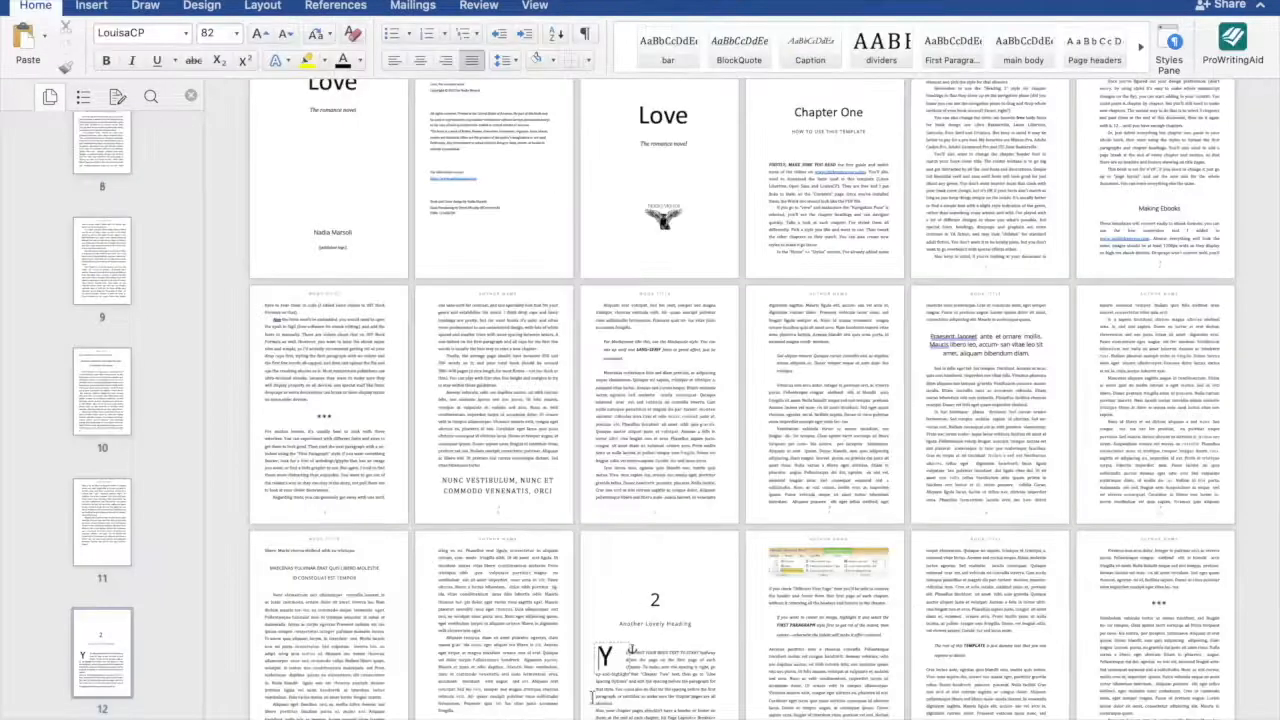
Delete the sample chapters after Chapter One, leaving Acknowledgments and About the Author.
{"action": "scroll", "scroll_direction": "down", "scroll_amount": 3}
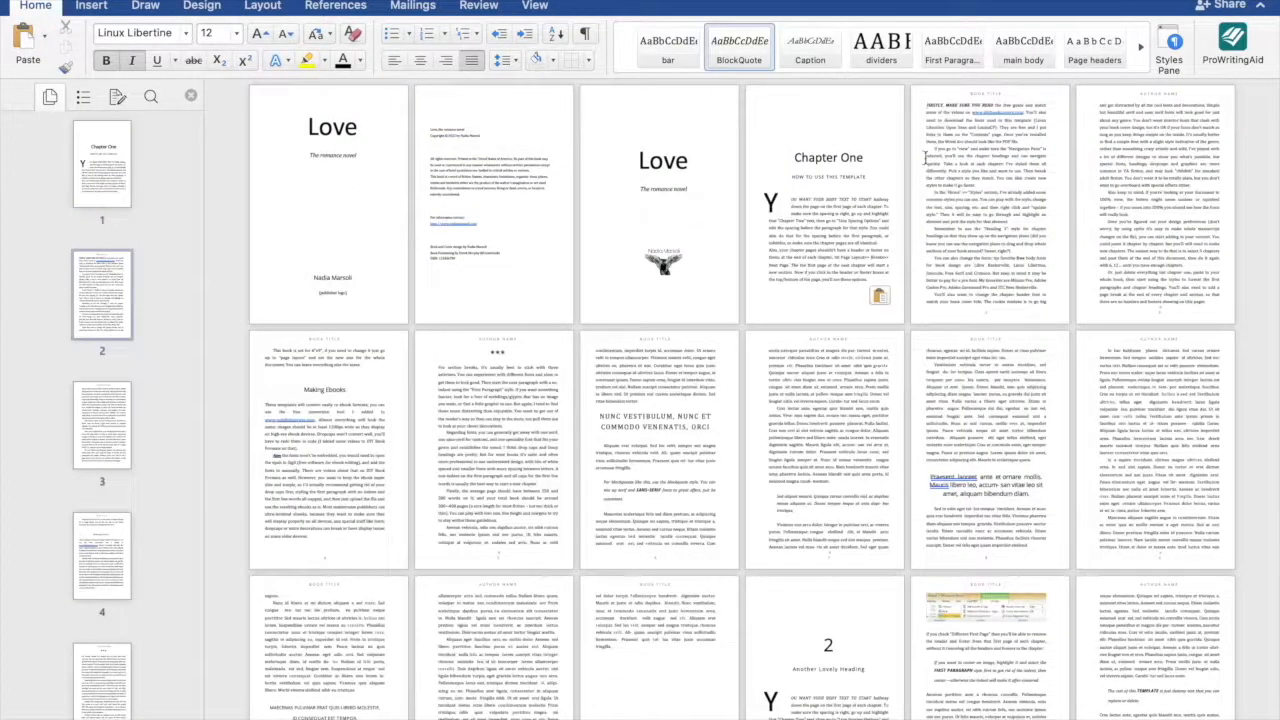
{"action": "scroll", "scroll_direction": "down", "scroll_amount": 3}
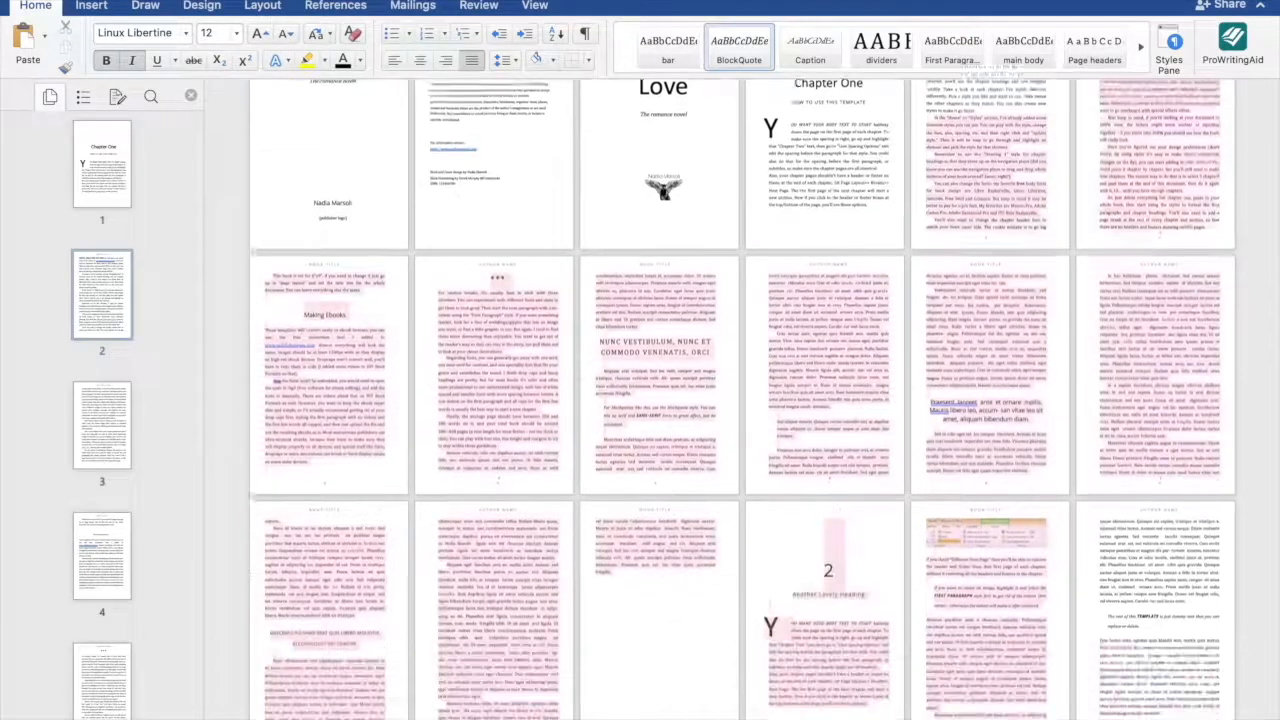
{"action": "scroll", "scroll_direction": "down", "scroll_amount": 3}
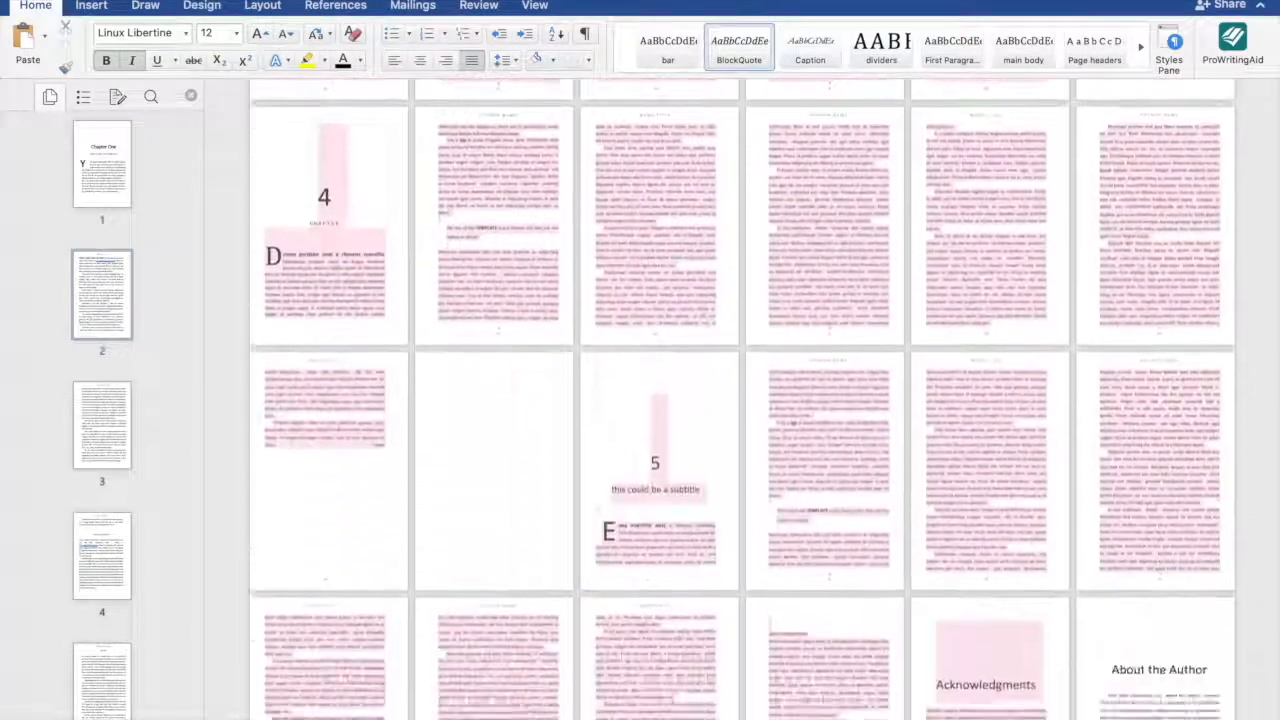
{"action": "scroll", "scroll_direction": "down", "scroll_amount": 3}
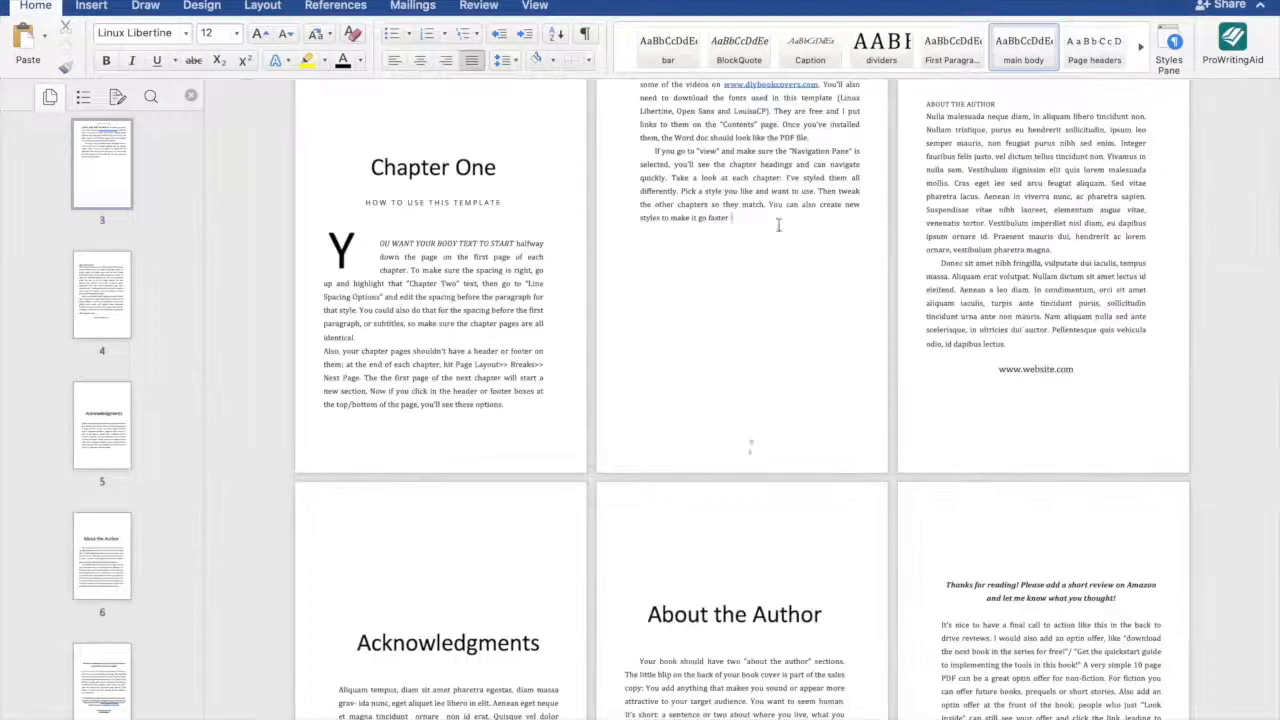
Insert Next Page section breaks after Chapter One and paste copies of the chapter.
{"action": "left_click", "coordinate": [262, 6]}
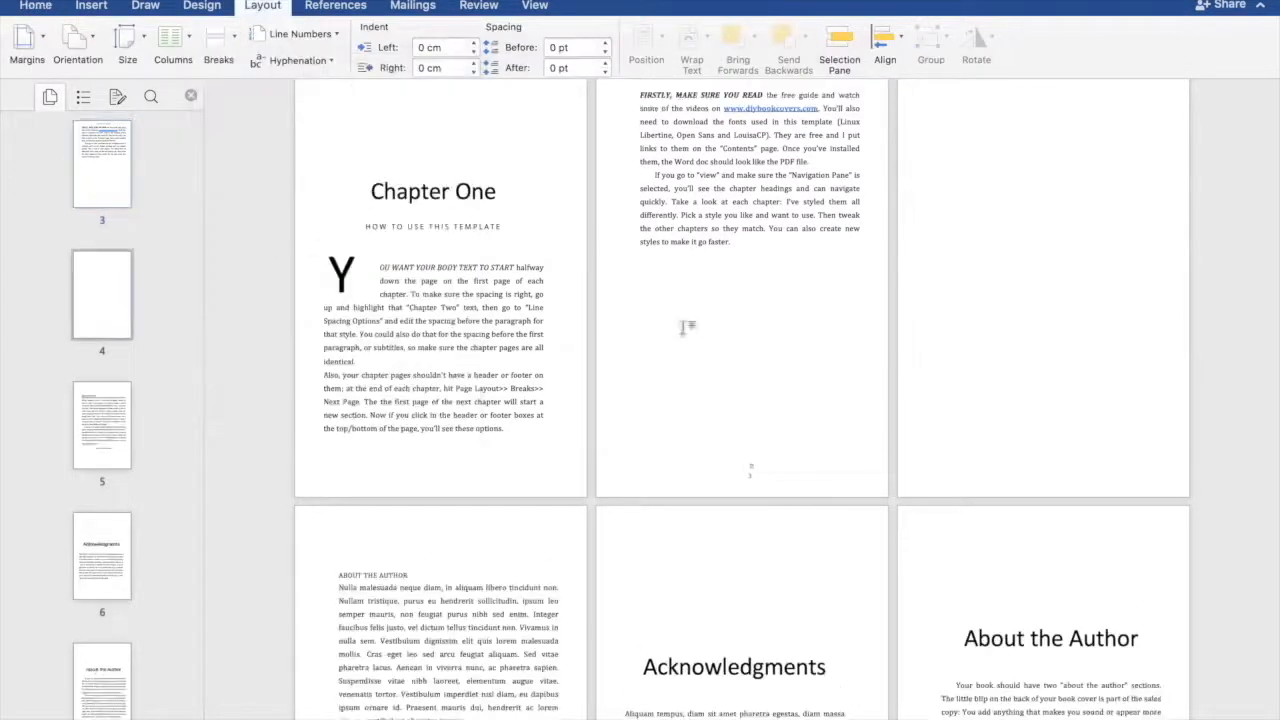
{"action": "scroll", "scroll_direction": "down", "scroll_amount": 3}
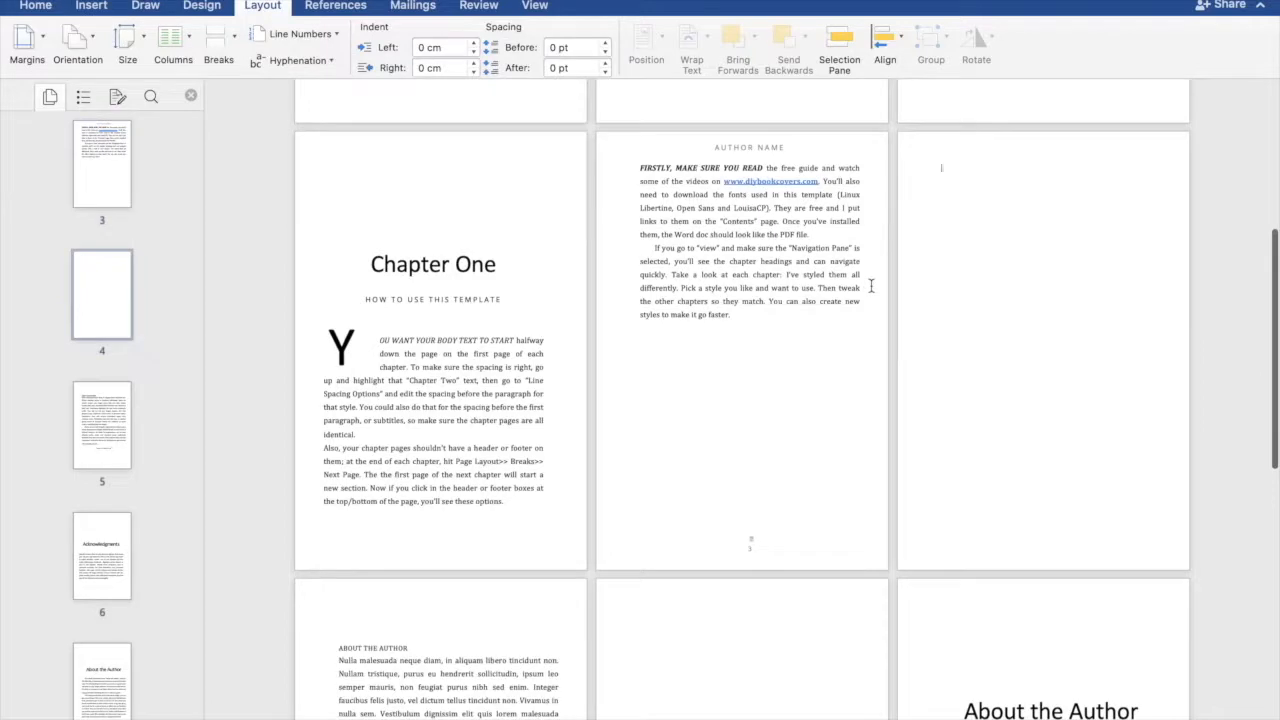
{"action": "scroll", "scroll_direction": "down", "scroll_amount": 3}
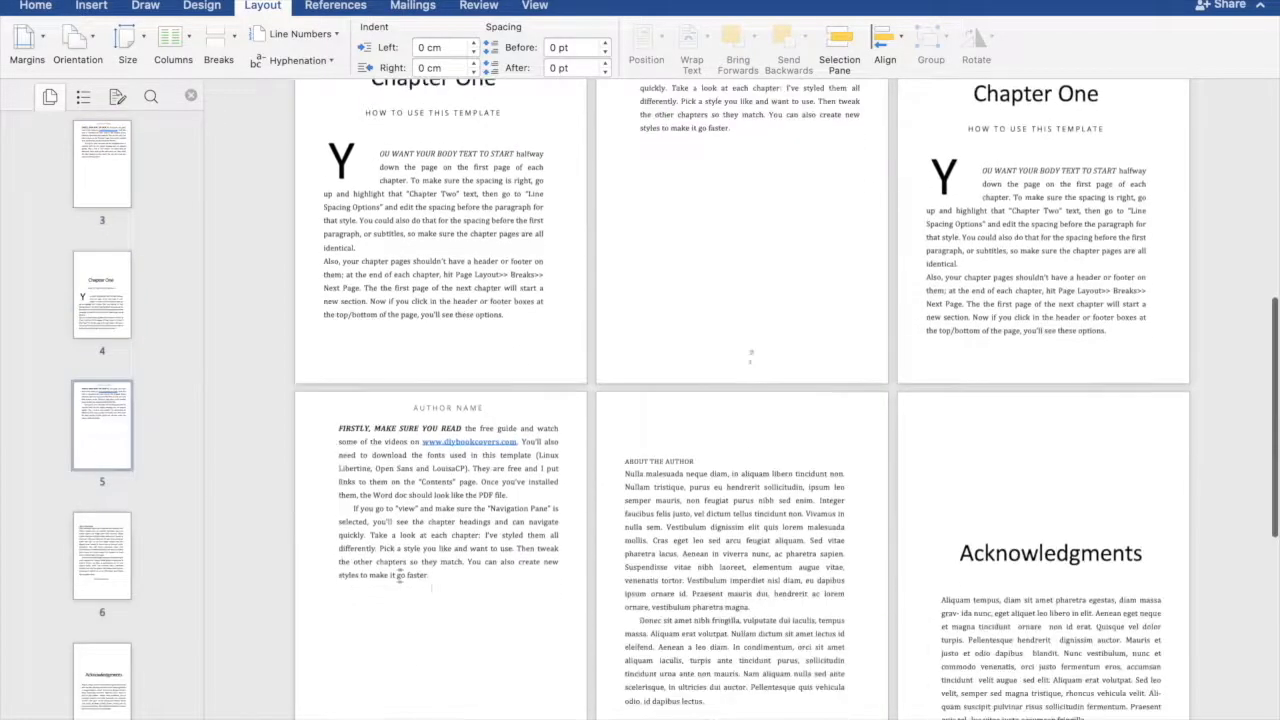
{"action": "left_click", "coordinate": [218, 45]}
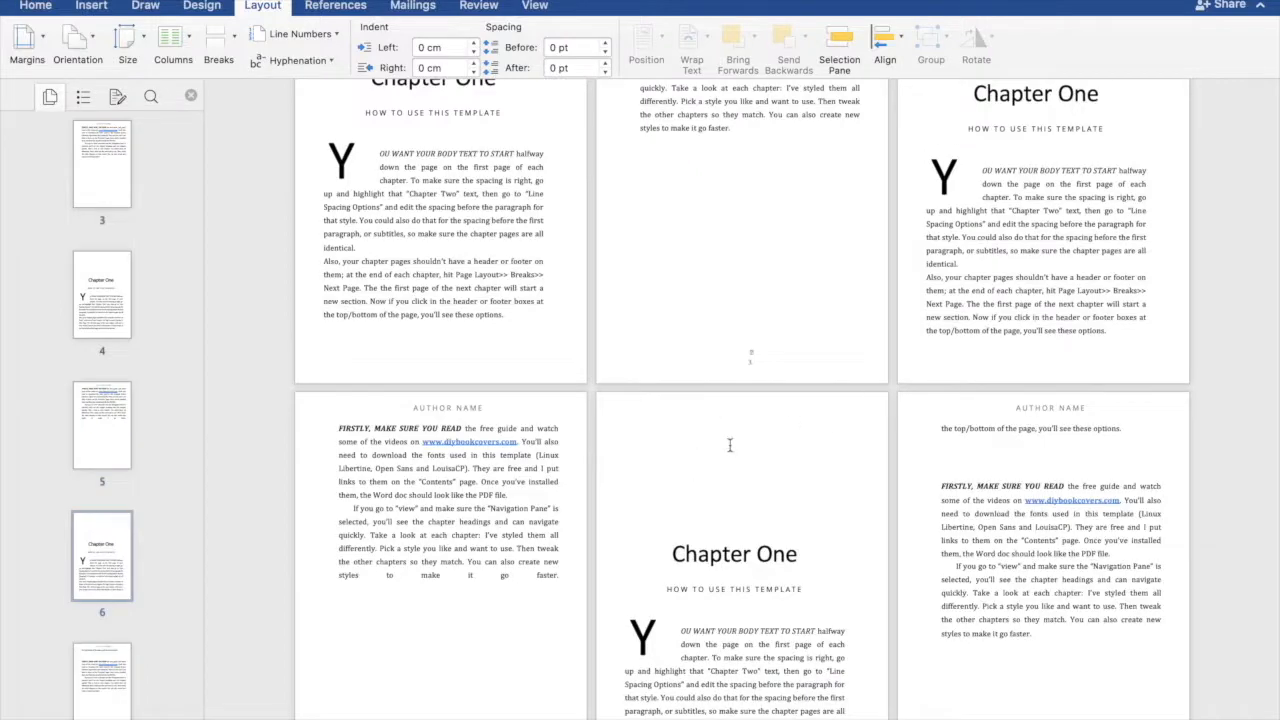
{"action": "scroll", "scroll_direction": "down", "scroll_amount": 3}
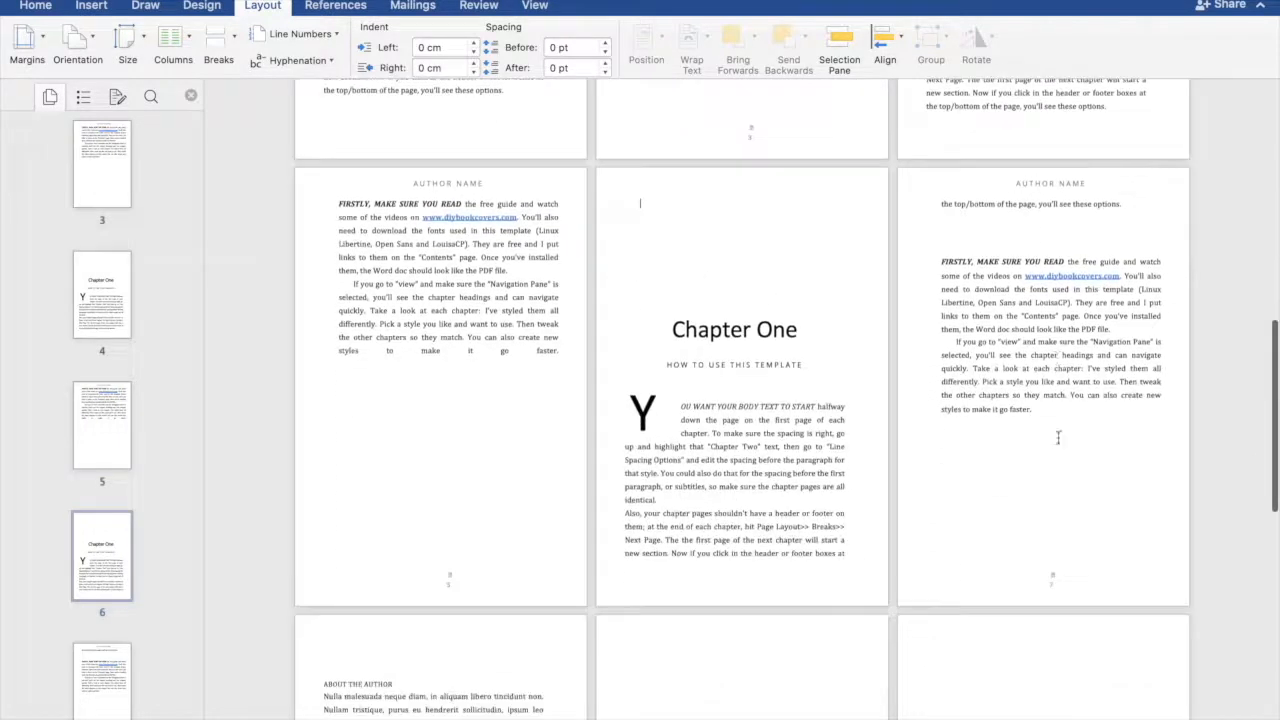
{"action": "left_click", "coordinate": [218, 45]}
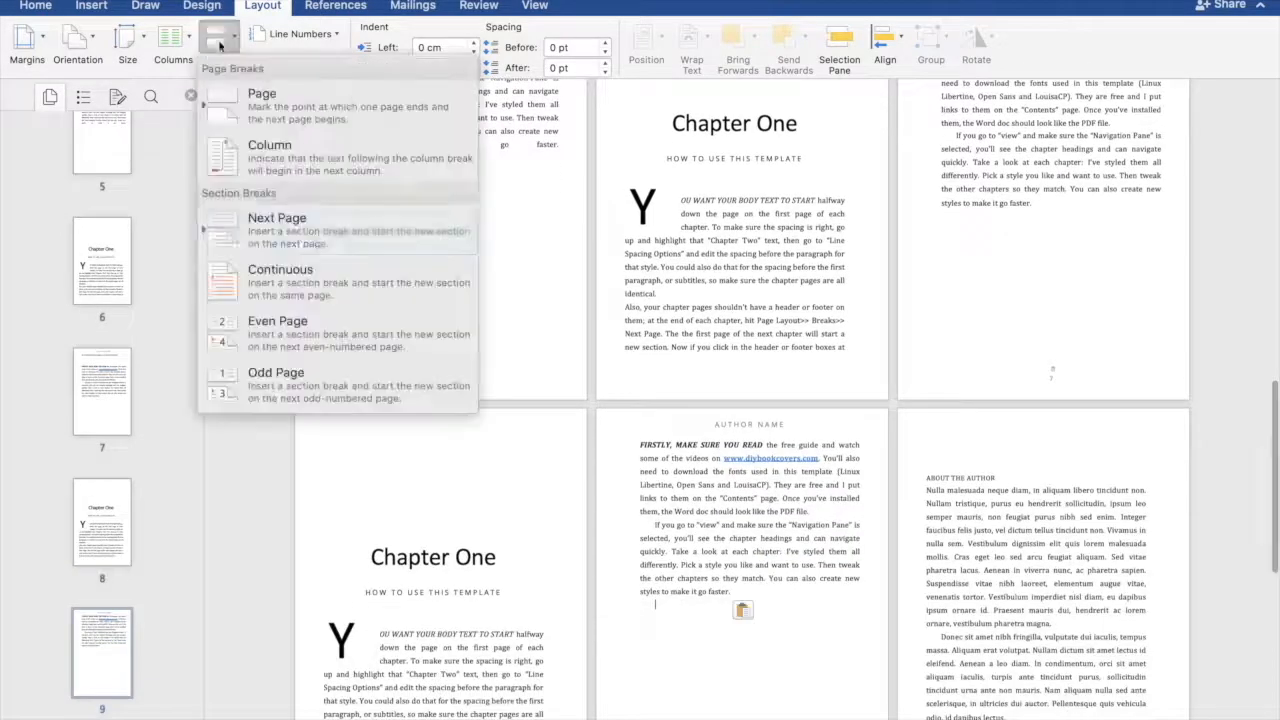
{"action": "scroll", "scroll_direction": "down", "scroll_amount": 3}
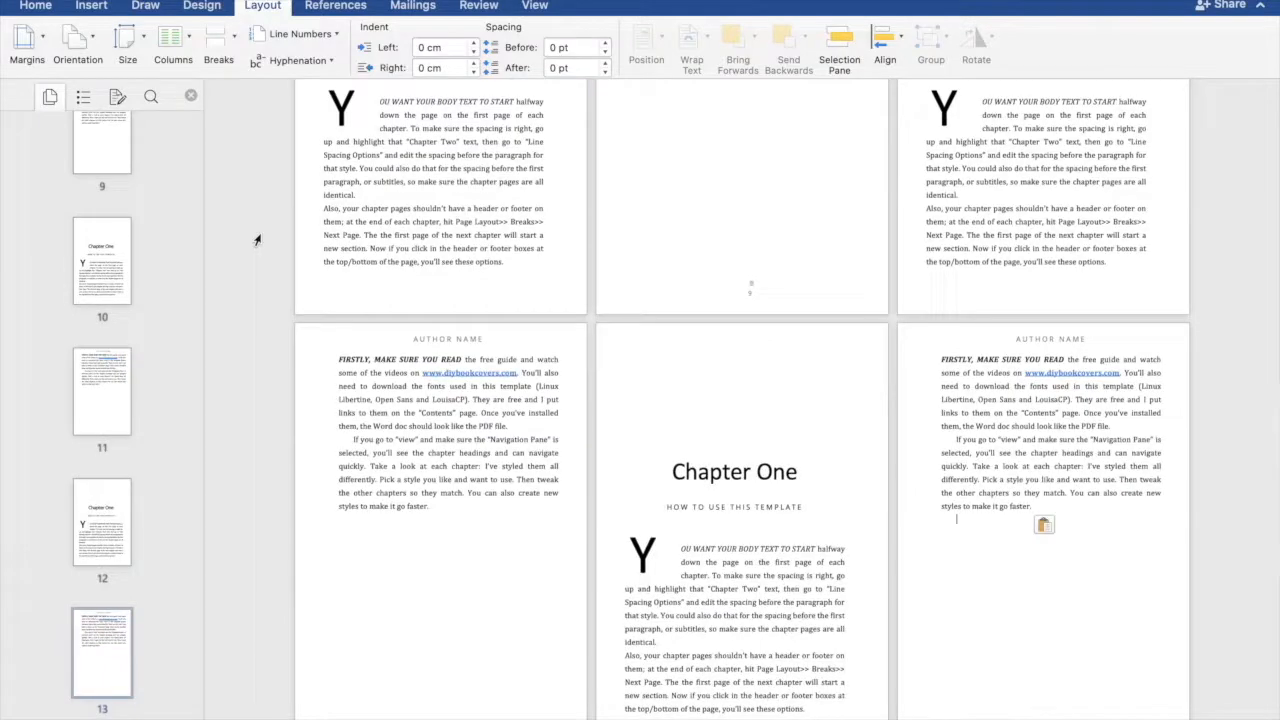
{"action": "scroll", "scroll_direction": "down", "scroll_amount": 3}
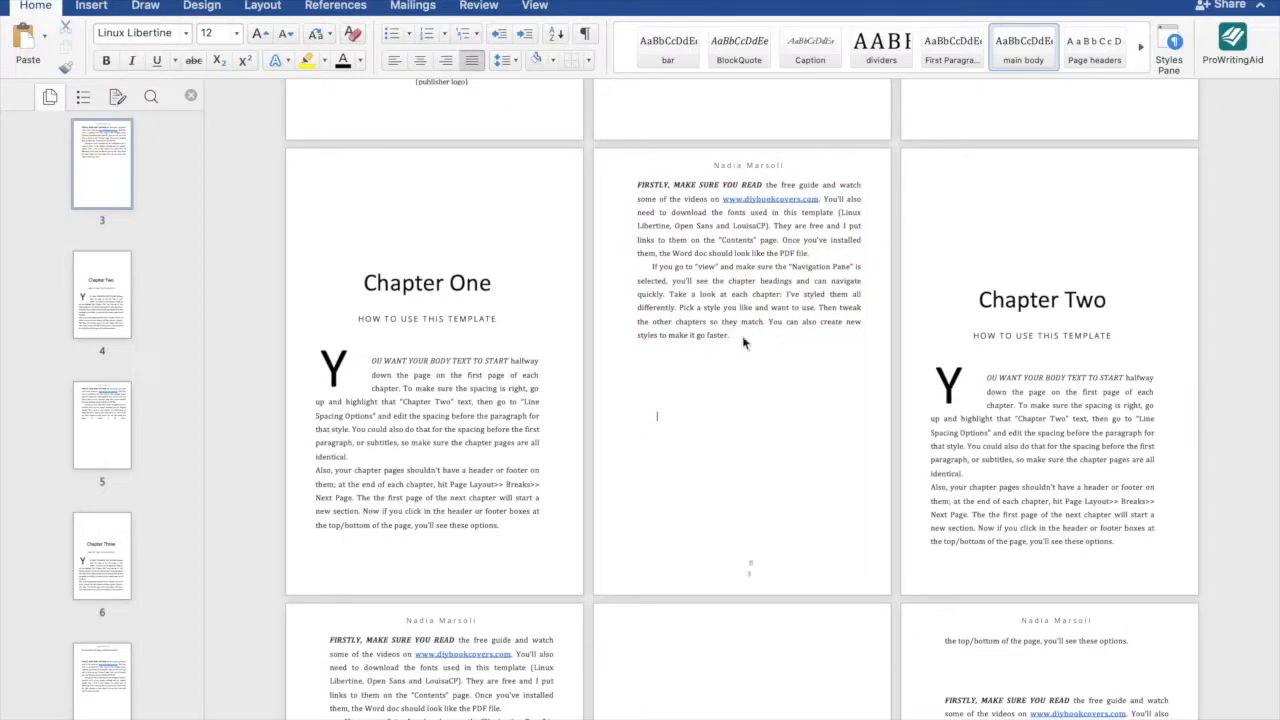
Put 'Love' in even-page headers and the author's name in odd-page headers, then review the pages.
{"action": "double_click", "coordinate": [1042, 165]}
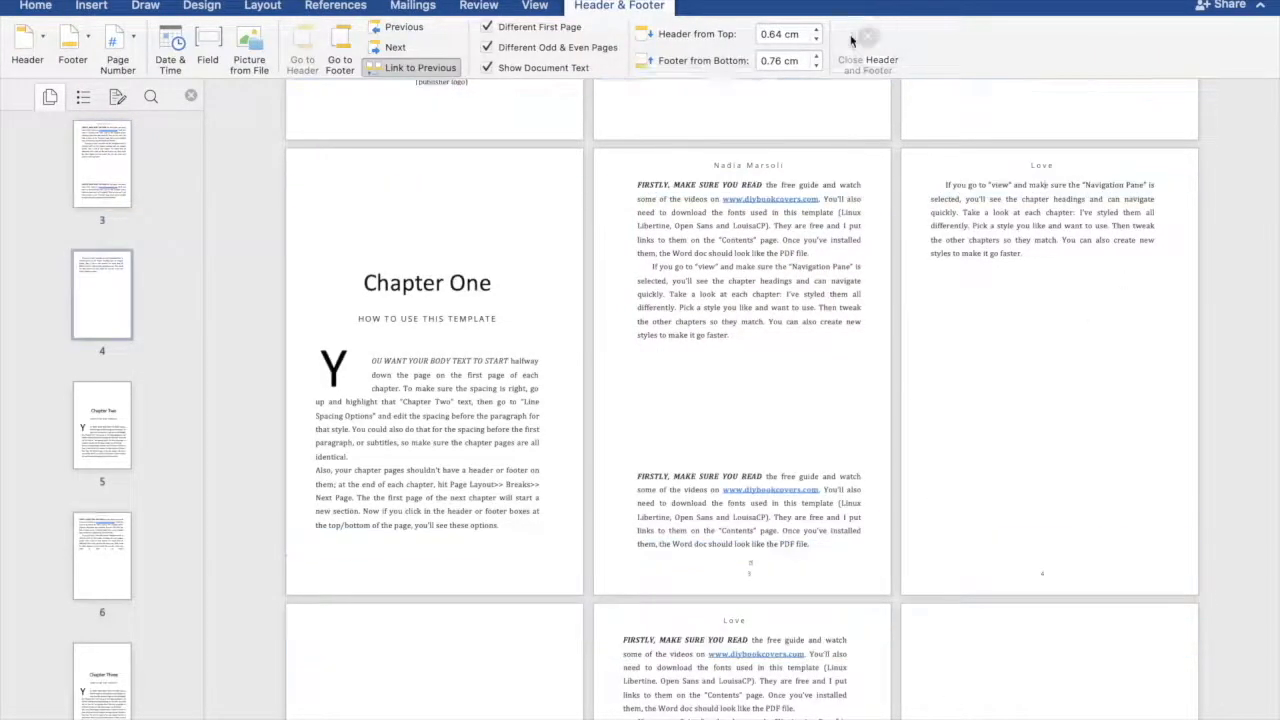
{"action": "left_click", "coordinate": [867, 50]}
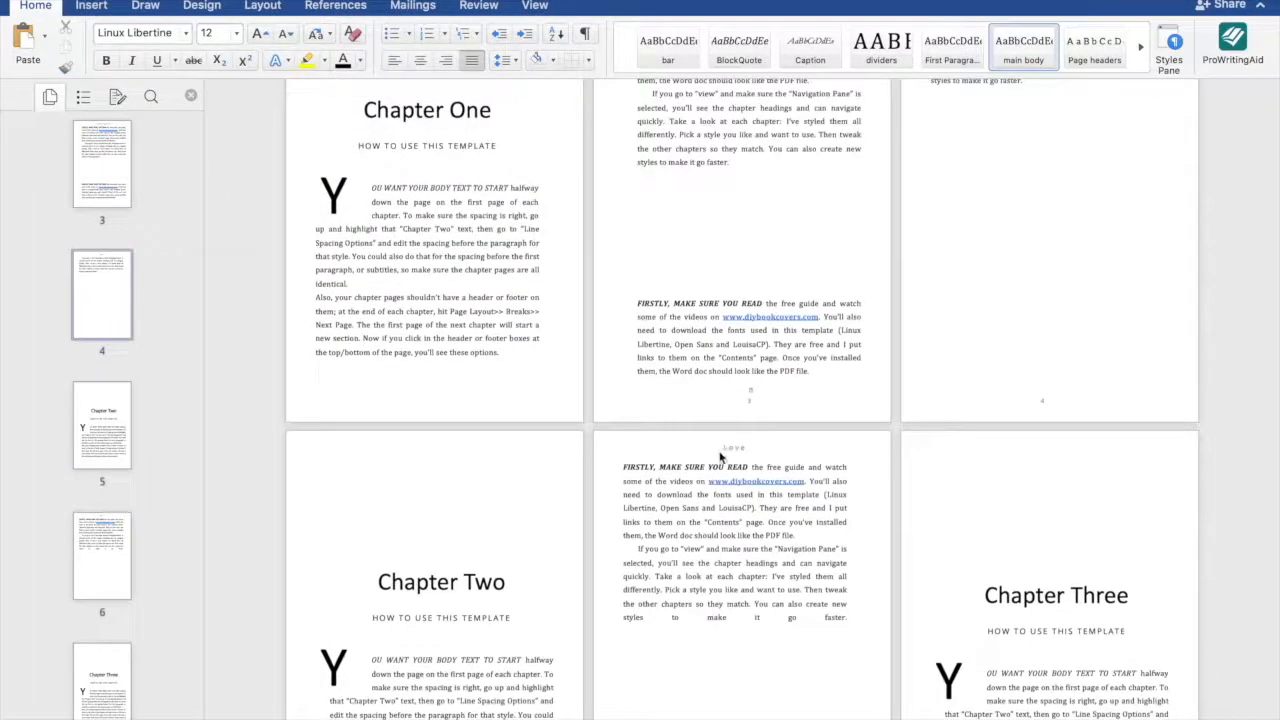
{"action": "mouse_move", "coordinate": [560, 461]}
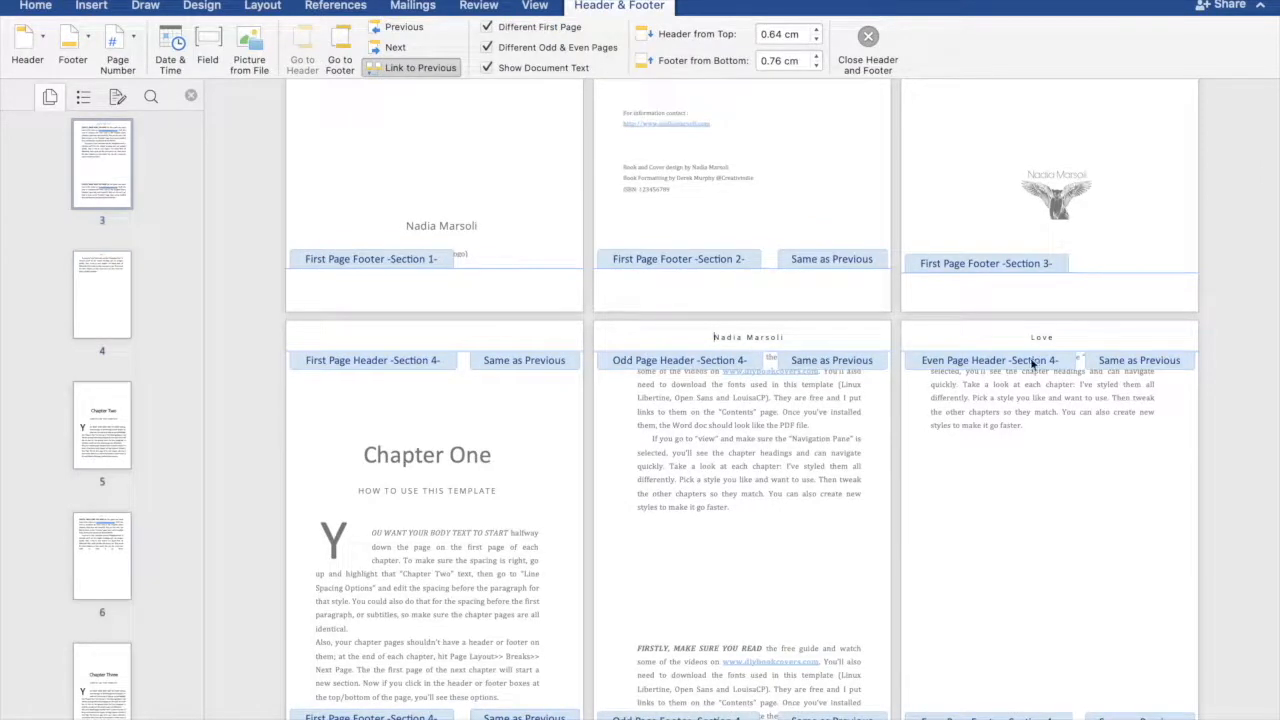
{"action": "scroll", "scroll_direction": "down", "scroll_amount": 3}
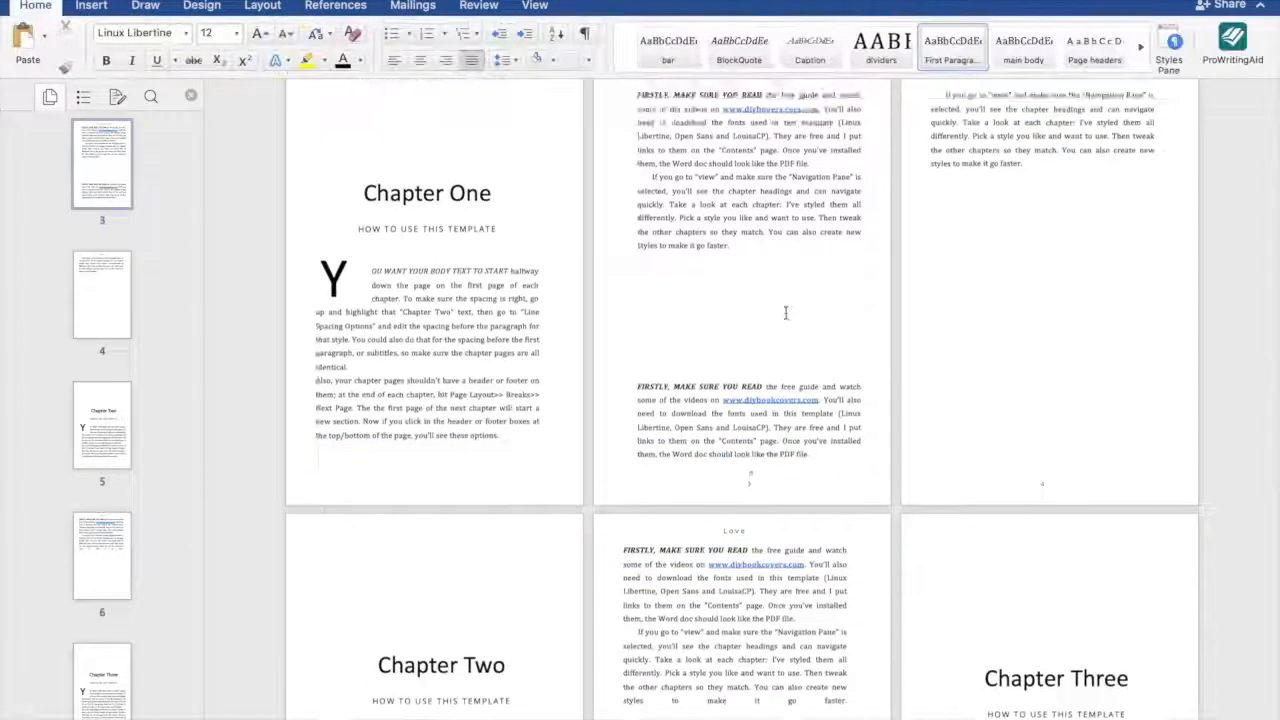
{"action": "scroll", "scroll_direction": "down", "scroll_amount": 3}
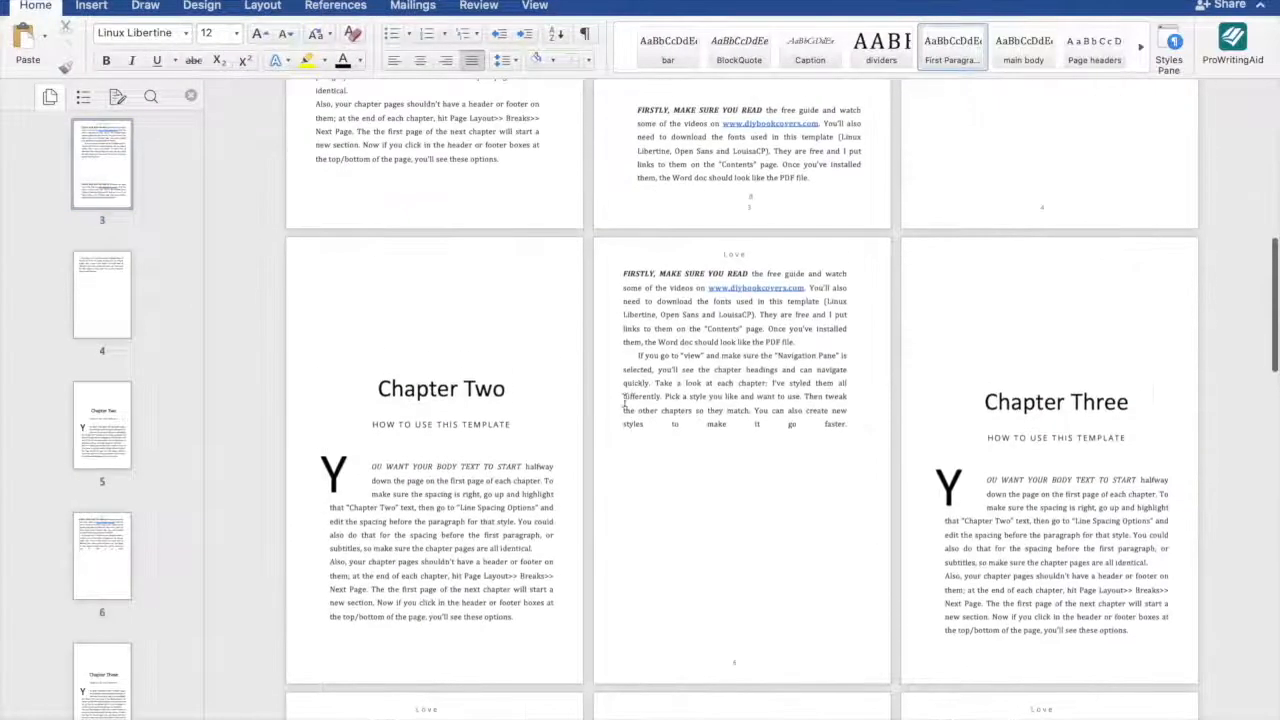
{"action": "left_click", "coordinate": [847, 424]}
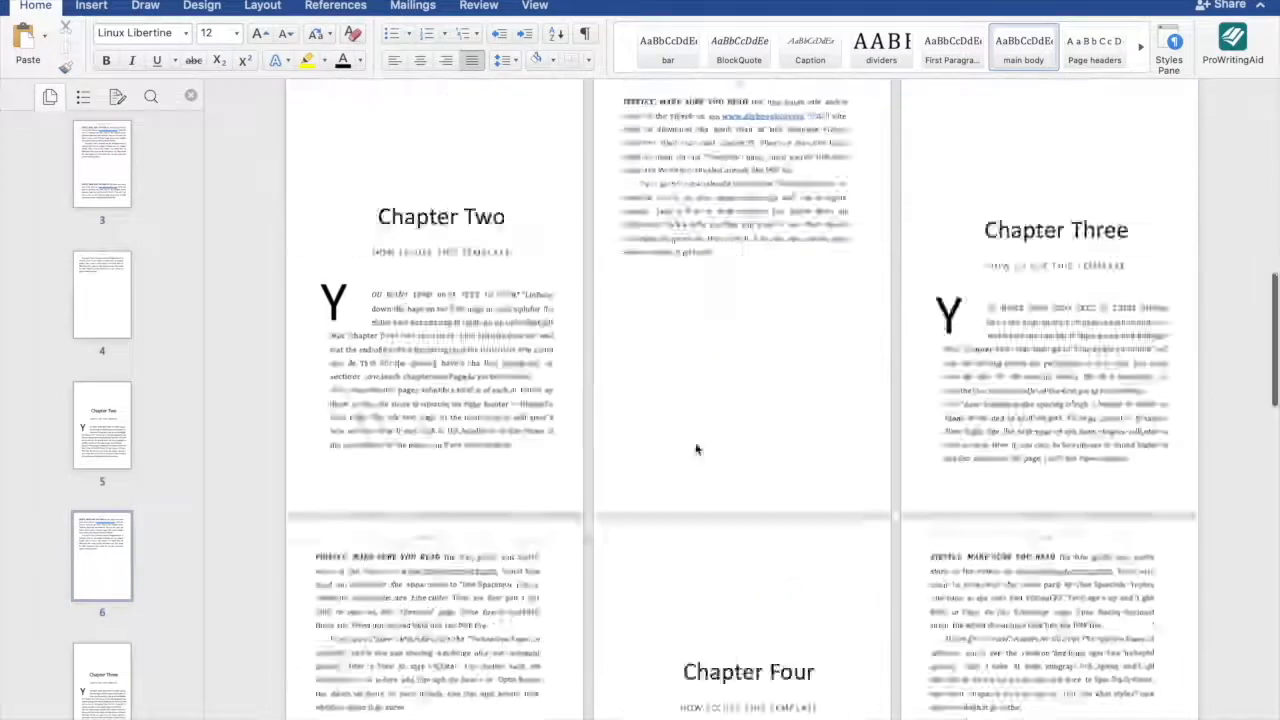
{"action": "scroll", "scroll_direction": "down", "scroll_amount": 3}
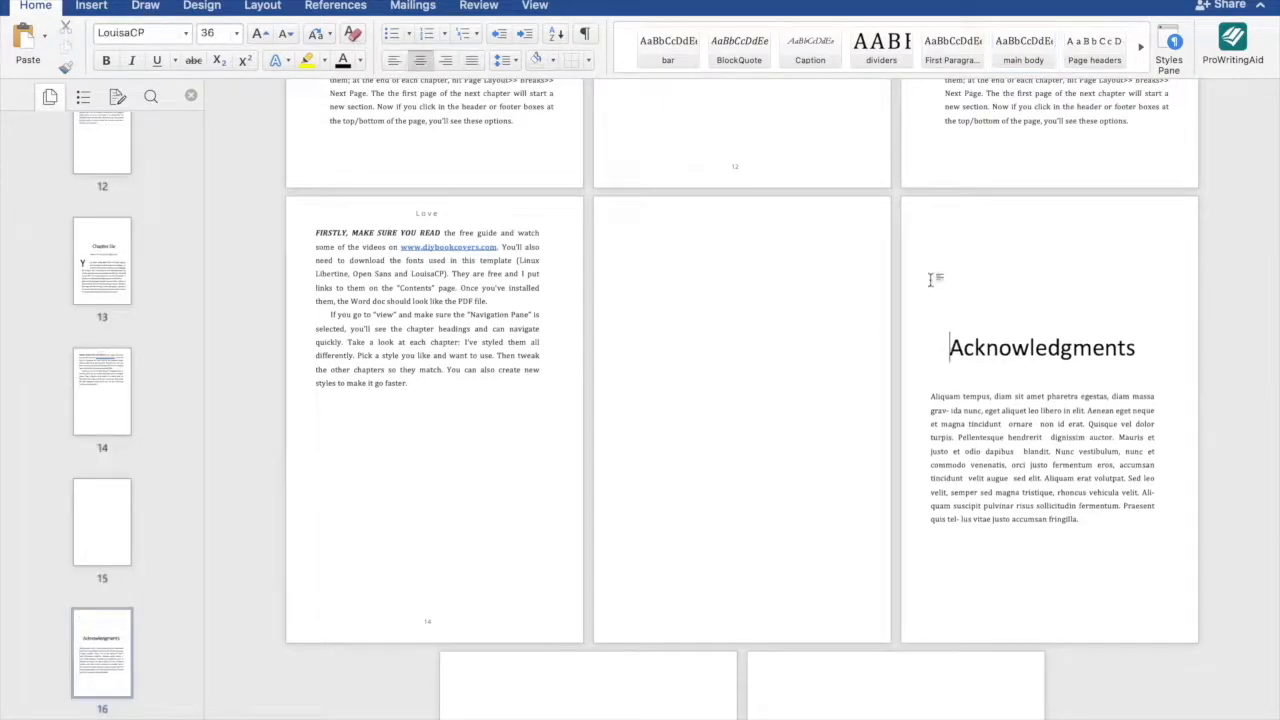
Make Chapter Two's opening Y a dropped capital.
{"action": "scroll", "scroll_direction": "down", "scroll_amount": 3}
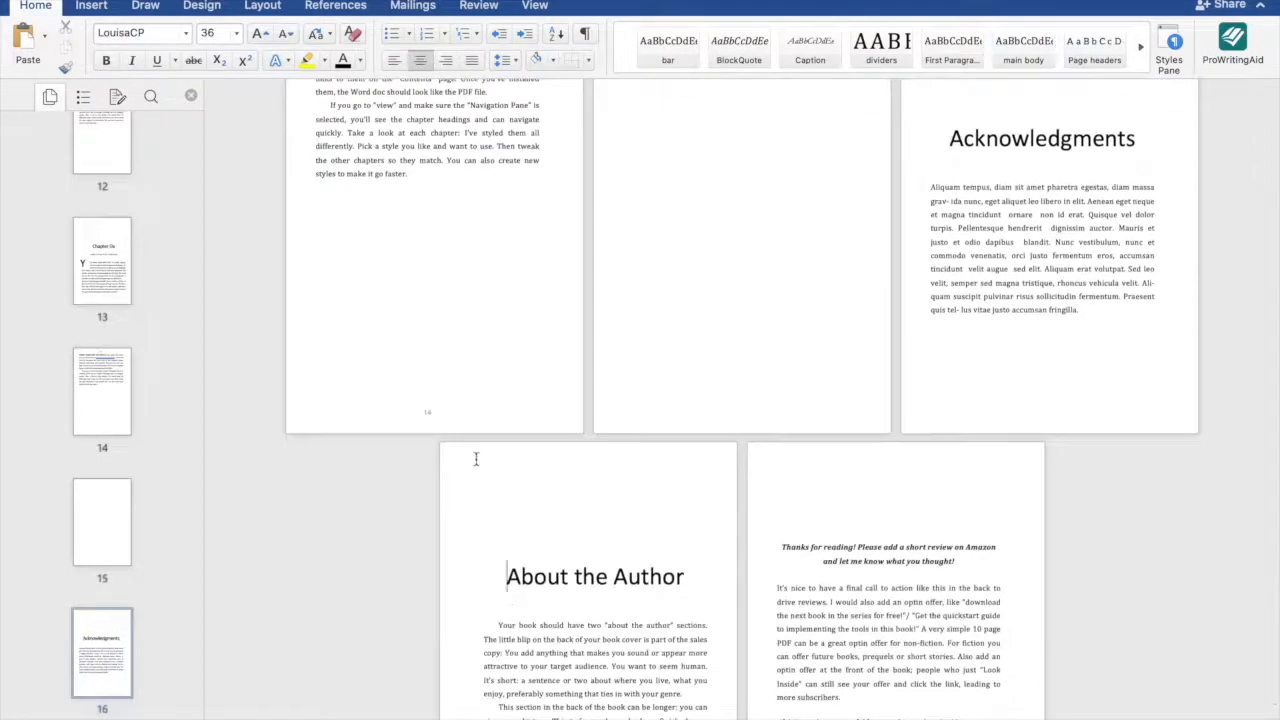
{"action": "scroll", "scroll_direction": "down", "scroll_amount": 3}
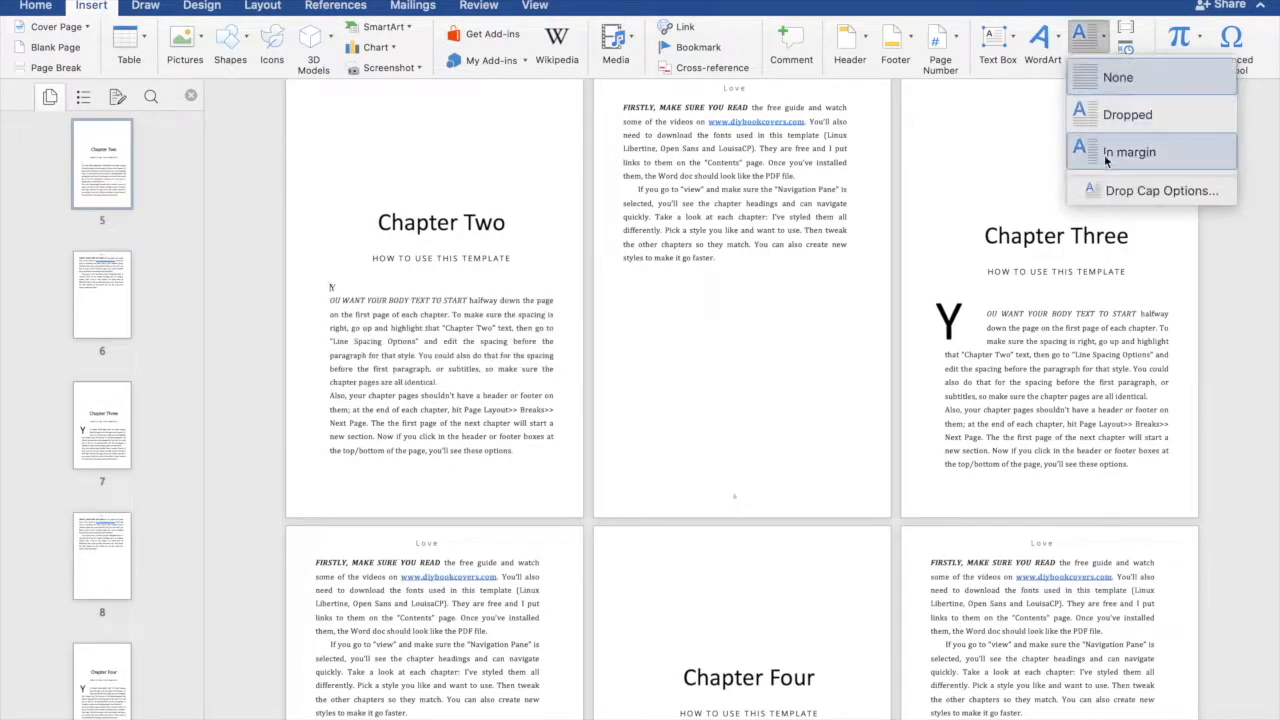
{"action": "left_click", "coordinate": [1129, 152]}
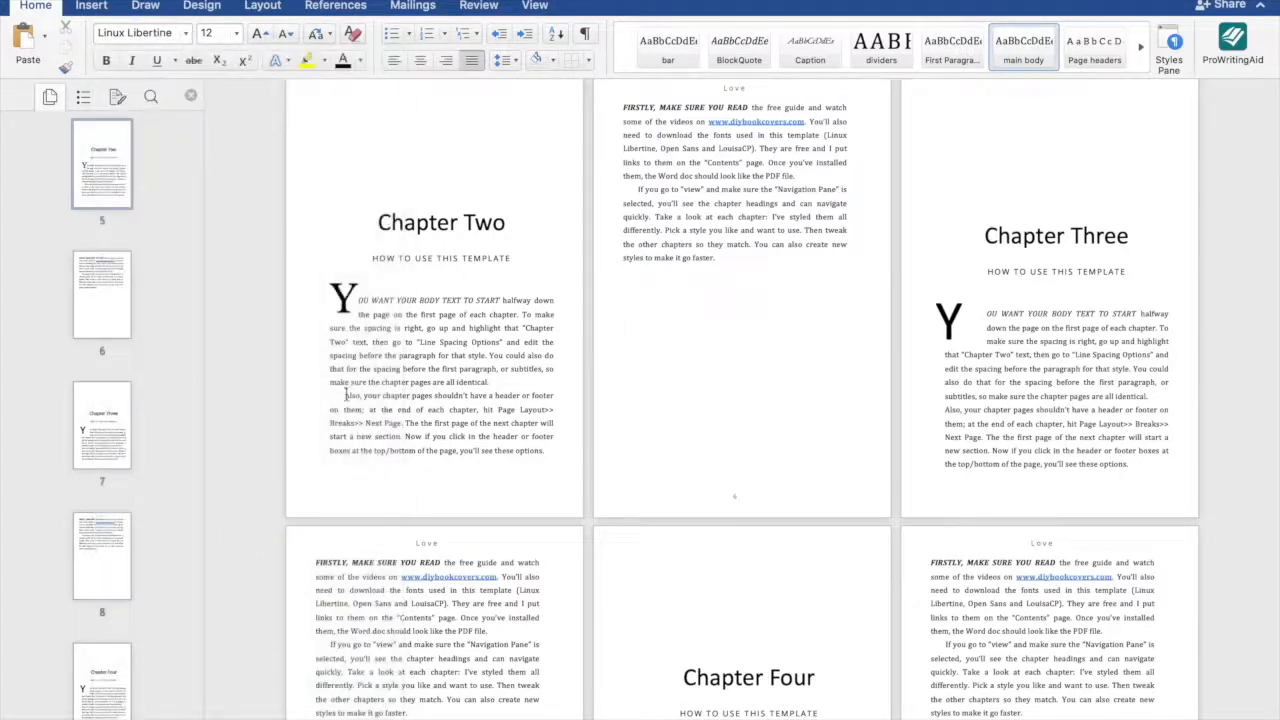
Set headings and drop caps to the LouisaCP script font and open Chapter One with 'Once upon a time'.
{"action": "left_click", "coordinate": [178, 32]}
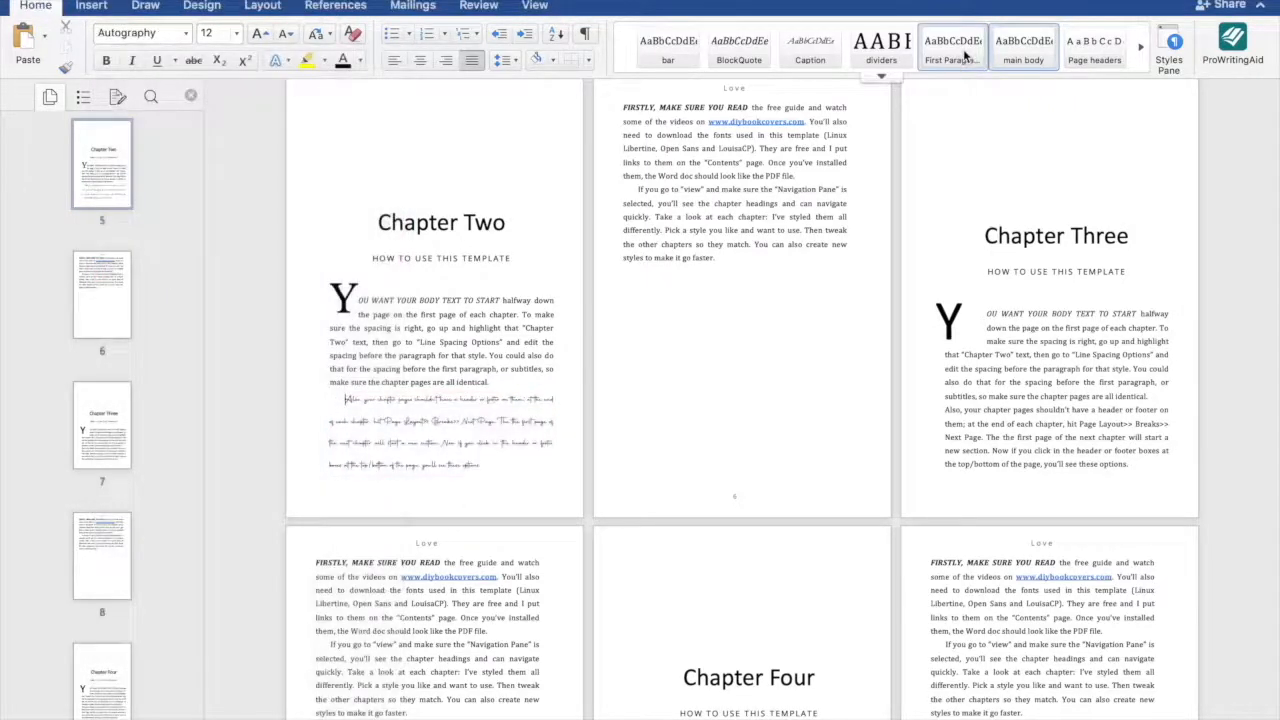
{"action": "left_click", "coordinate": [1022, 48]}
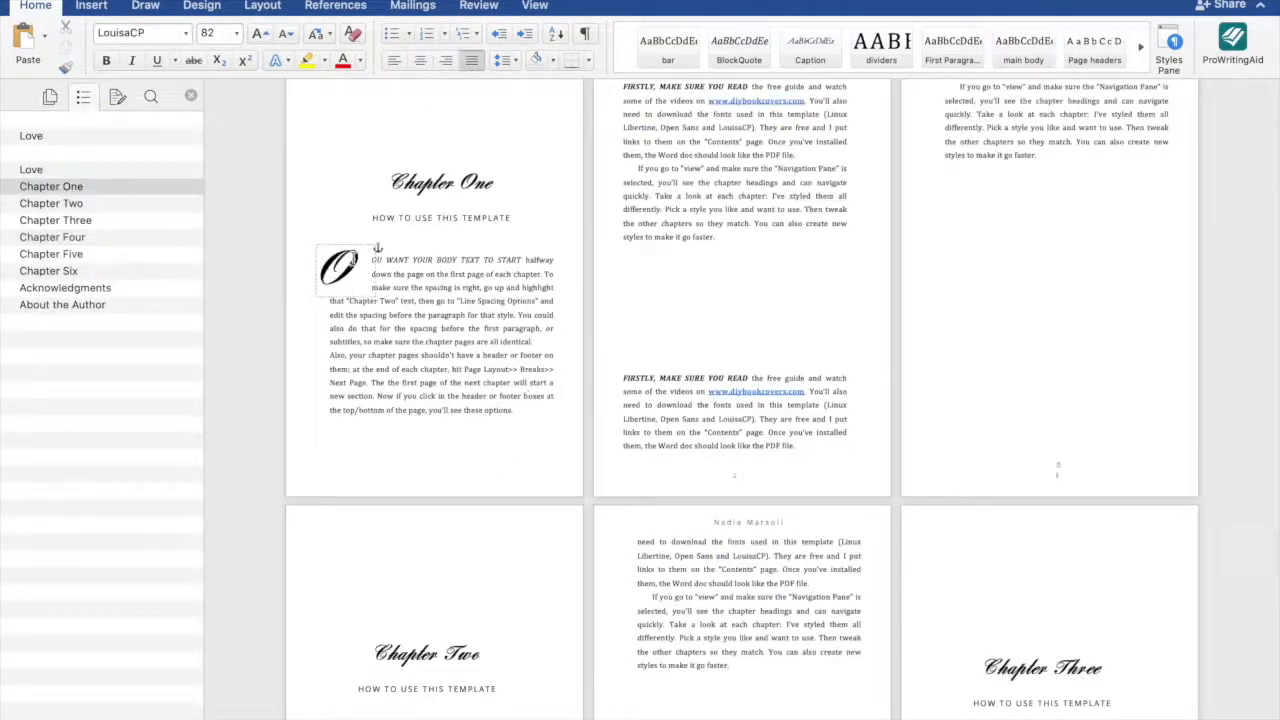
{"action": "left_click", "coordinate": [951, 45]}
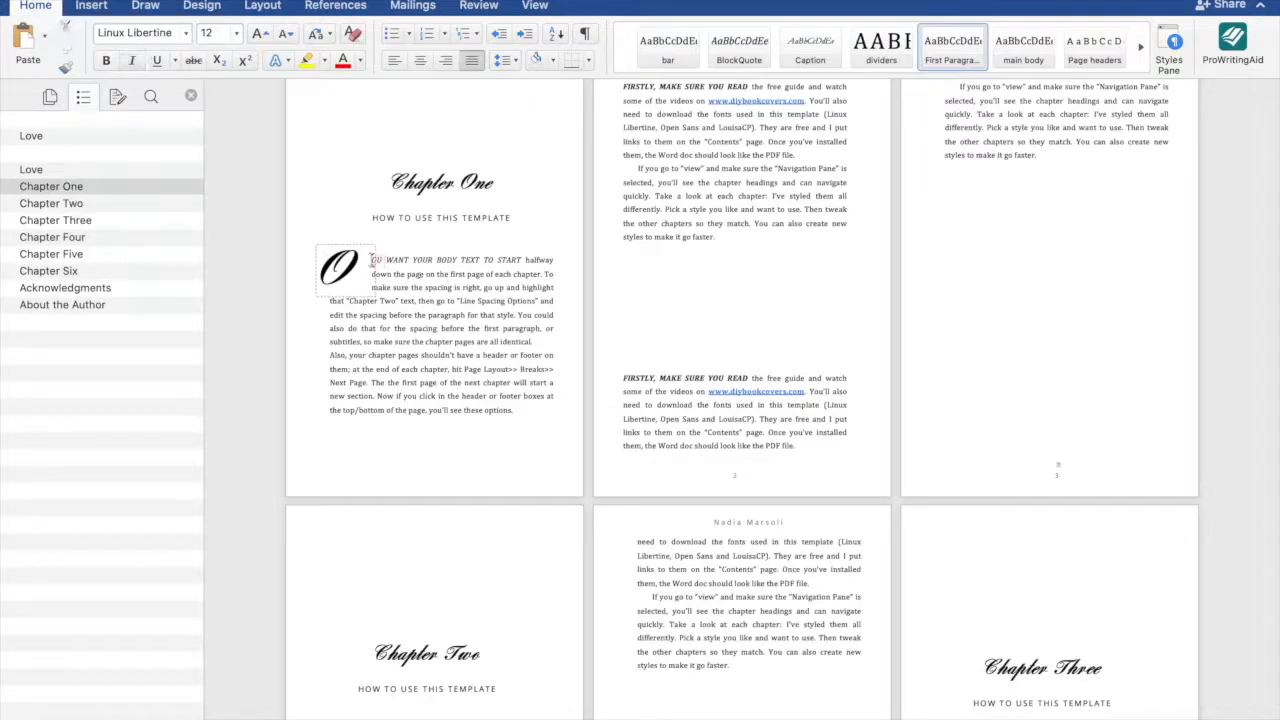
{"action": "left_click_drag", "start_coordinate": [371, 260], "coordinate": [531, 341]}
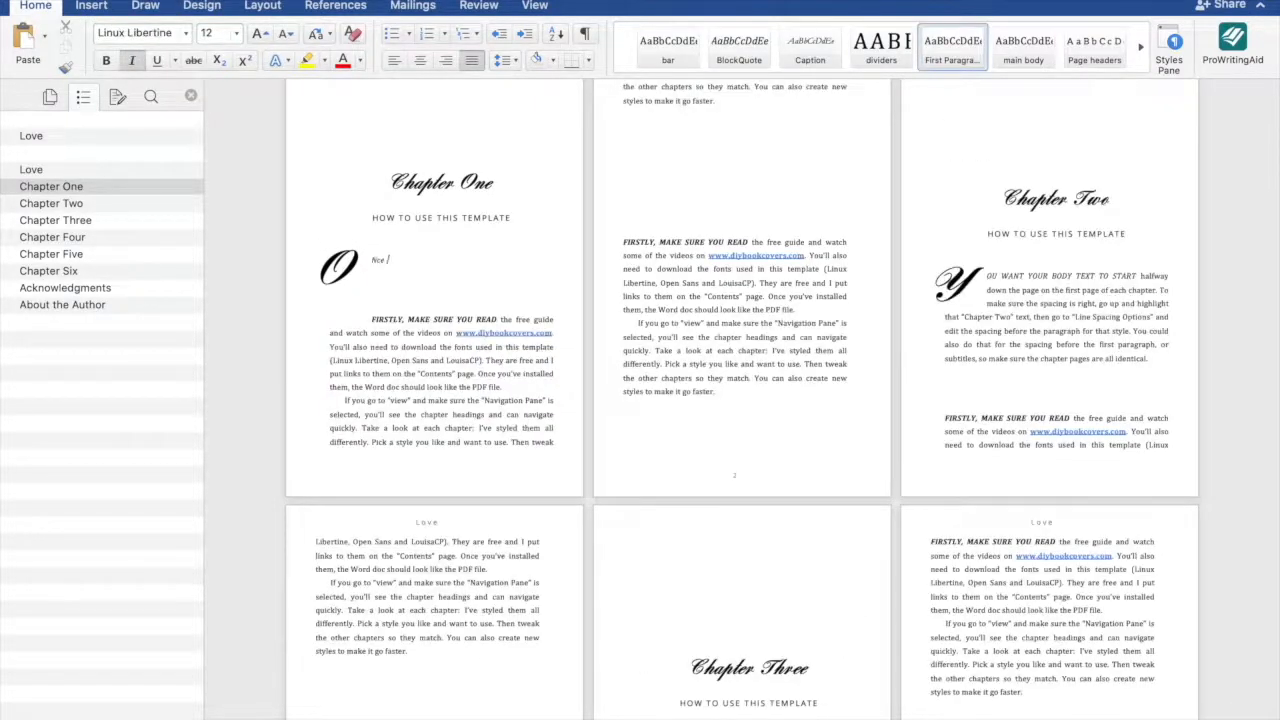
{"action": "type", "text": "nce upl"}
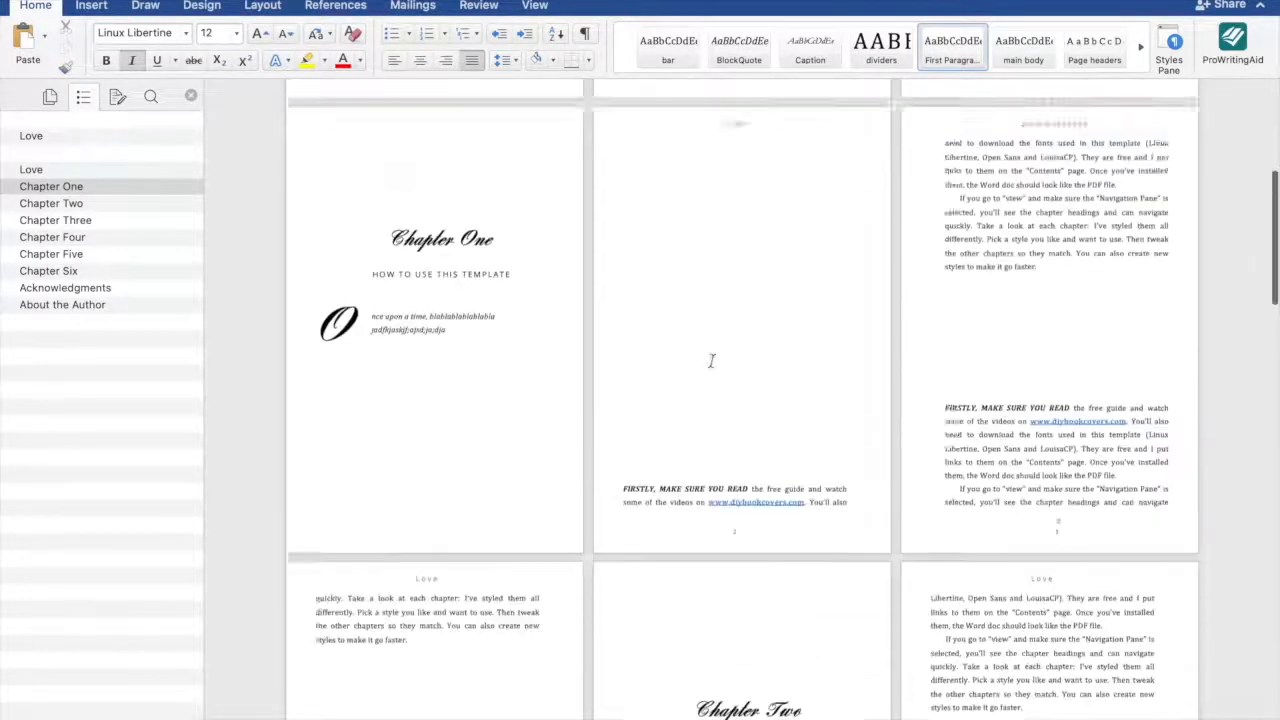
Scroll through the first-page, even and odd header sections of each chapter.
{"action": "scroll", "scroll_direction": "down", "scroll_amount": 3}
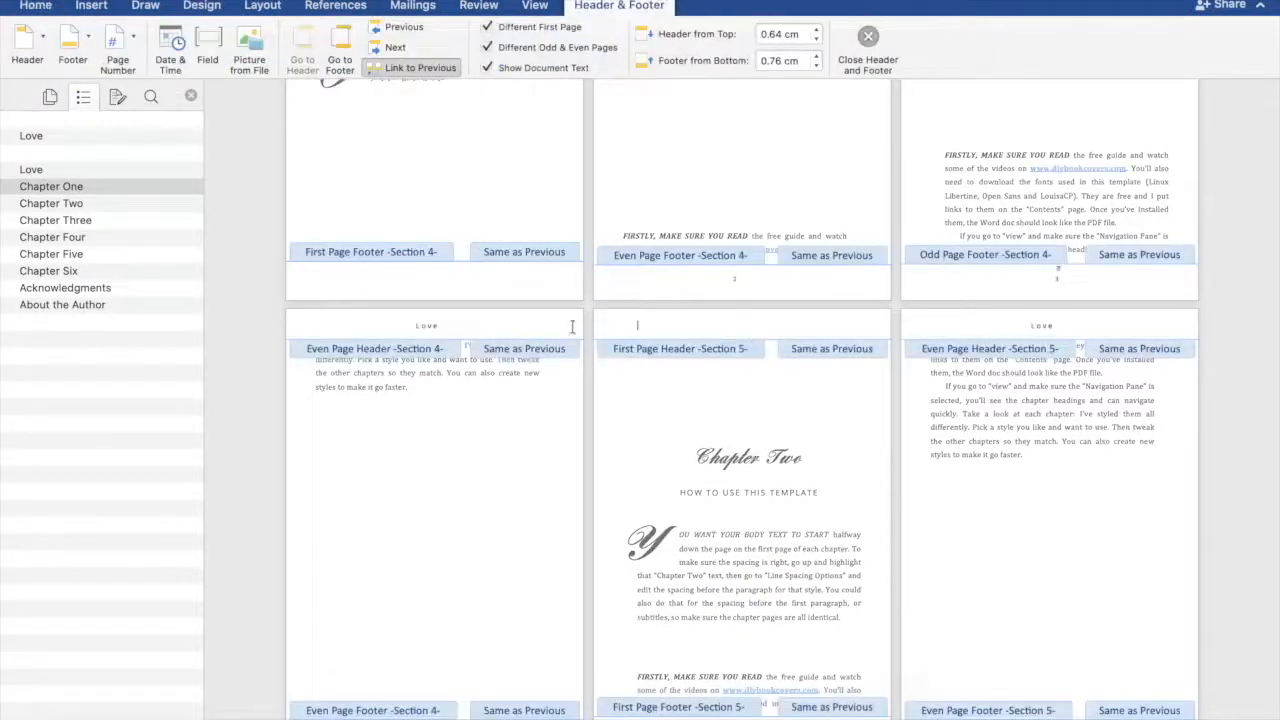
{"action": "scroll", "scroll_direction": "down", "scroll_amount": 3}
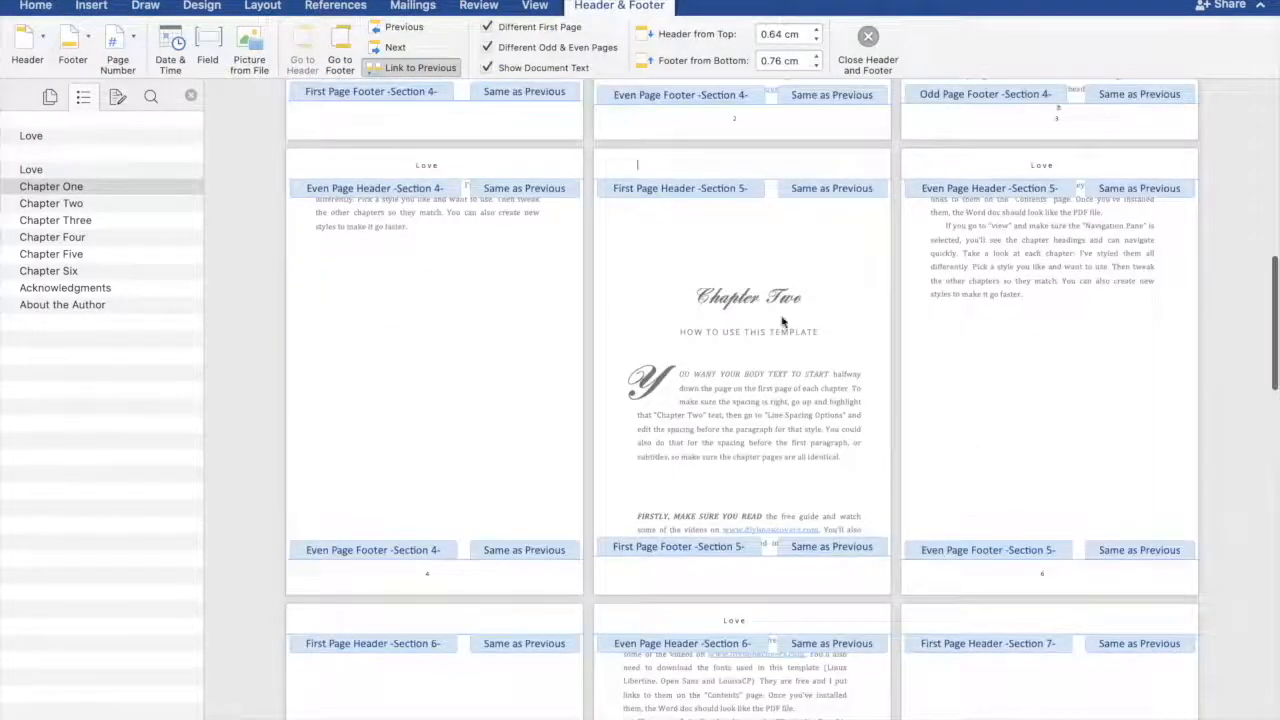
{"action": "scroll", "scroll_direction": "up", "scroll_amount": 3}
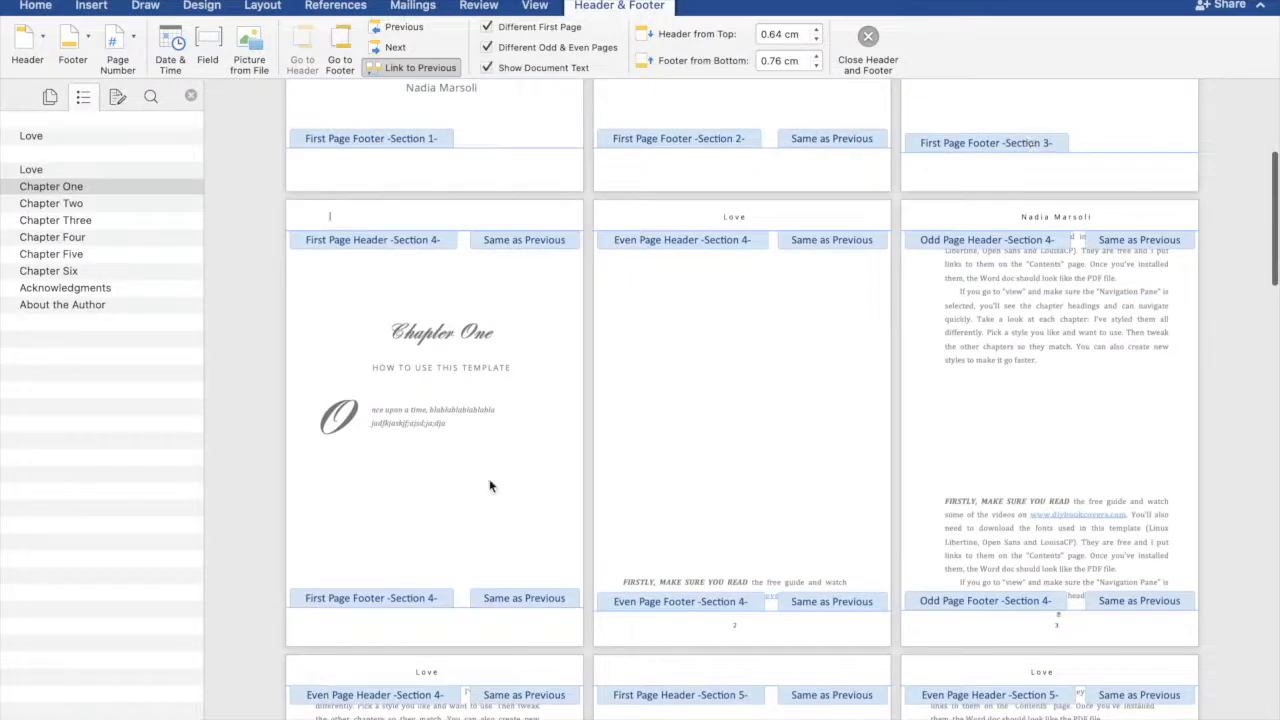